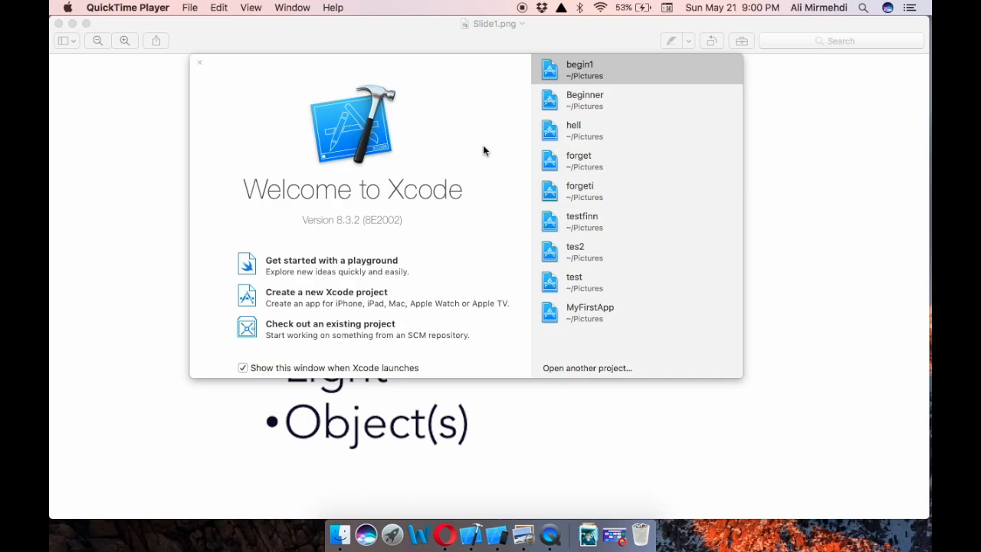
pyautogui.moveTo(453, 221)
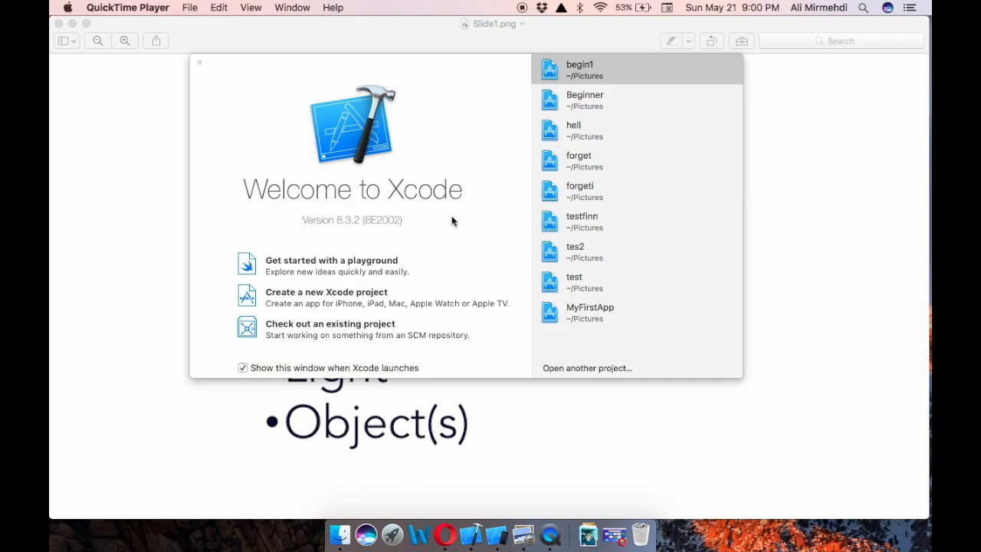
pyautogui.moveTo(356, 315)
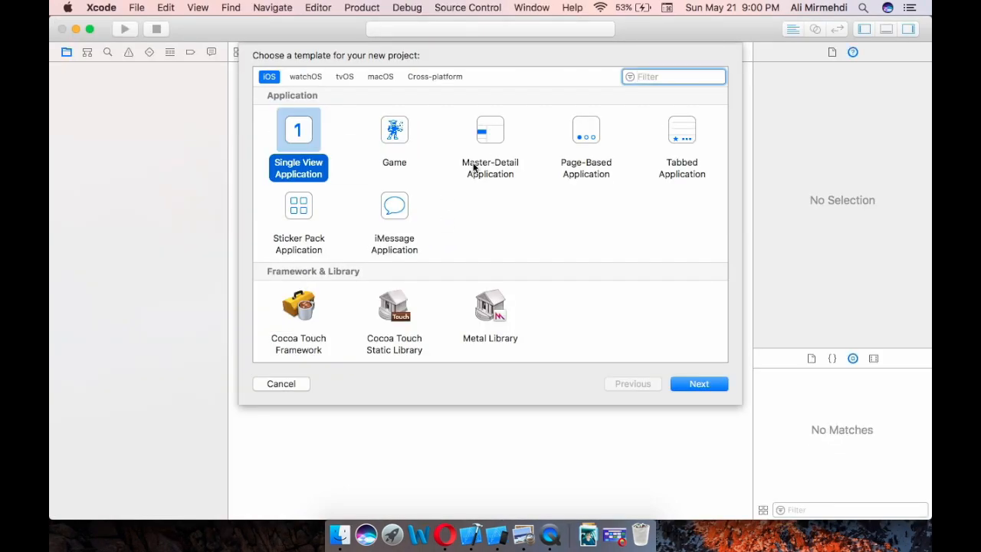
pyautogui.moveTo(408, 255)
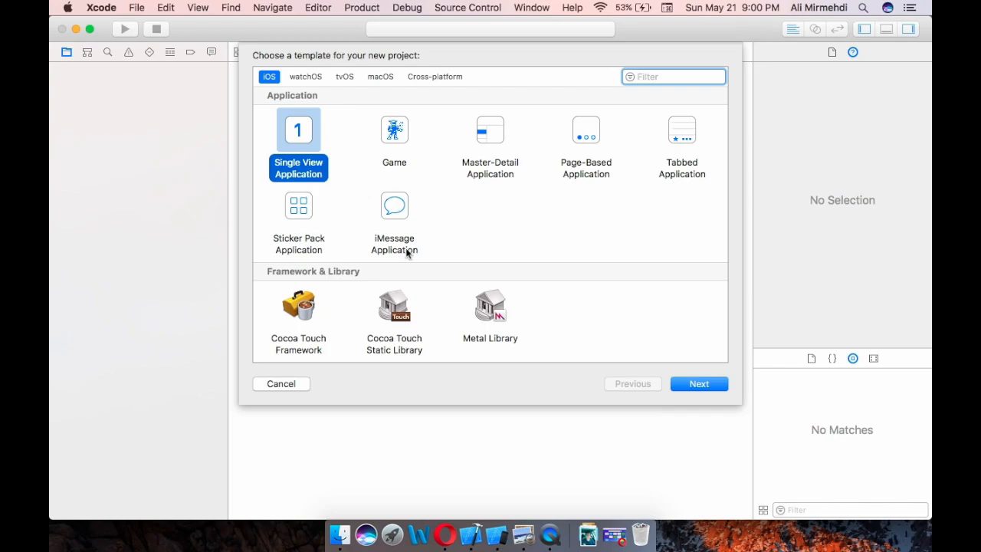
# Accept the Single View Application template and enter the product name beginnerGame
pyautogui.click(699, 384)
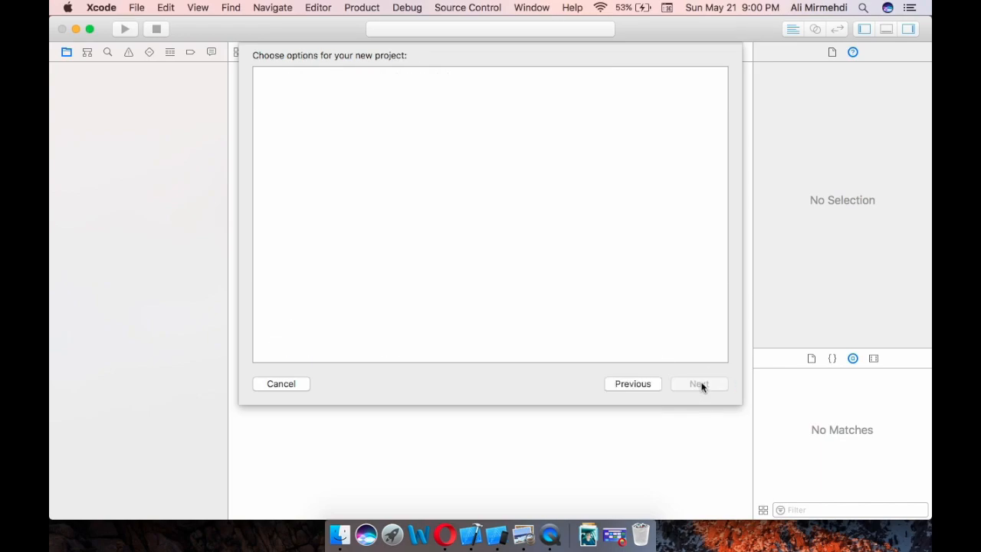
pyautogui.click(697, 383)
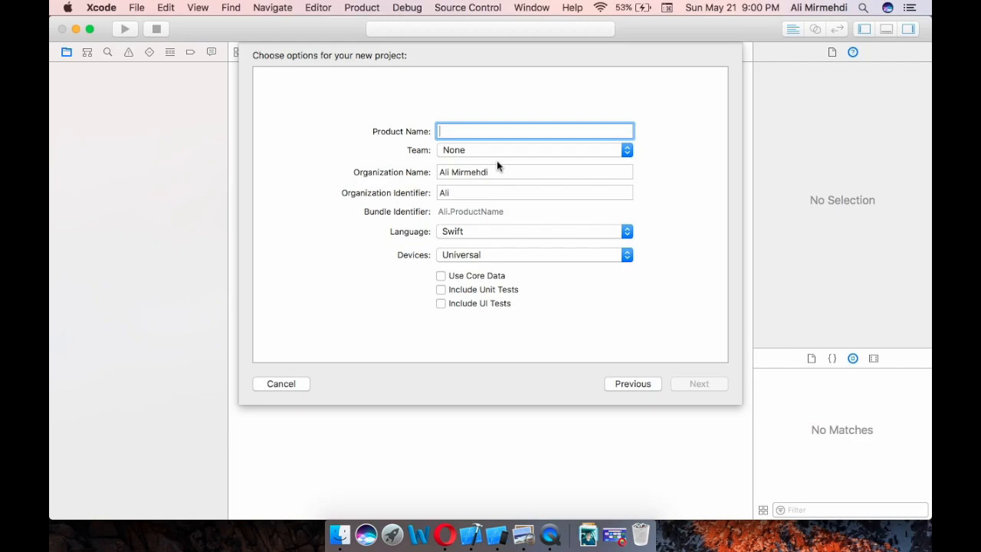
pyautogui.write('beginner')
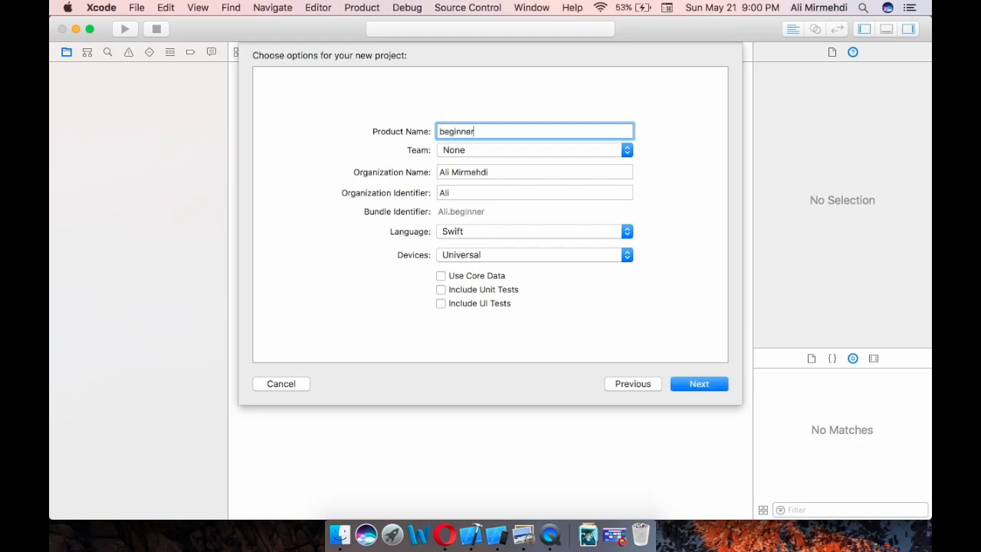
pyautogui.write('Gam')
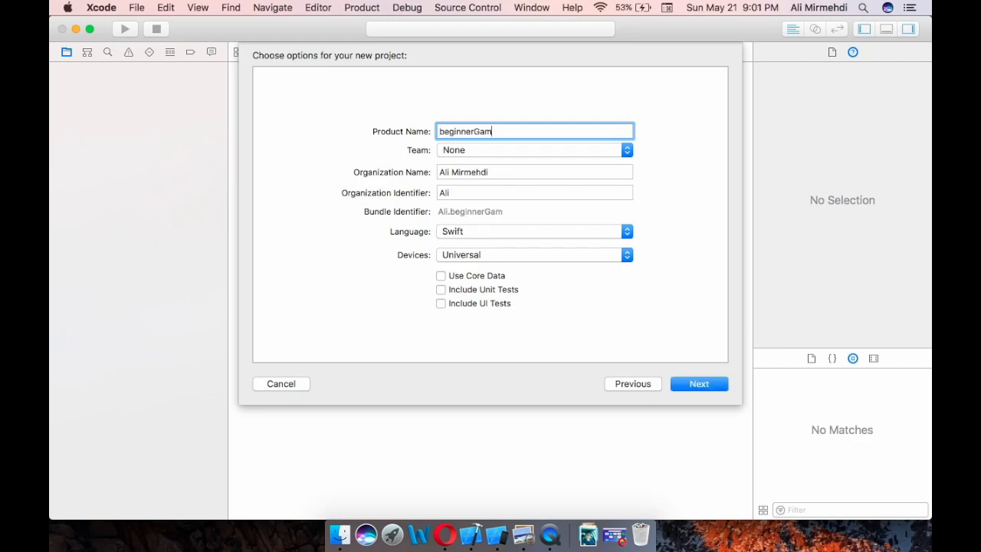
pyautogui.write('e')
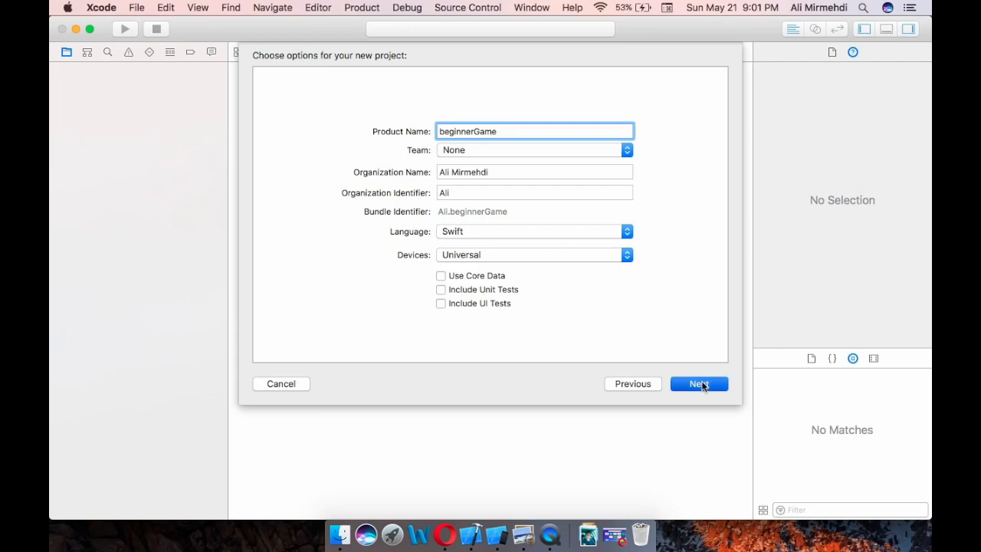
# Continue and create the beginnerGame project in the Pictures folder
pyautogui.click(699, 383)
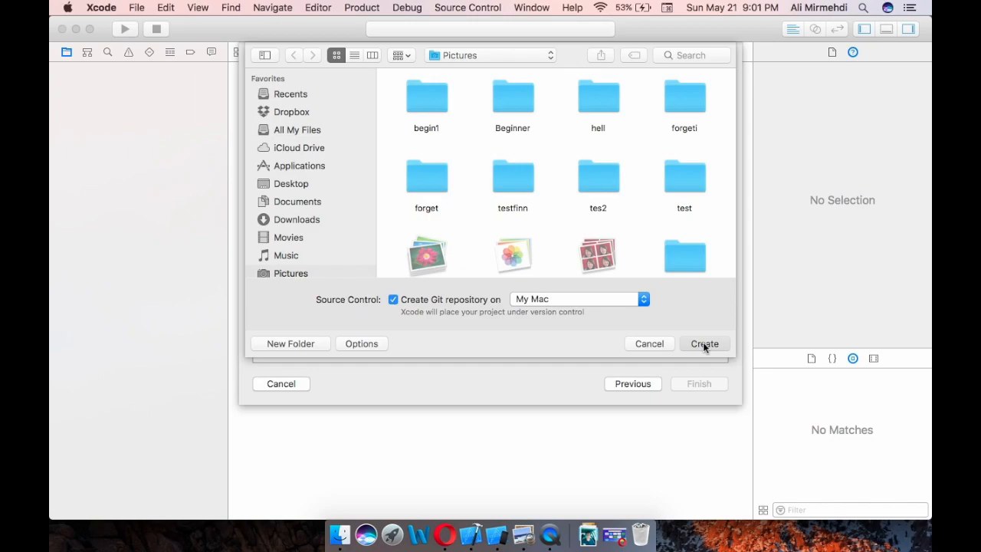
pyautogui.click(704, 344)
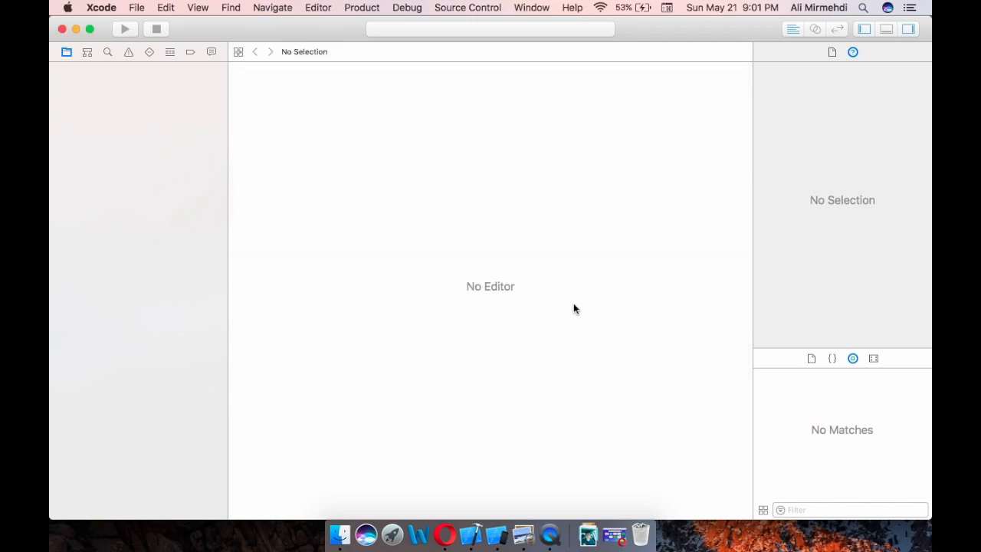
pyautogui.moveTo(496, 244)
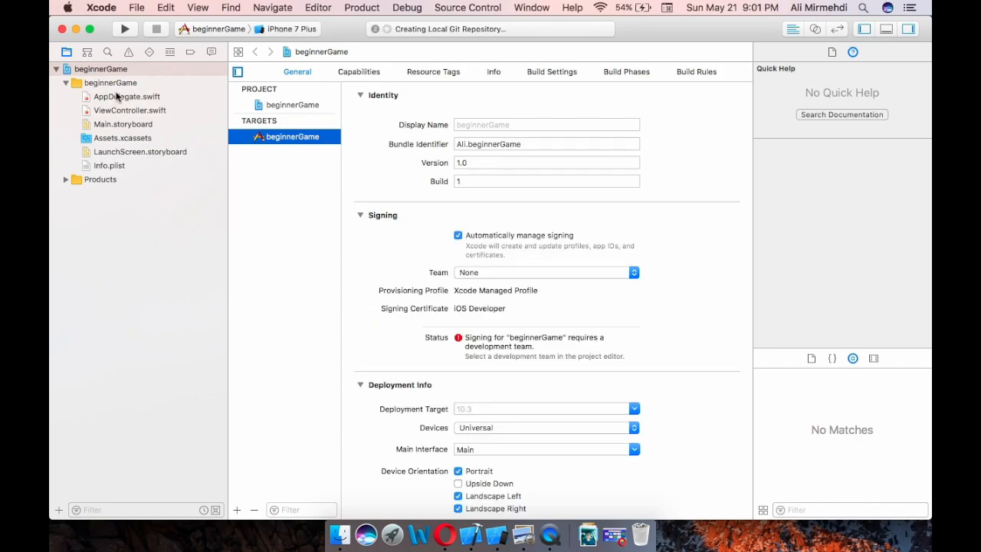
pyautogui.moveTo(153, 123)
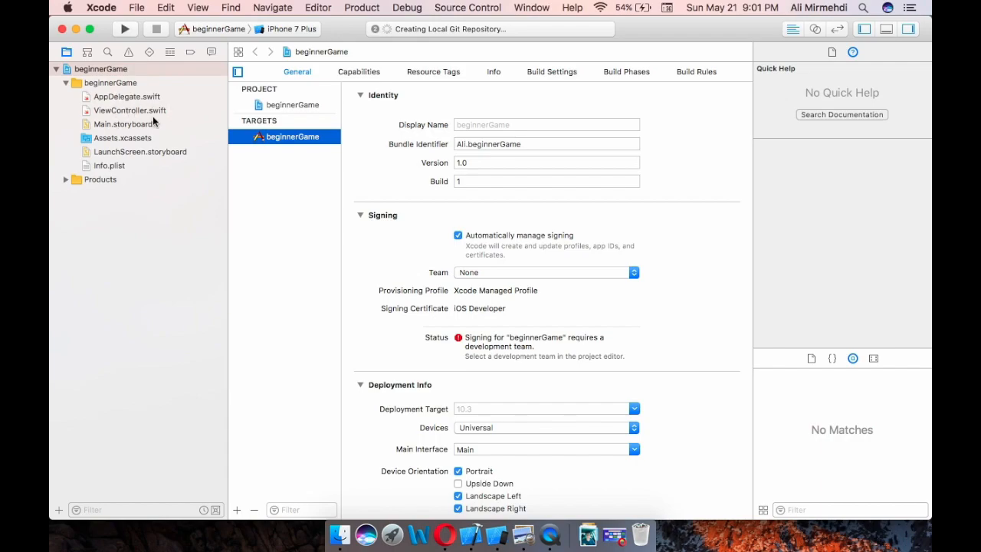
pyautogui.moveTo(156, 175)
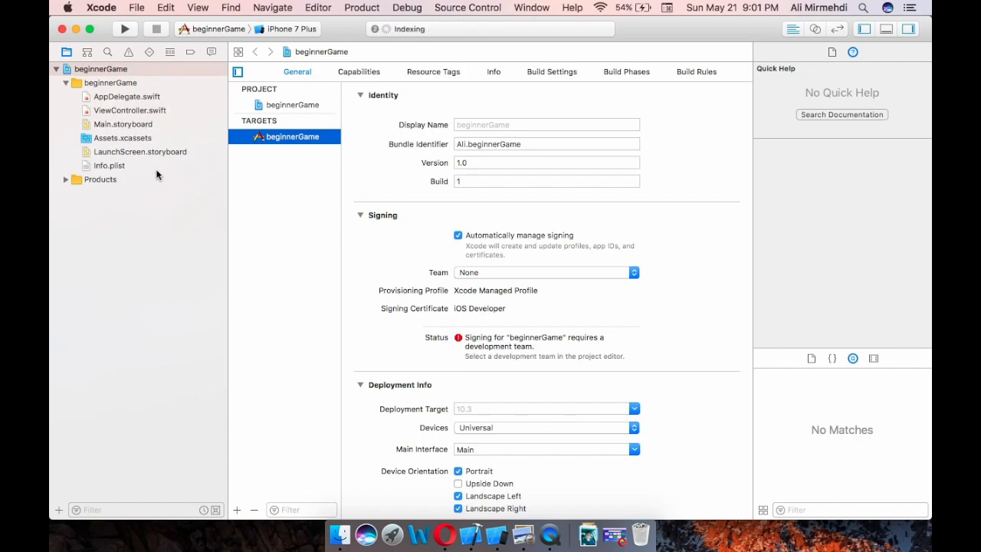
pyautogui.moveTo(193, 190)
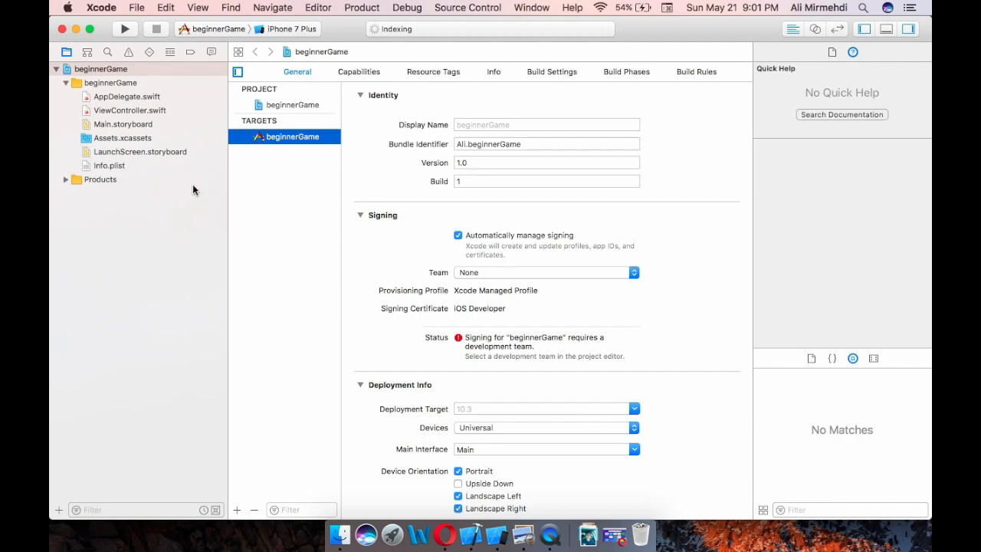
pyautogui.moveTo(155, 43)
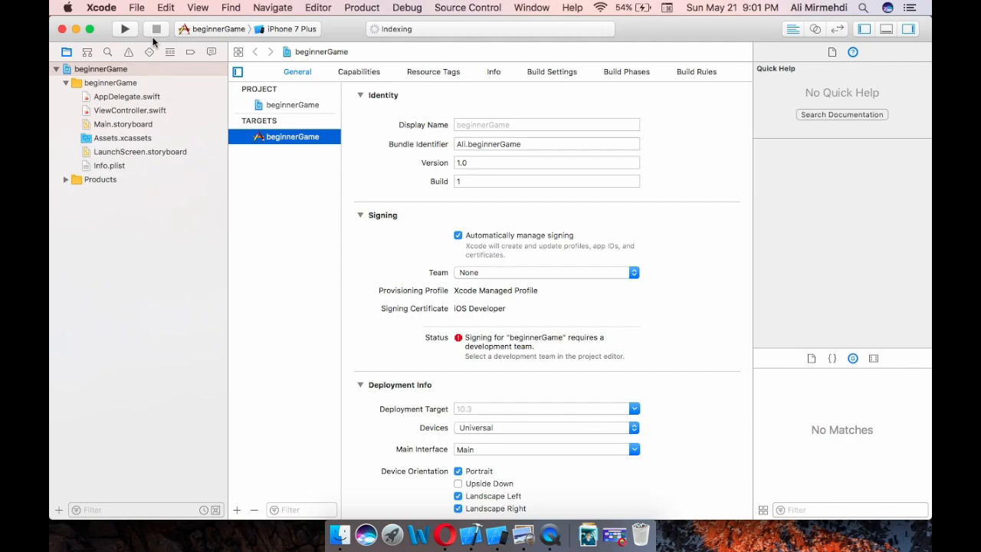
# Add a new SceneKit Scene File to the project via File > New > File
pyautogui.click(136, 8)
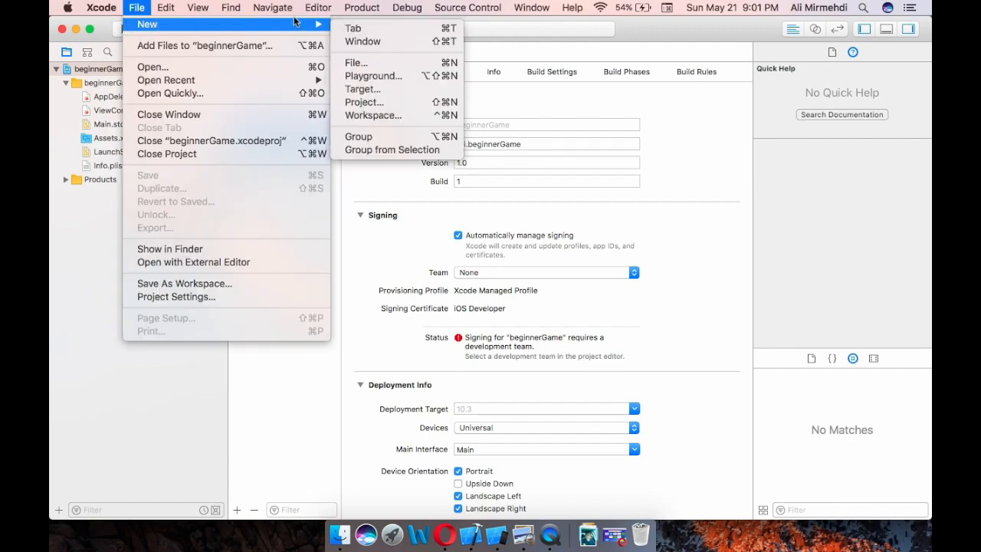
pyautogui.moveTo(355, 63)
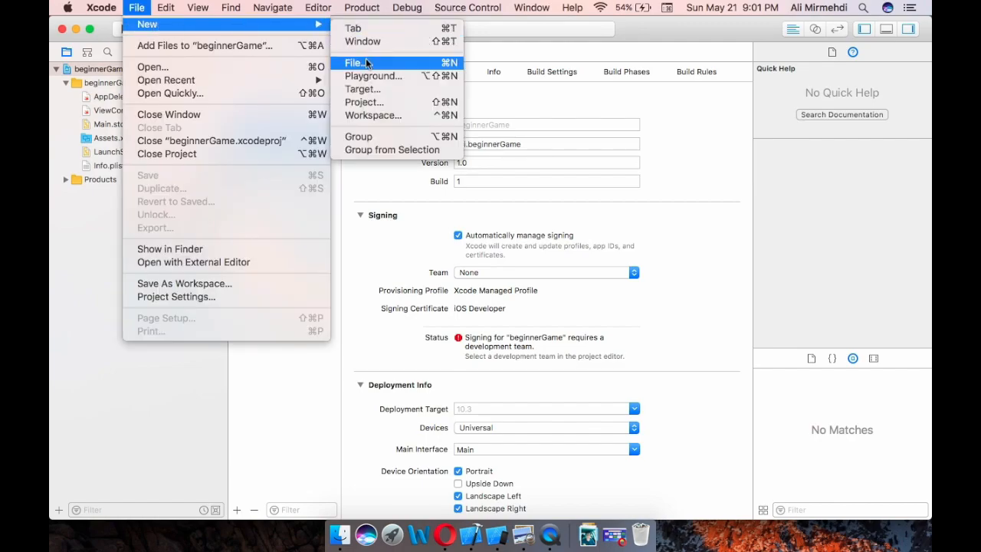
pyautogui.click(355, 63)
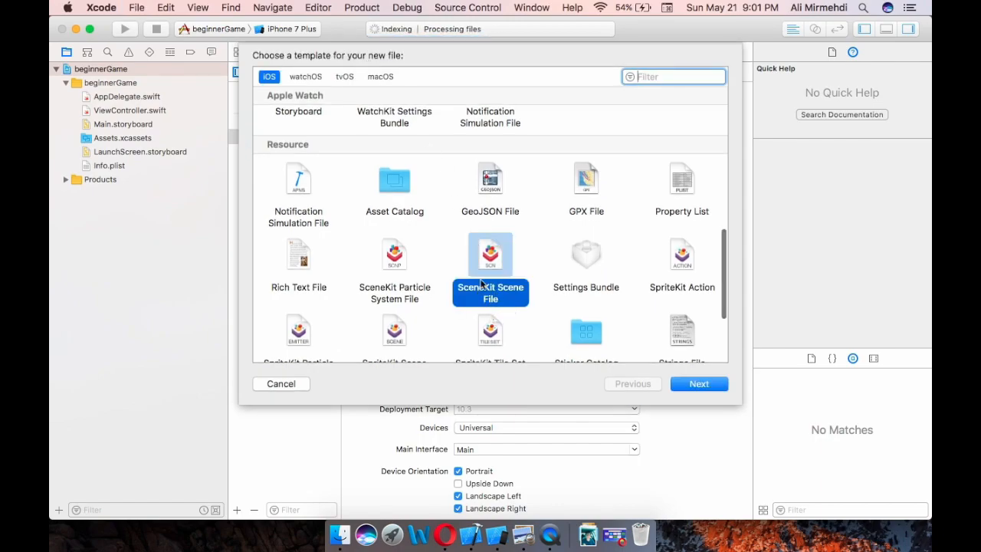
pyautogui.moveTo(699, 383)
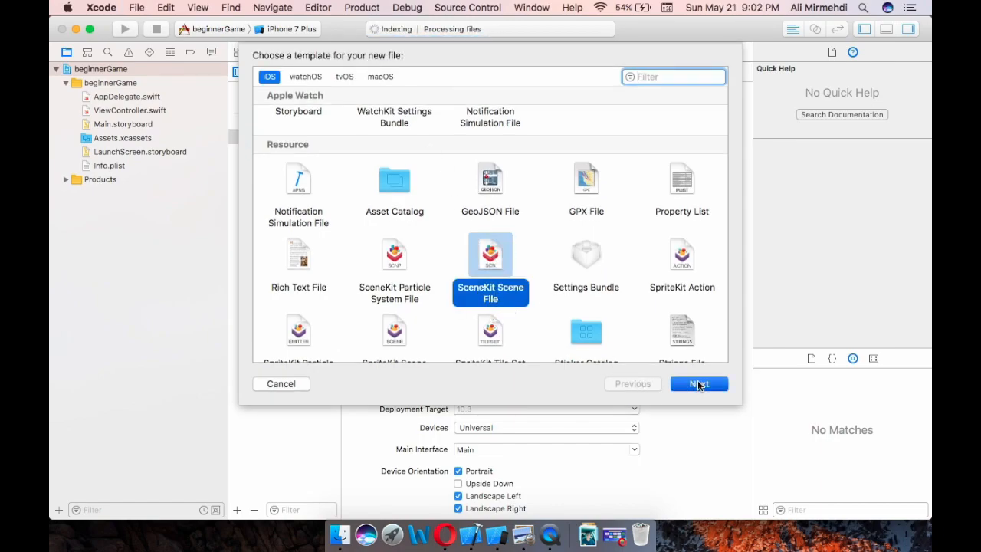
pyautogui.click(700, 383)
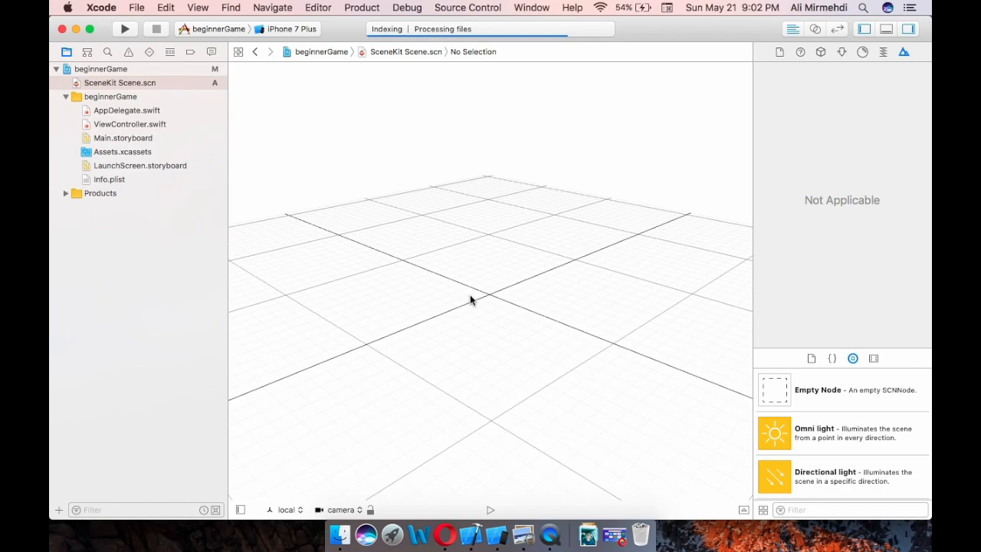
pyautogui.moveTo(439, 258)
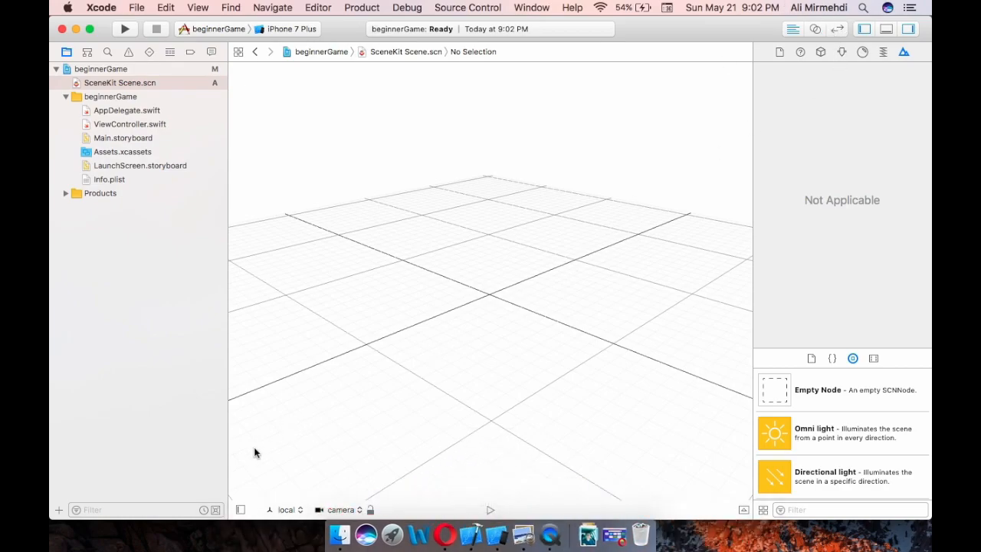
# Show the debug area and browse the Object Library's lights for the empty scene
pyautogui.click(887, 29)
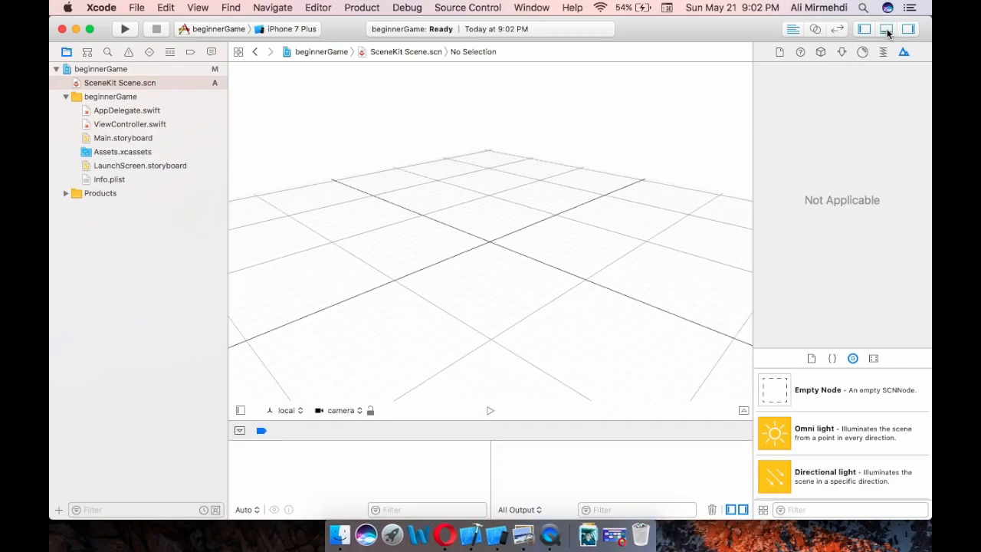
pyautogui.moveTo(886, 29)
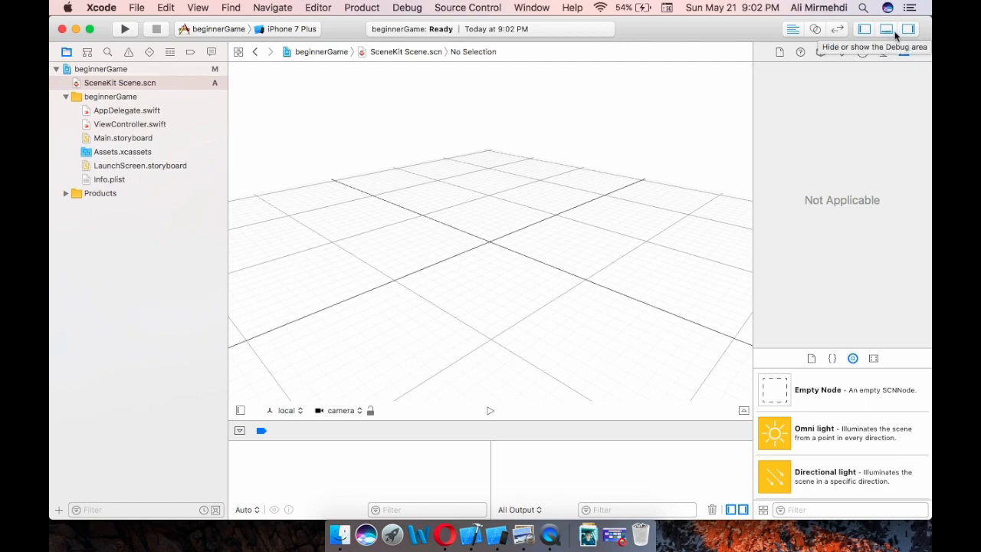
pyautogui.moveTo(477, 408)
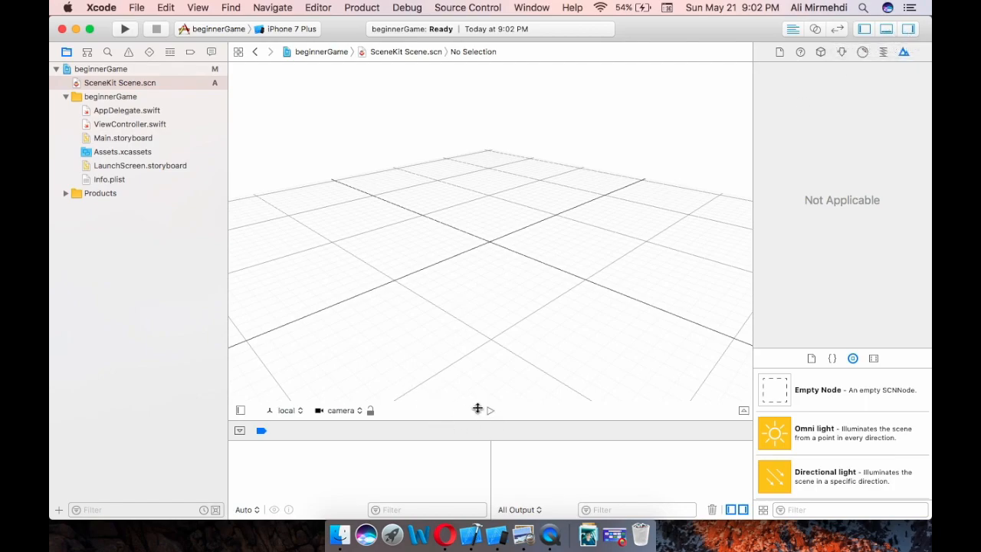
pyautogui.moveTo(506, 282)
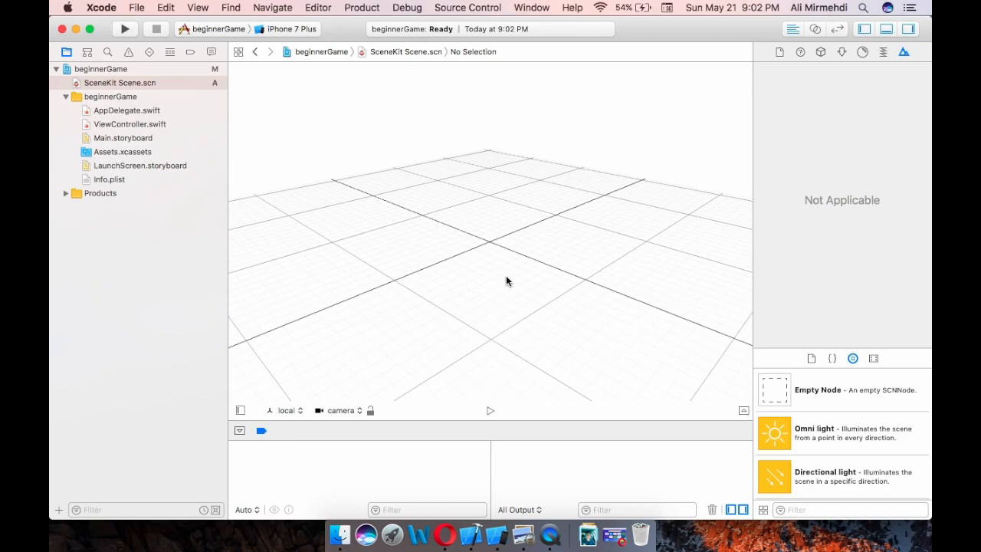
pyautogui.moveTo(426, 294)
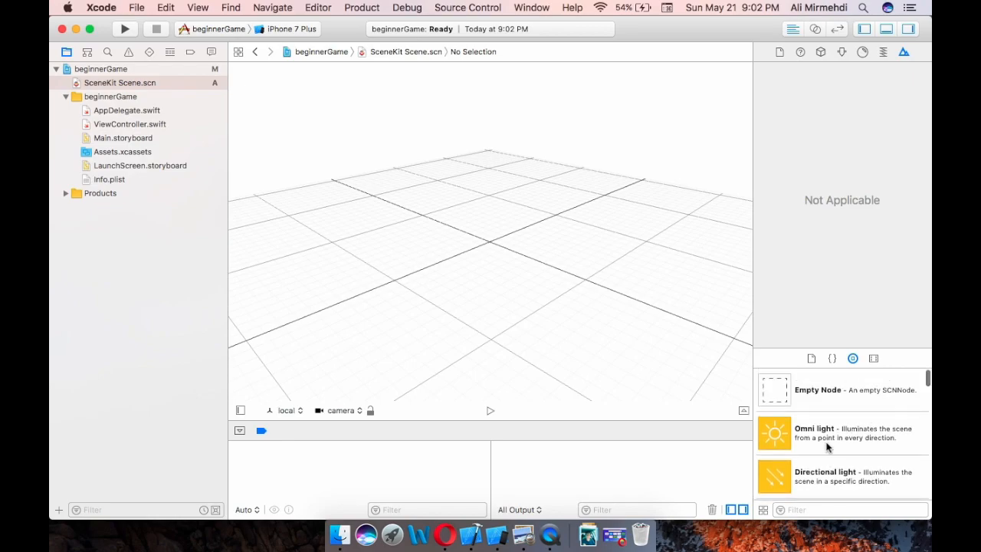
pyautogui.scroll(-3)
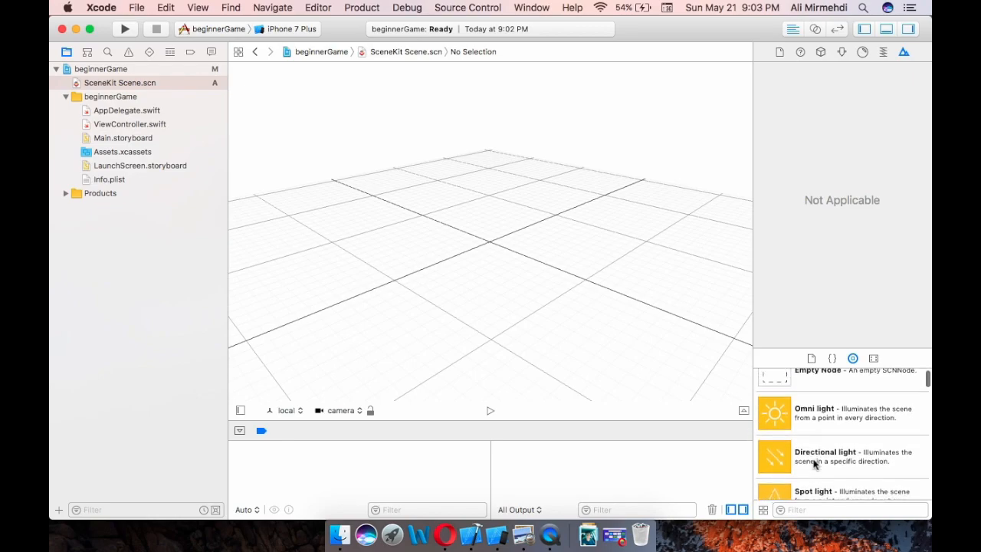
pyautogui.scroll(-3)
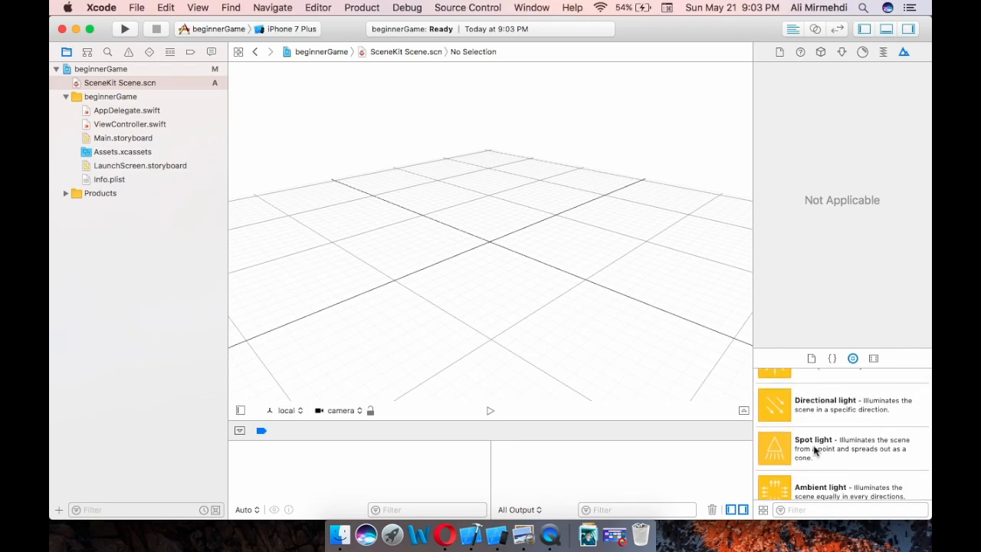
pyautogui.moveTo(816, 427)
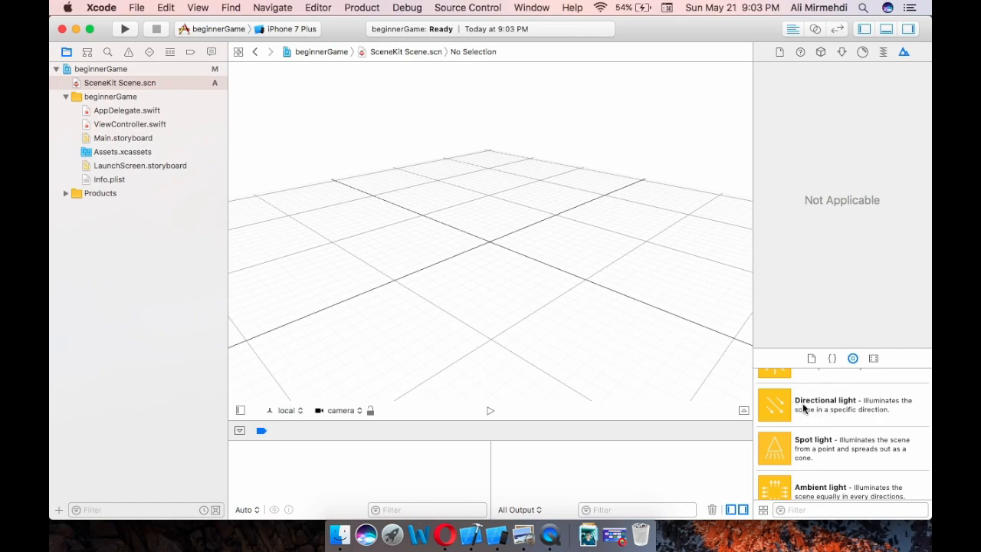
pyautogui.moveTo(592, 329)
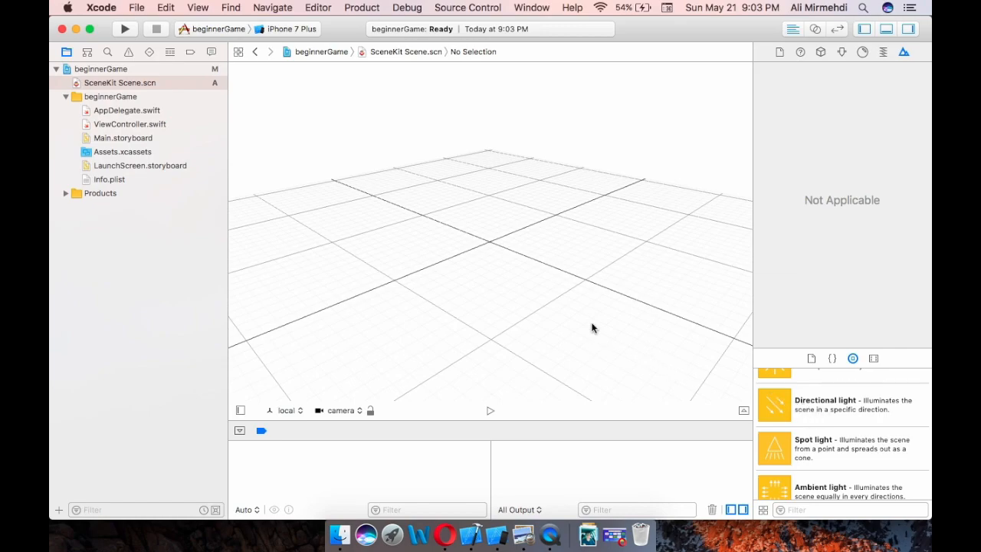
pyautogui.moveTo(435, 238)
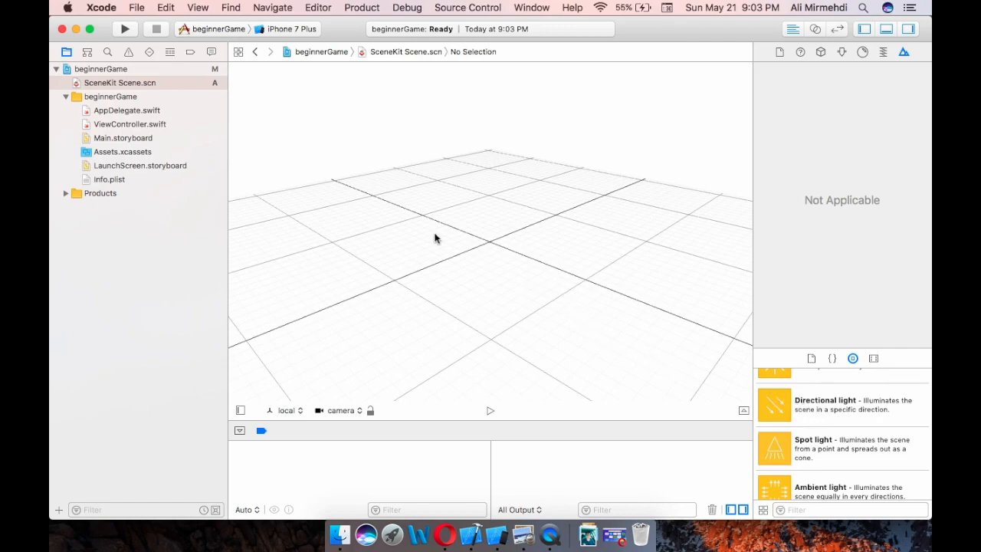
pyautogui.moveTo(798, 422)
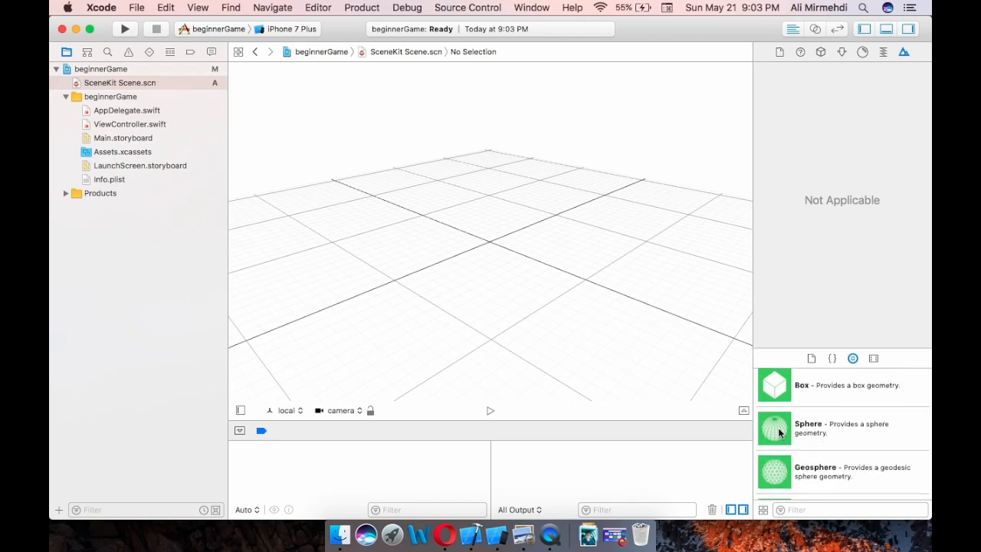
# Drag a Sphere from the Object Library onto the scene grid and select it
pyautogui.moveTo(774, 426); pyautogui.dragTo(512, 231)
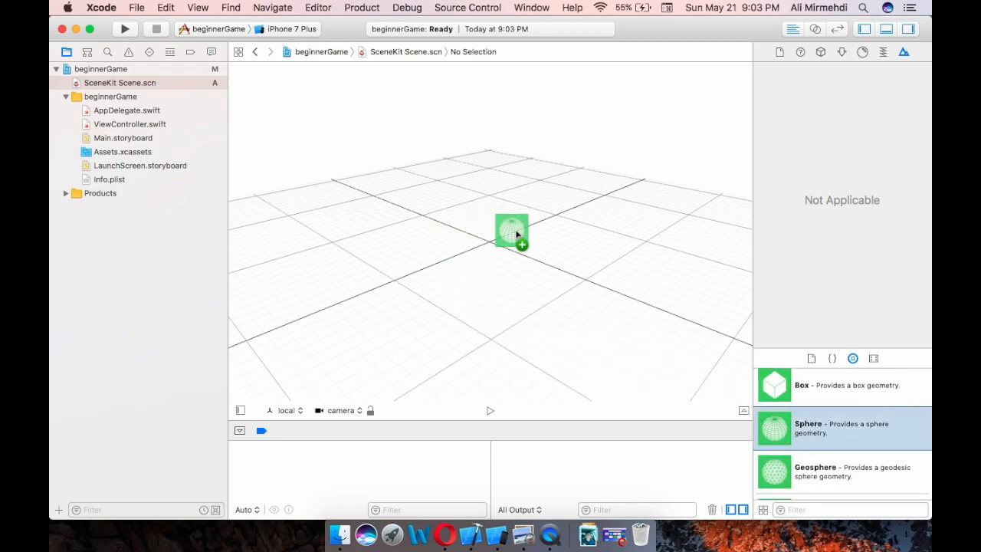
pyautogui.click(512, 233)
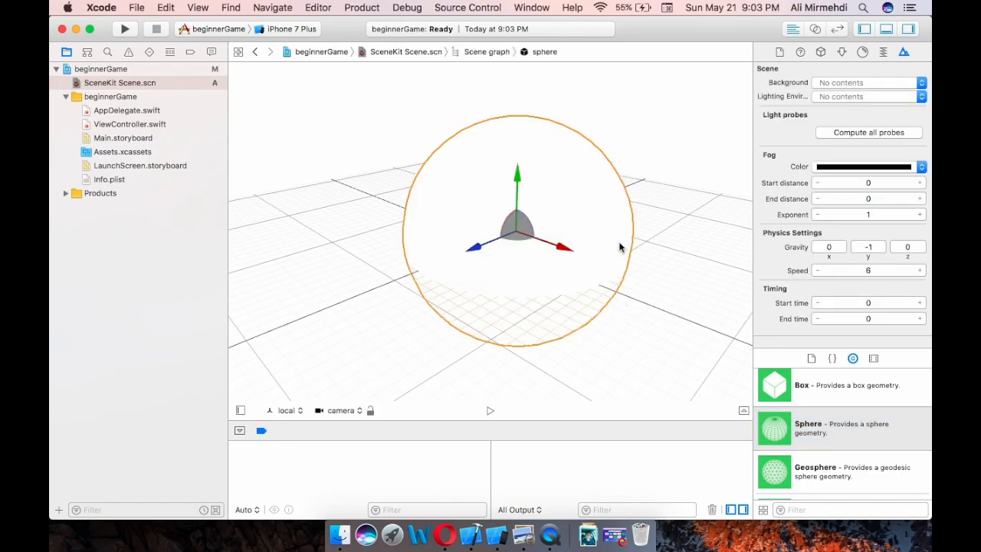
pyautogui.scroll(-3)
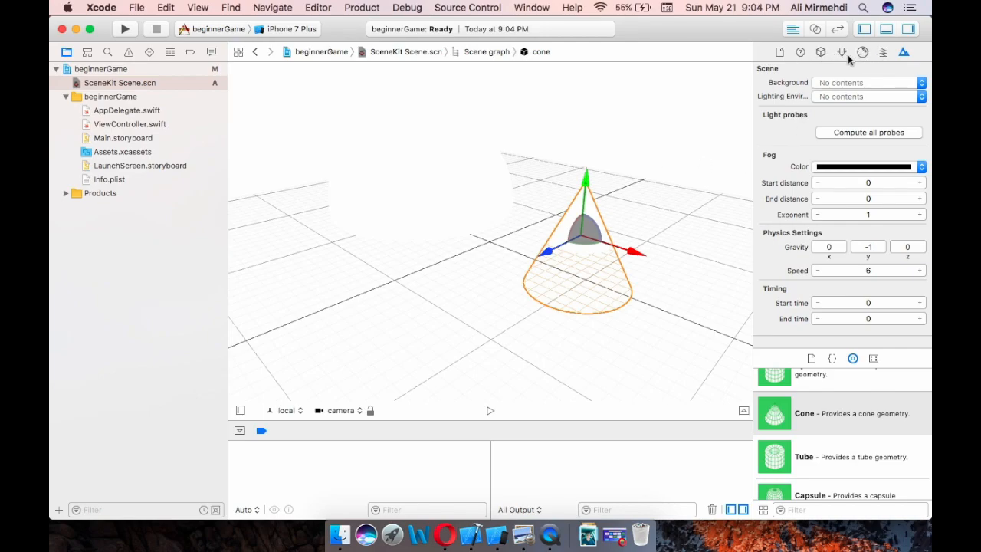
pyautogui.moveTo(428, 193)
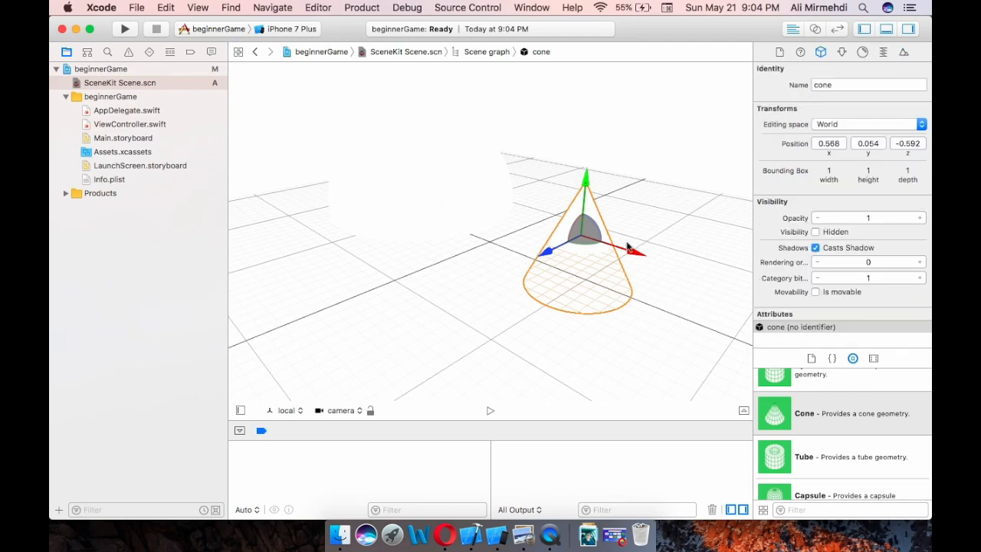
pyautogui.moveTo(772, 77)
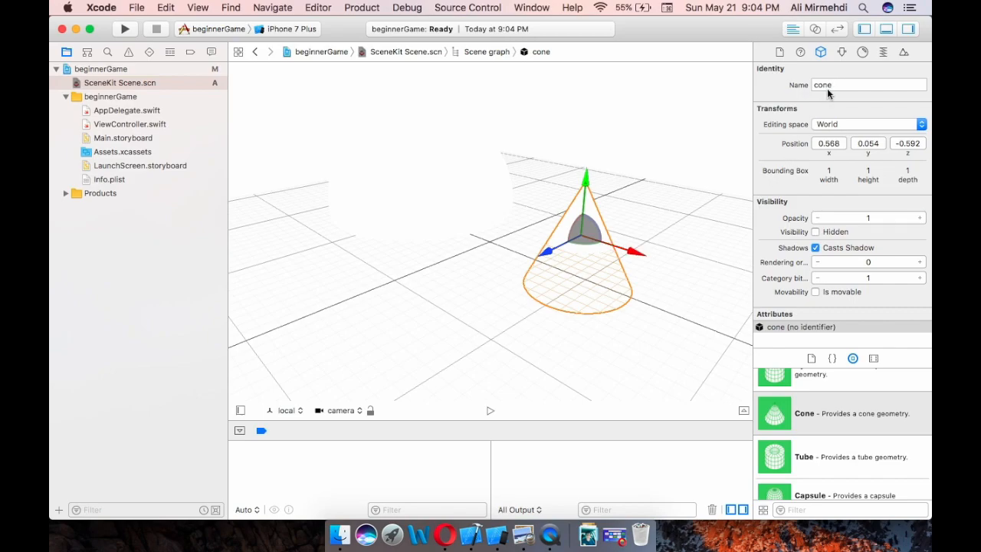
pyautogui.moveTo(848, 161)
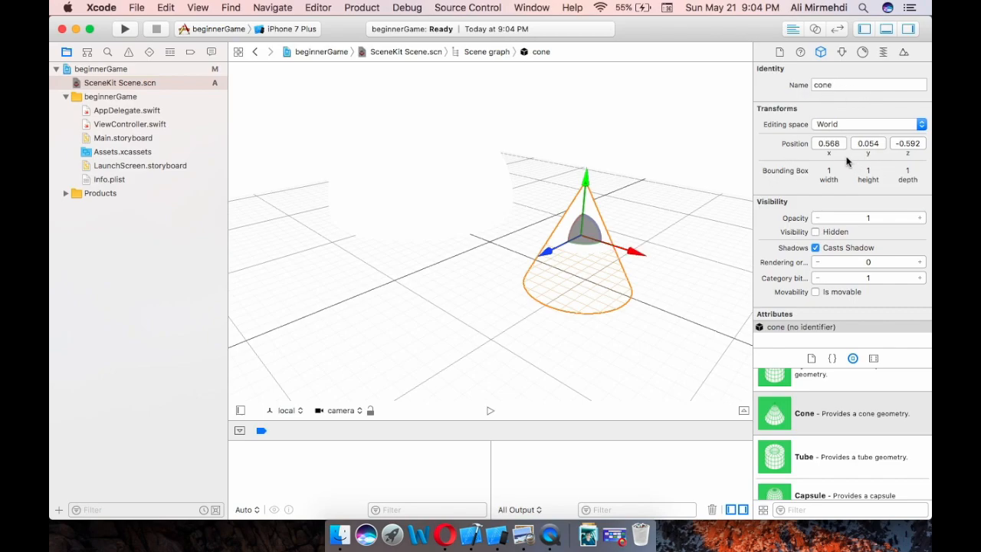
pyautogui.moveTo(675, 253)
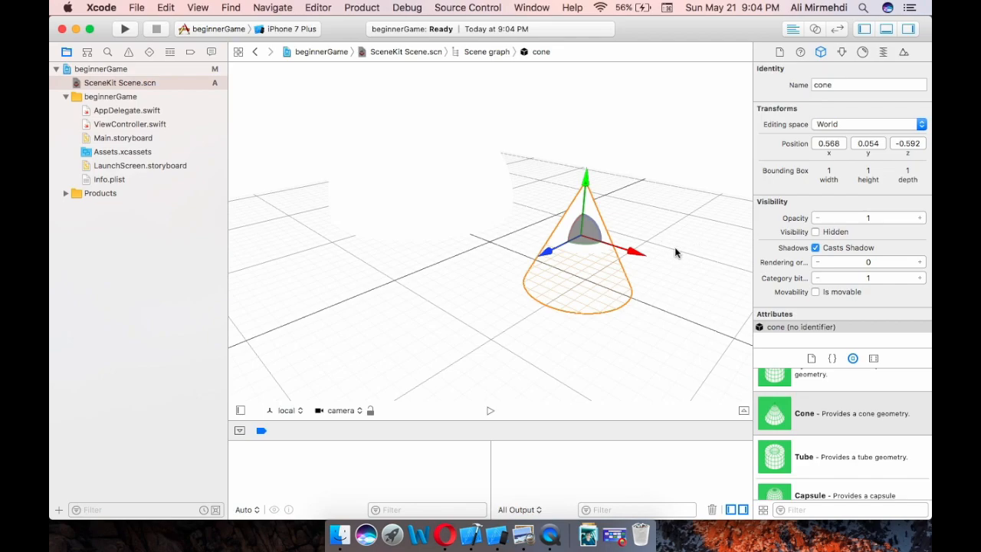
pyautogui.moveTo(673, 237)
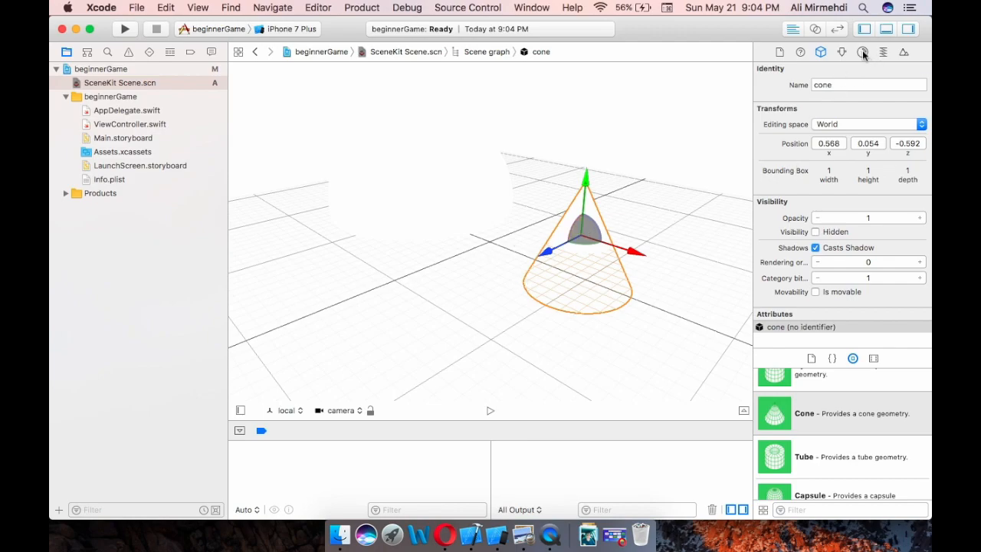
# In the Material Inspector set the diffuse colour to green for the sphere
pyautogui.click(863, 52)
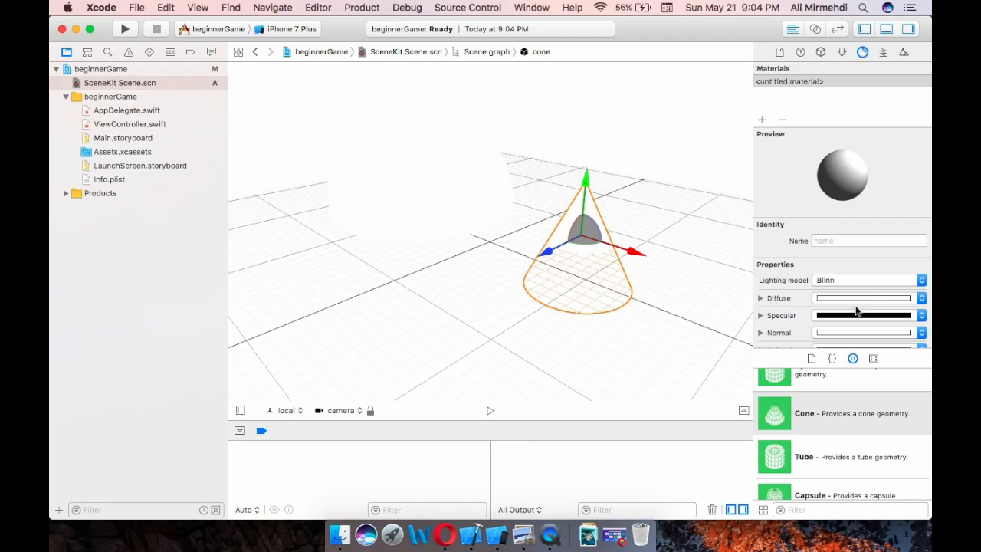
pyautogui.click(862, 298)
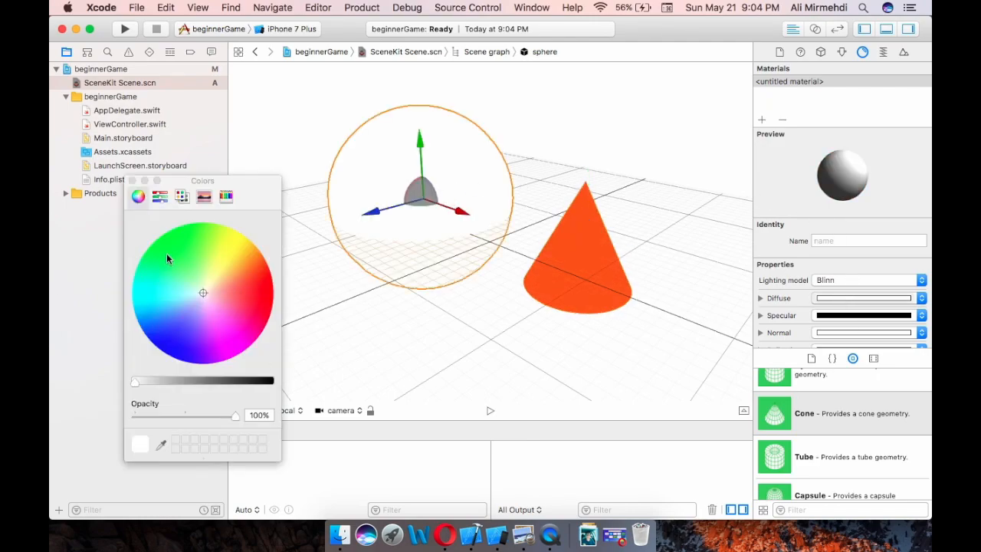
pyautogui.click(166, 253)
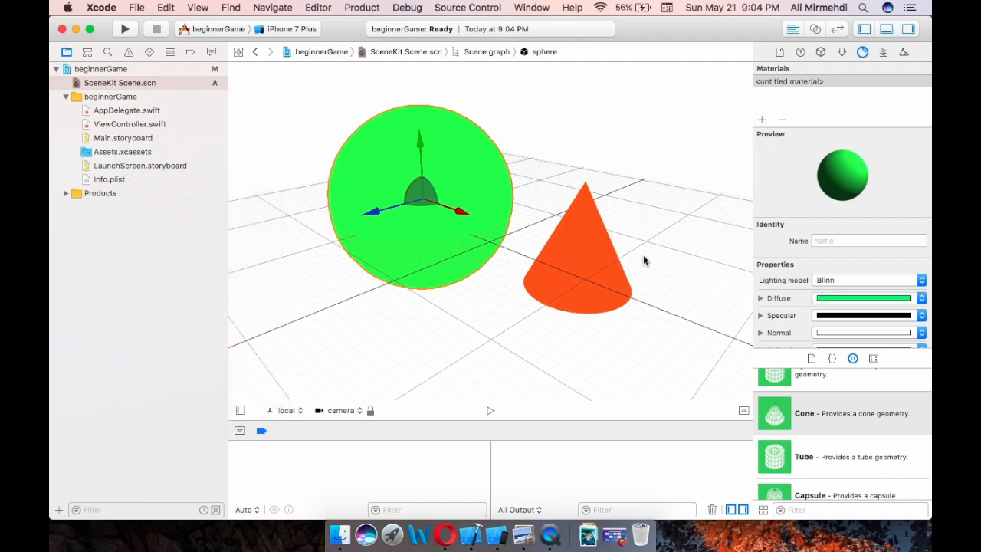
pyautogui.moveTo(886, 58)
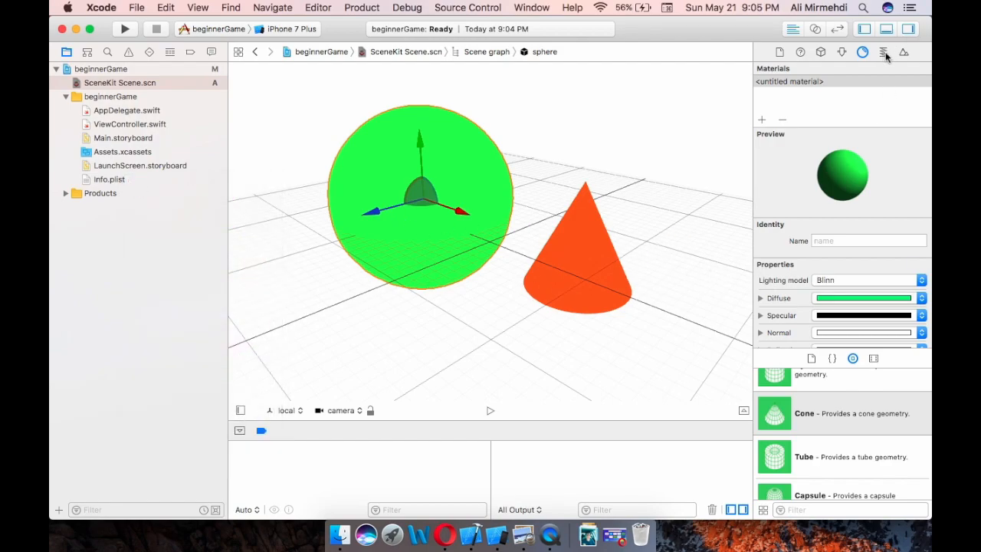
pyautogui.moveTo(884, 52)
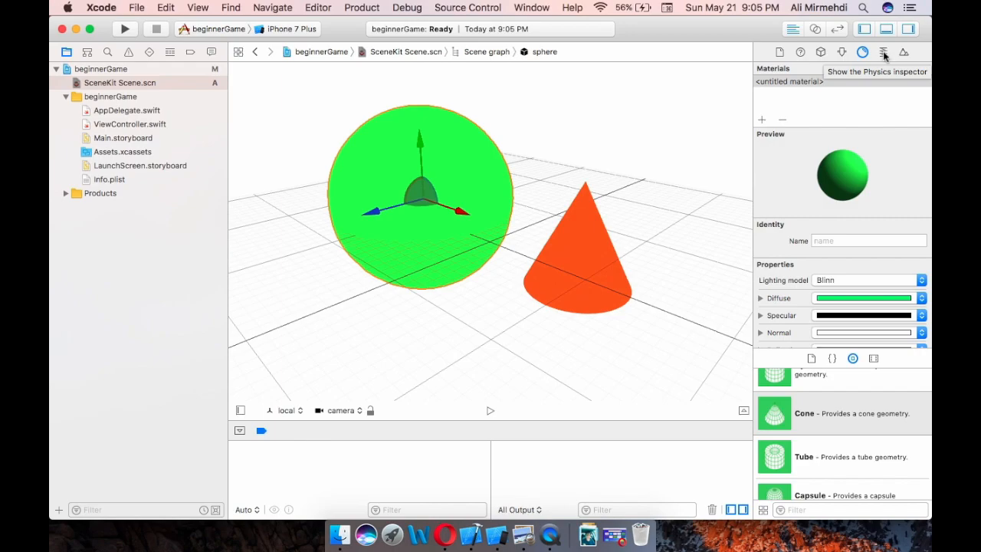
pyautogui.moveTo(905, 52)
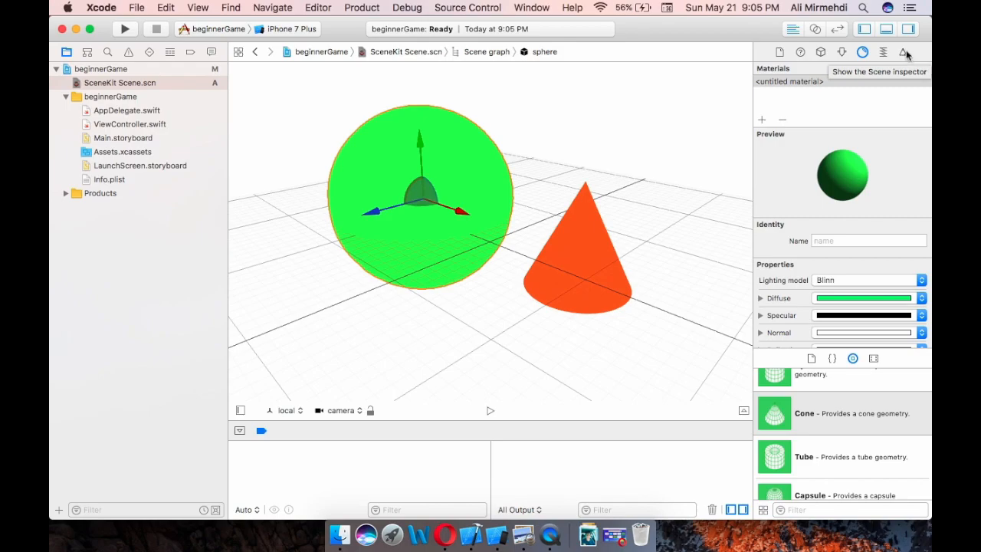
pyautogui.moveTo(591, 233)
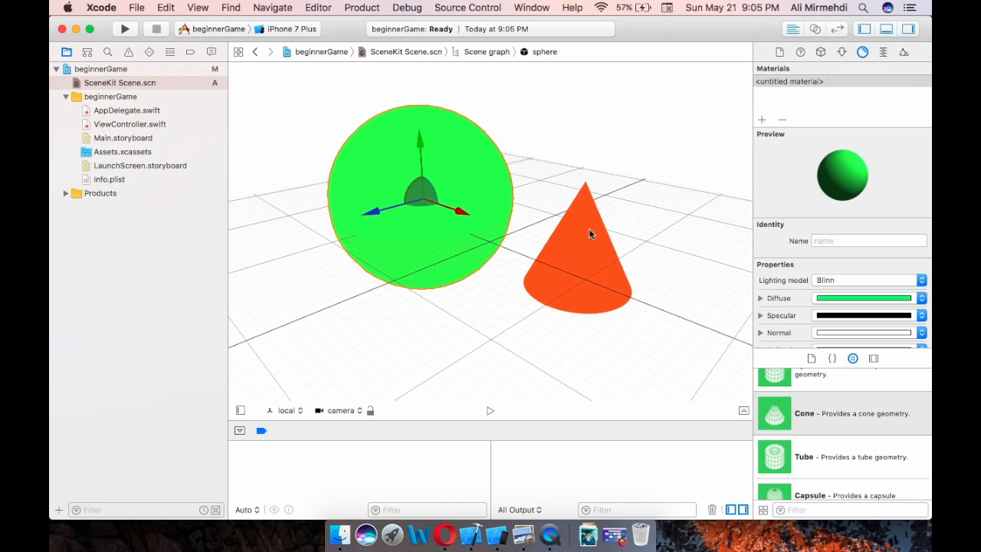
pyautogui.moveTo(636, 207)
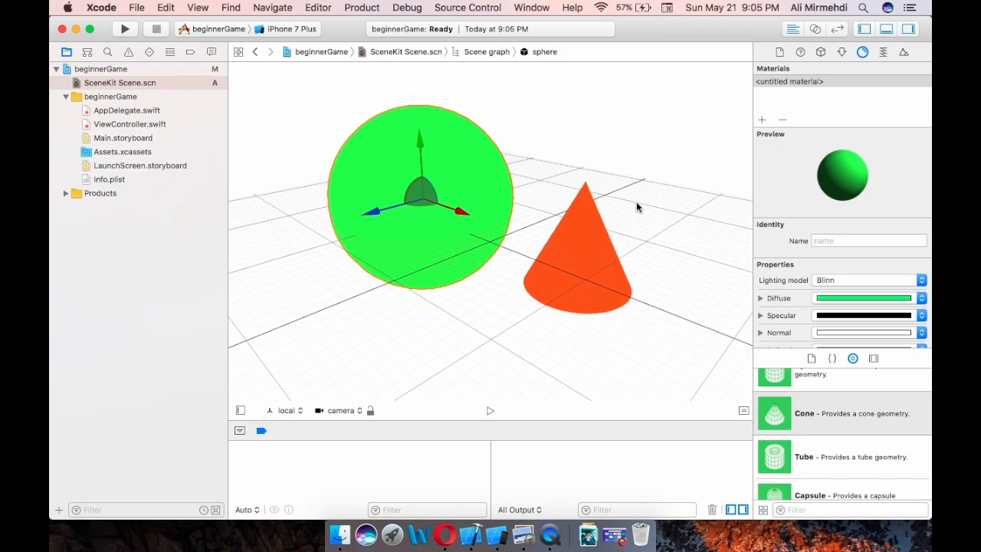
pyautogui.moveTo(908, 82)
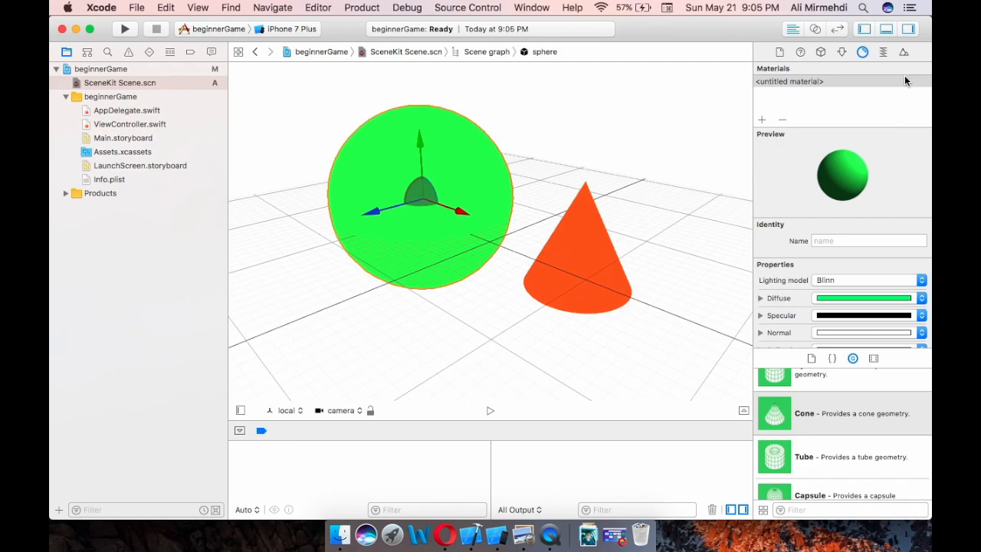
pyautogui.moveTo(643, 177)
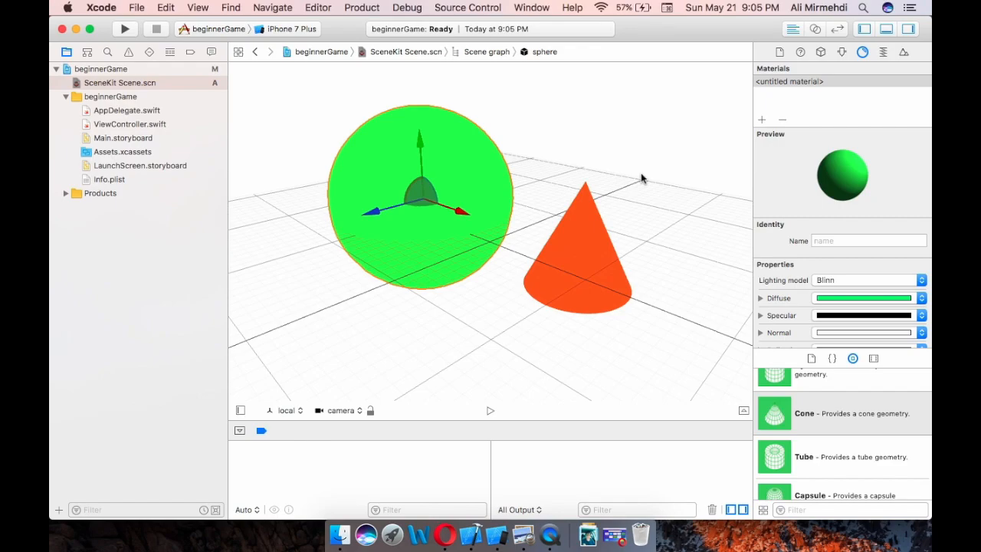
pyautogui.moveTo(497, 270)
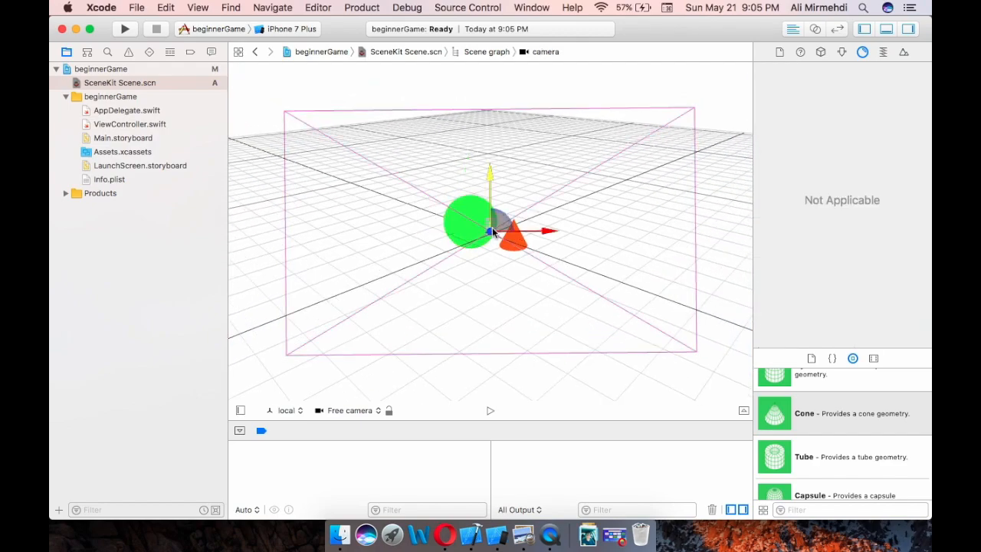
# Show the camera node's name and position in the Node Inspector and orbit the scene
pyautogui.click(822, 52)
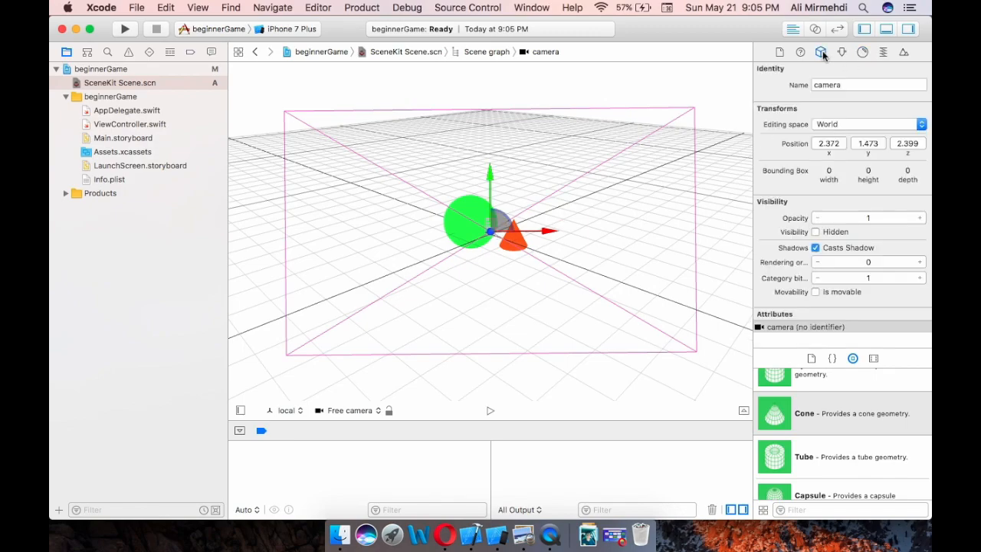
pyautogui.moveTo(822, 156)
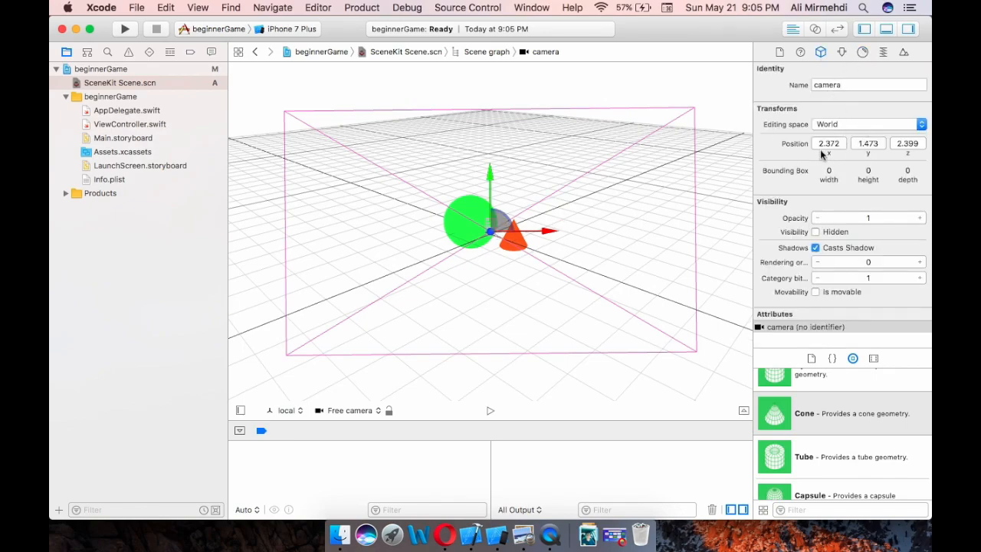
pyautogui.moveTo(881, 194)
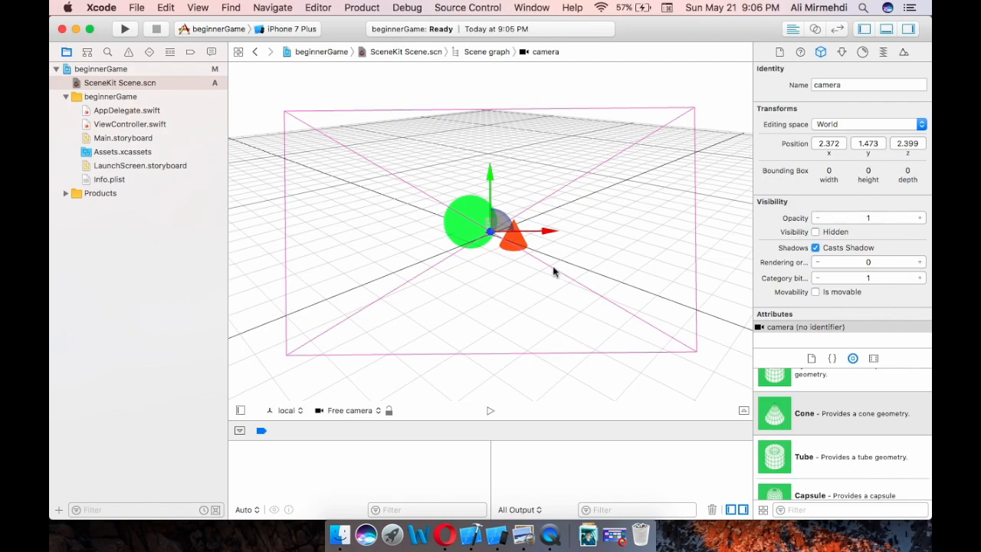
pyautogui.moveTo(555, 273); pyautogui.dragTo(567, 288)
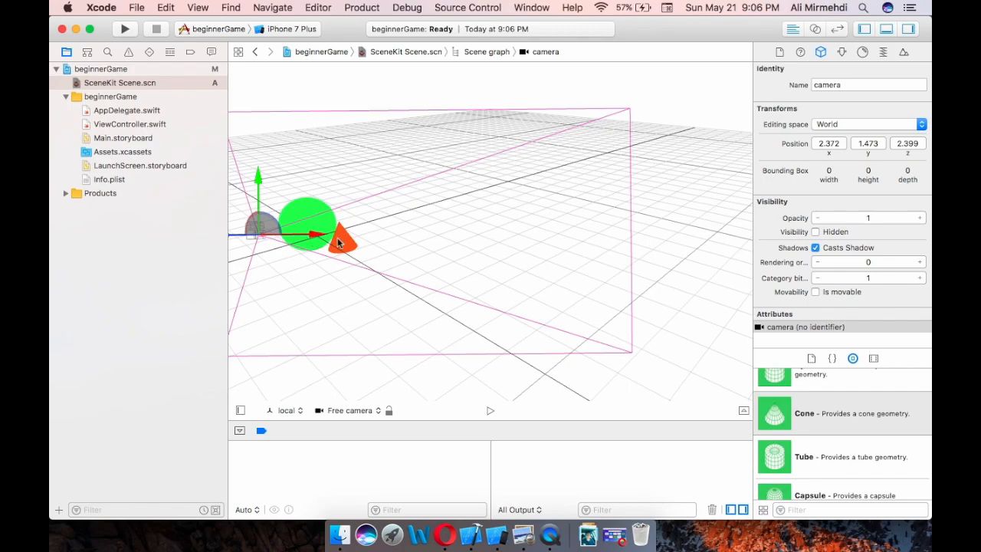
pyautogui.moveTo(338, 242); pyautogui.dragTo(375, 264)
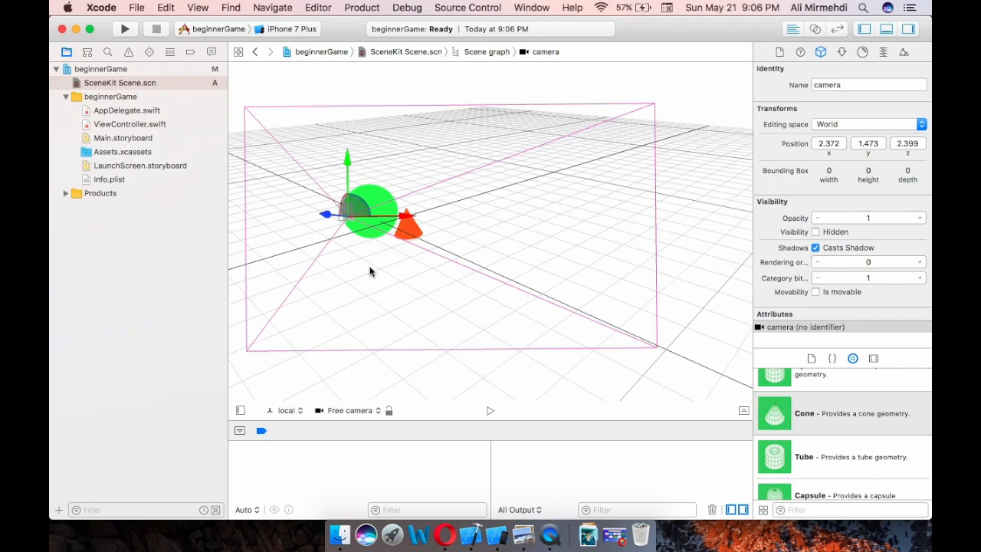
pyautogui.moveTo(389, 273)
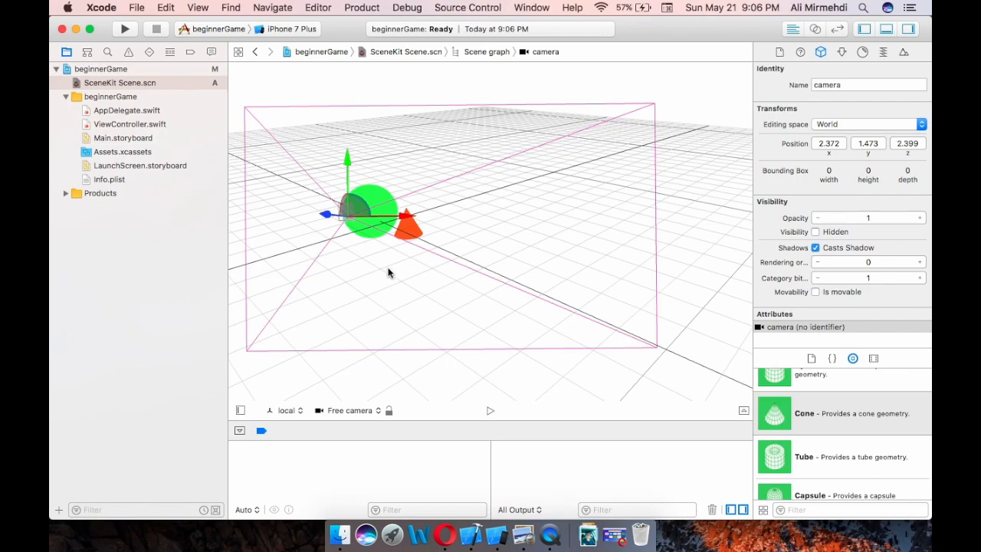
pyautogui.moveTo(479, 273)
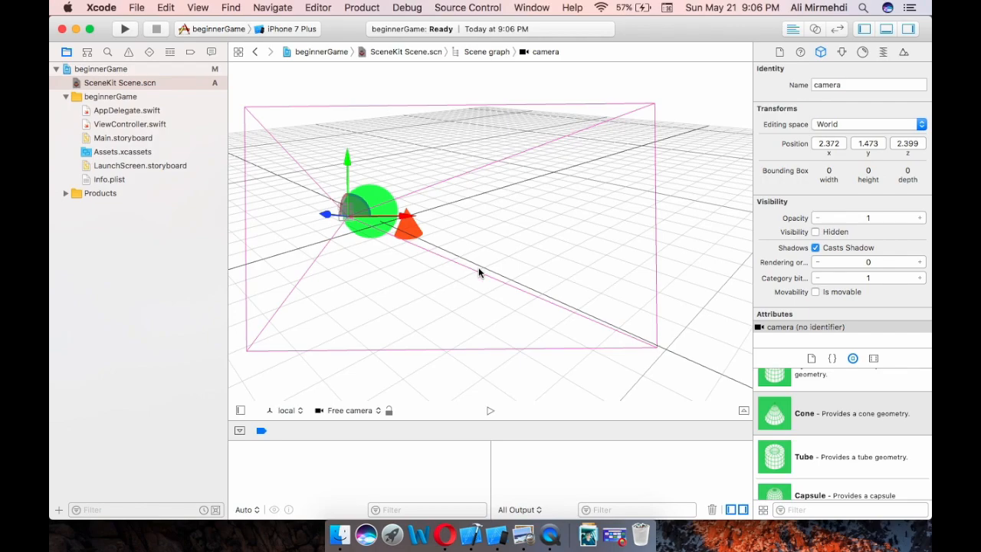
pyautogui.moveTo(356, 239)
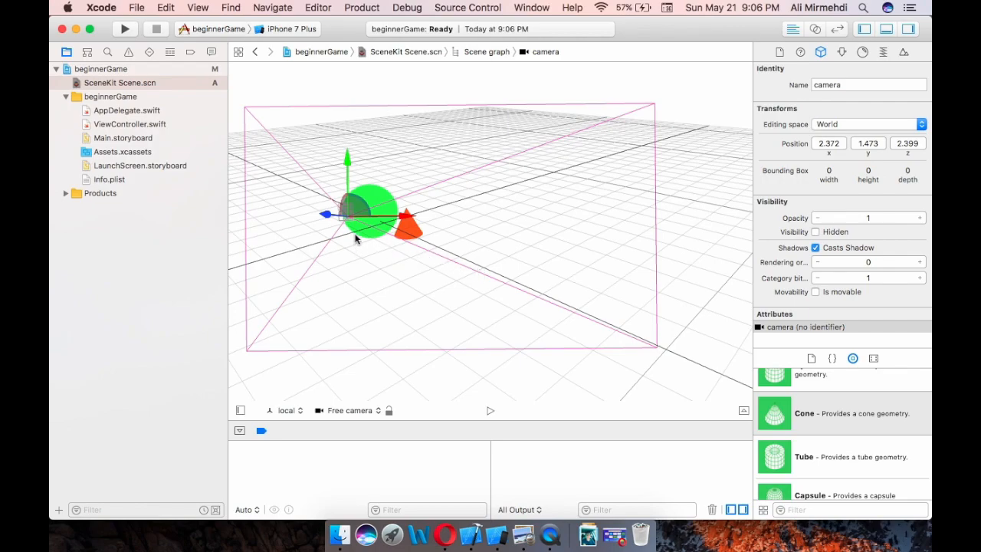
pyautogui.moveTo(454, 219)
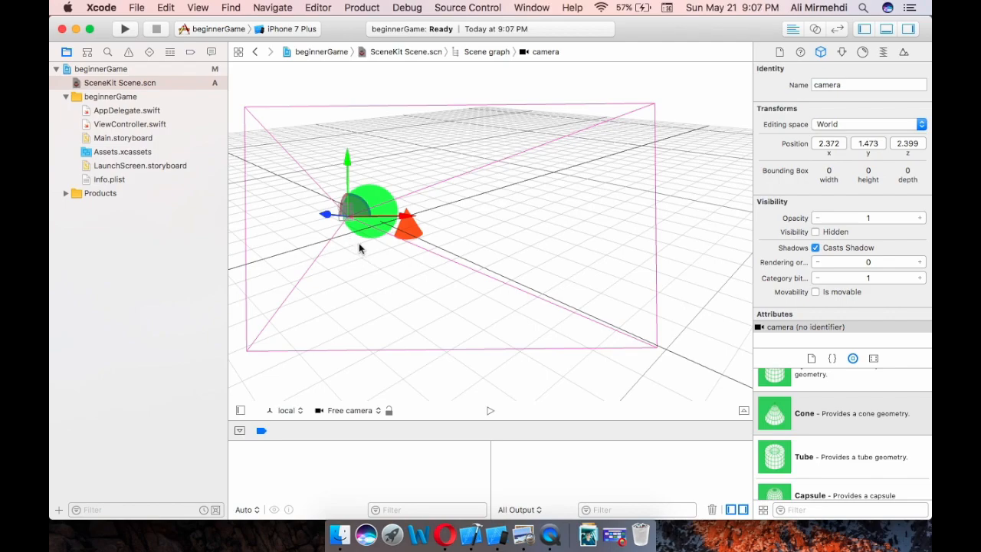
pyautogui.moveTo(352, 239)
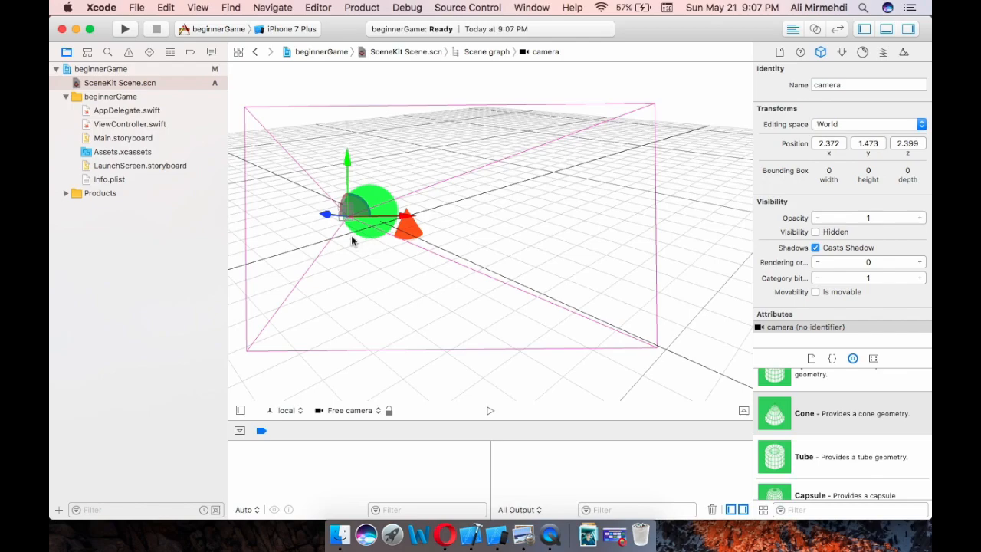
pyautogui.moveTo(355, 250)
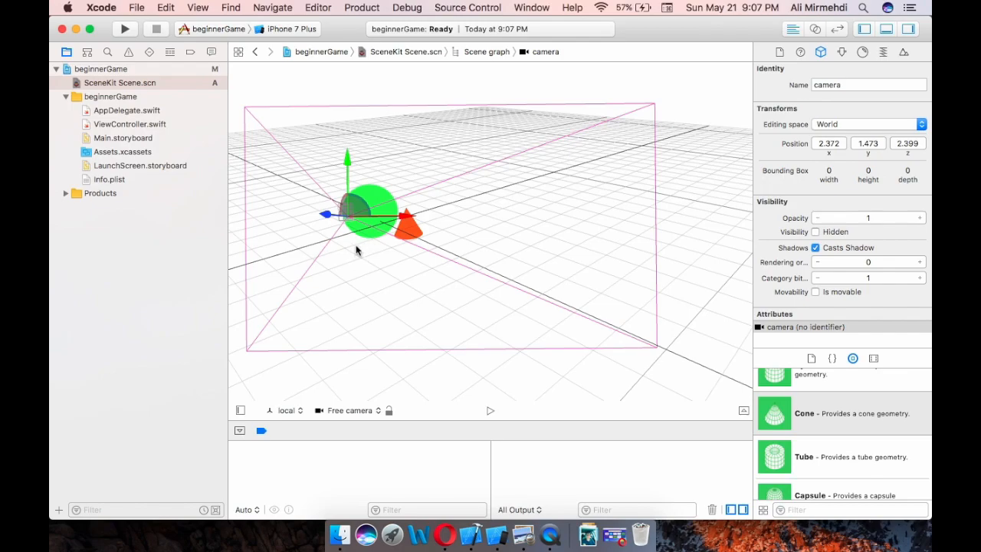
pyautogui.moveTo(473, 250)
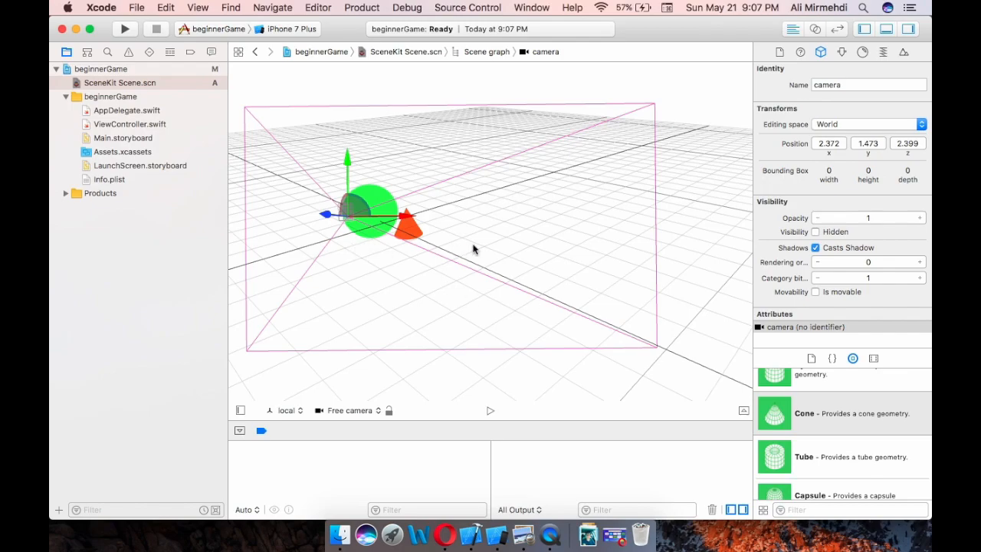
pyautogui.moveTo(585, 230)
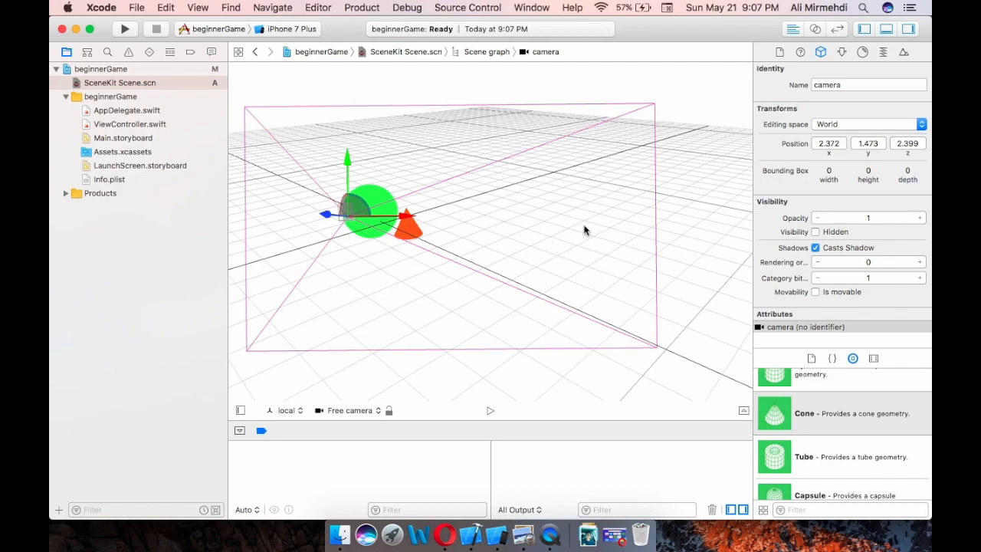
pyautogui.moveTo(561, 232)
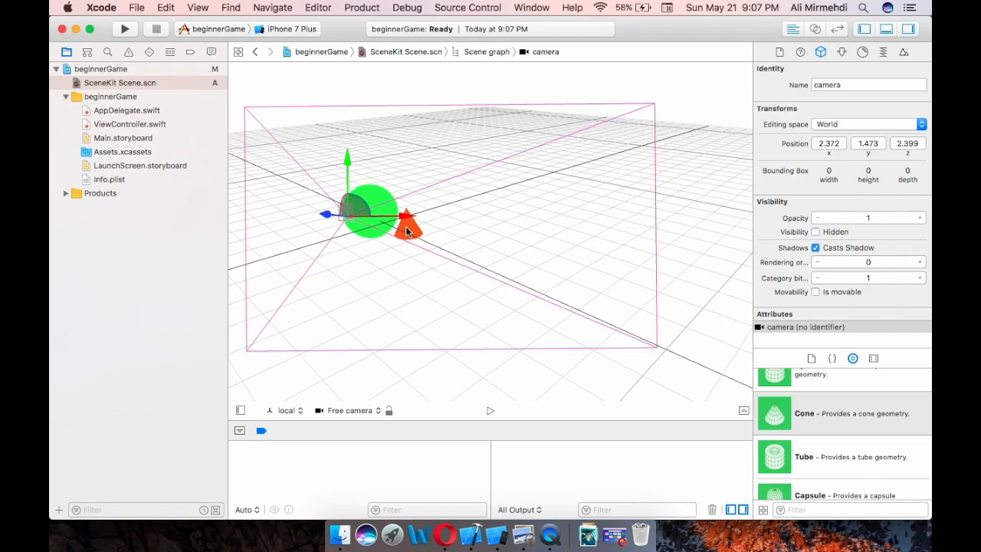
pyautogui.moveTo(488, 196)
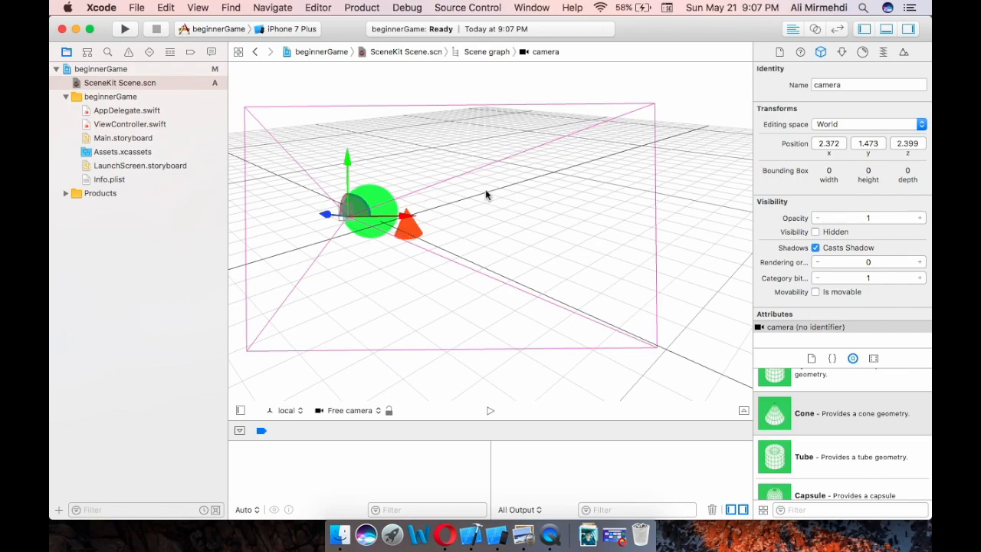
pyautogui.moveTo(491, 213)
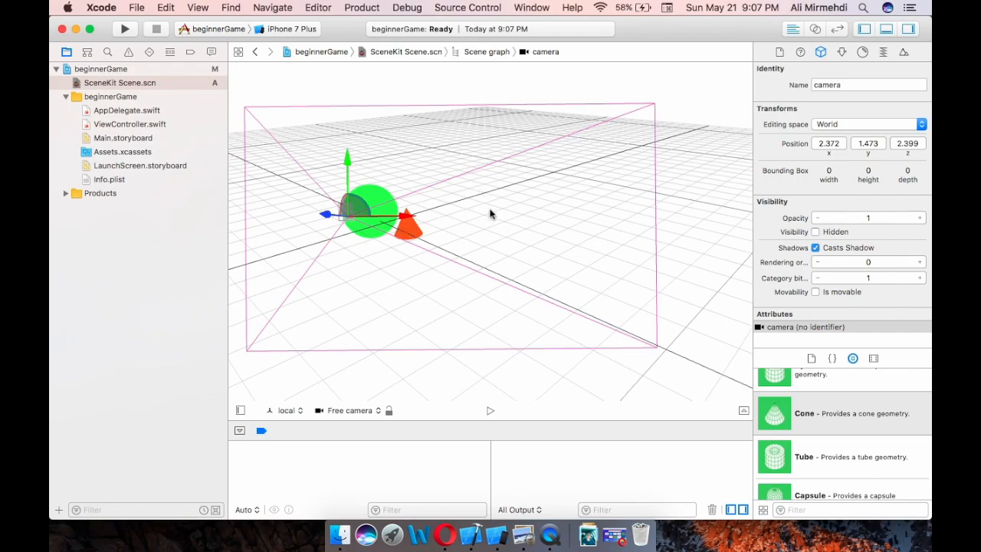
pyautogui.moveTo(522, 144)
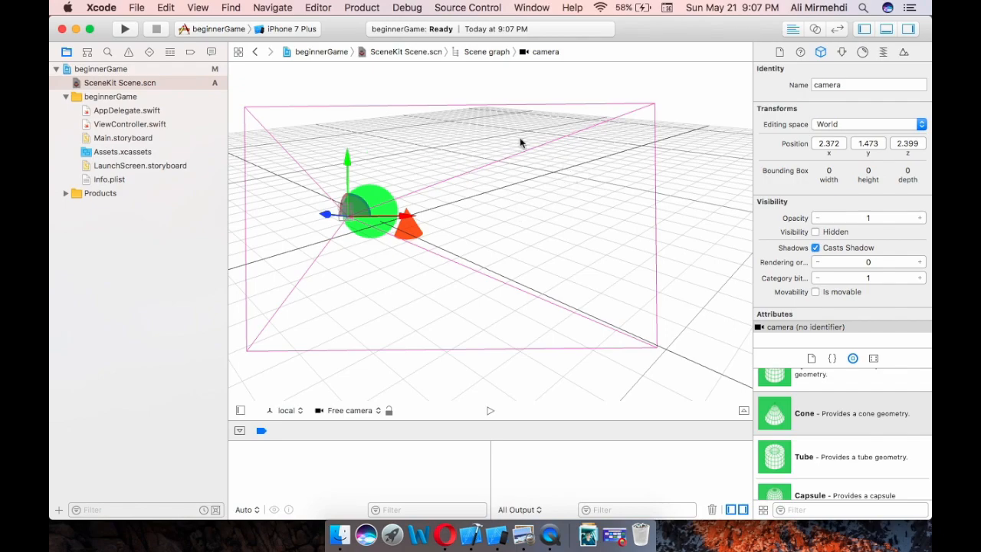
pyautogui.moveTo(598, 201)
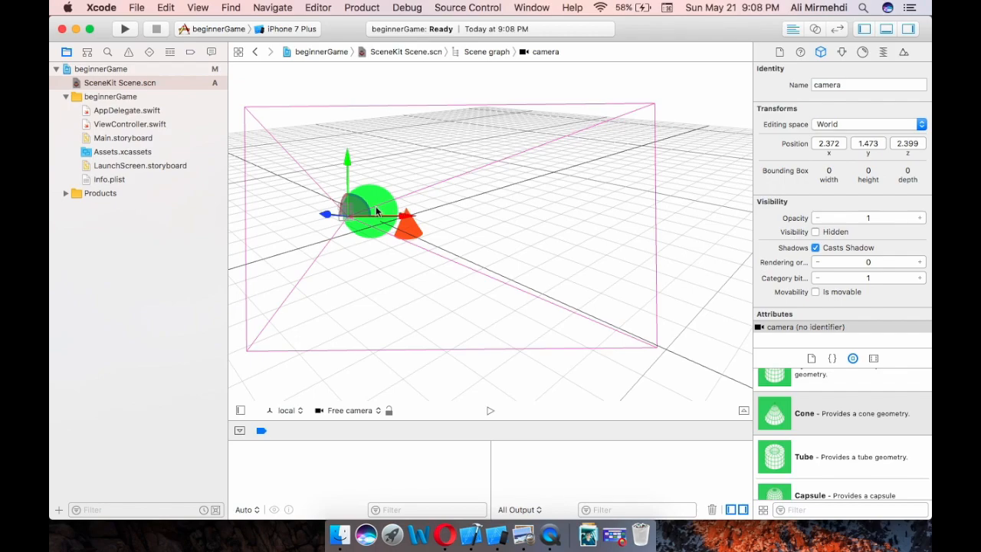
pyautogui.moveTo(420, 268)
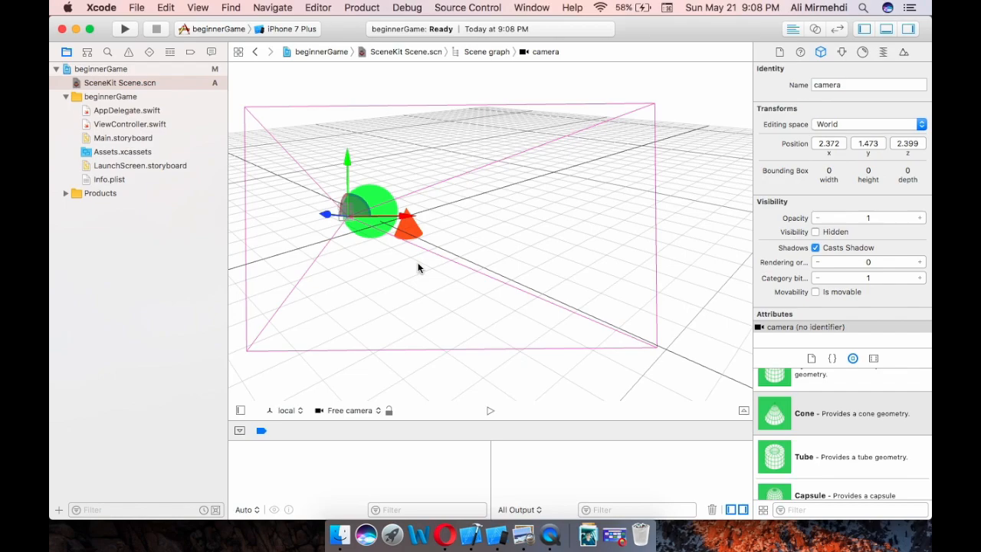
pyautogui.moveTo(470, 261)
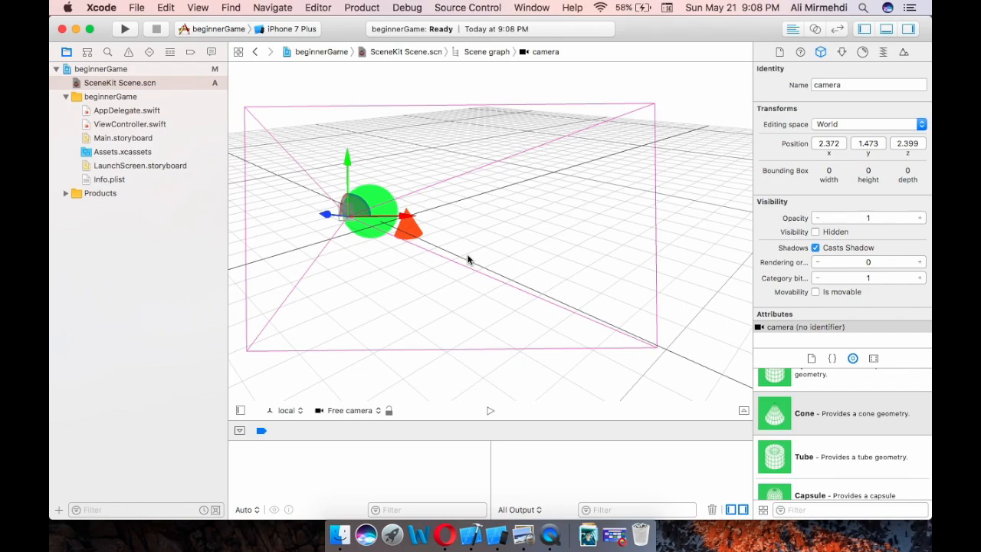
pyautogui.moveTo(472, 378)
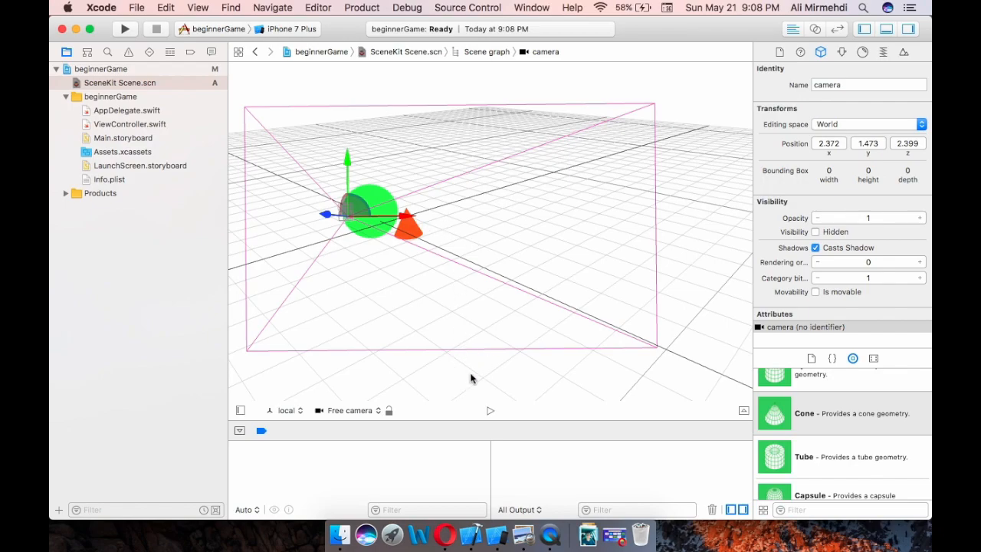
pyautogui.moveTo(533, 522)
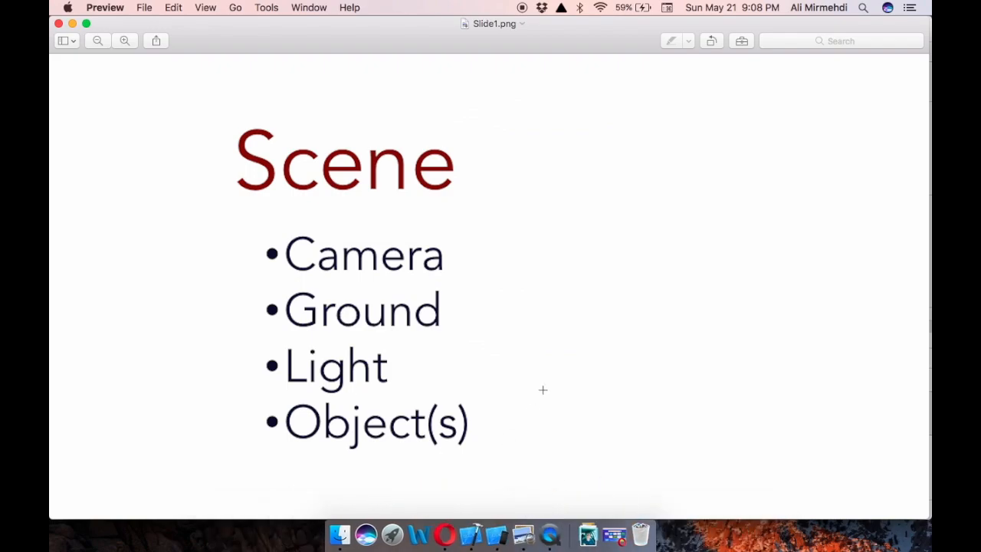
pyautogui.moveTo(478, 203)
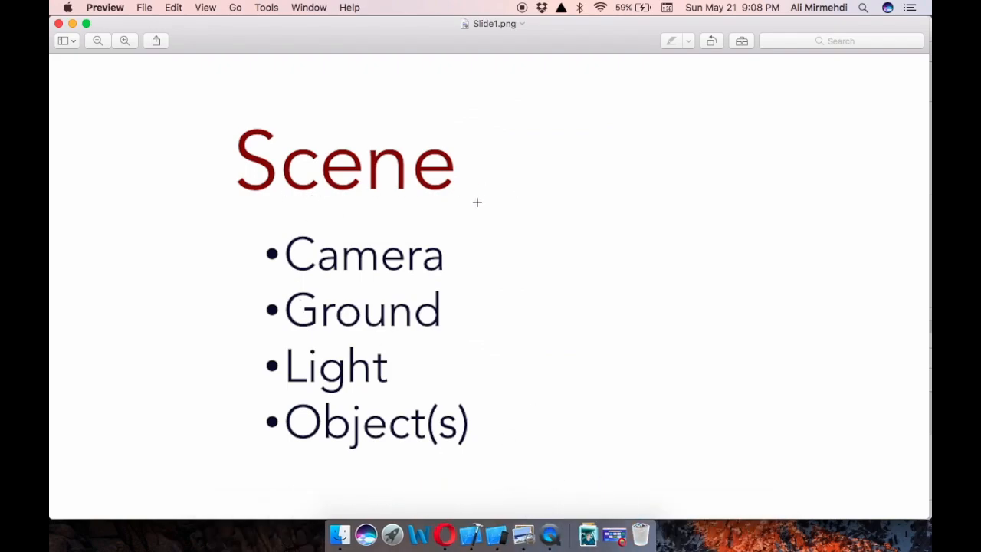
pyautogui.moveTo(423, 200)
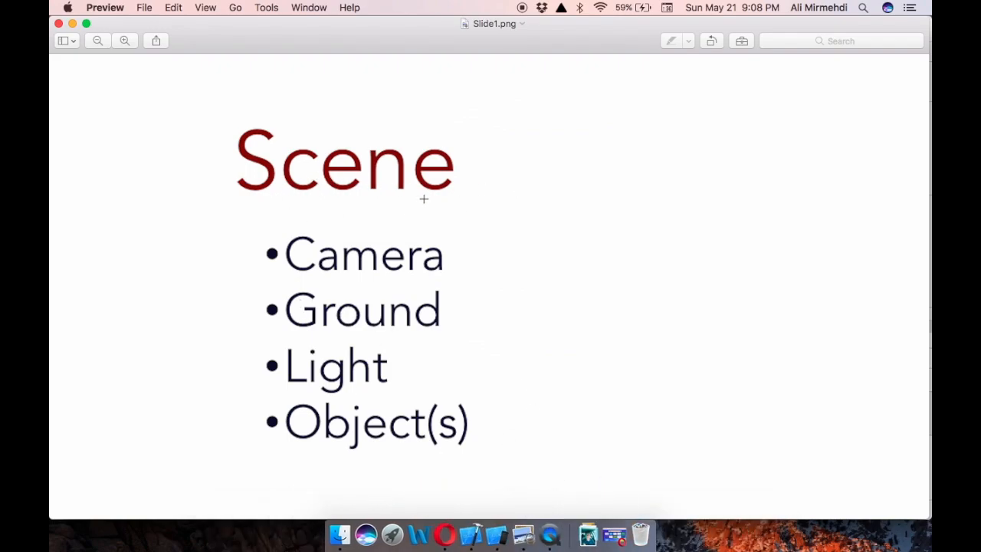
pyautogui.moveTo(543, 207)
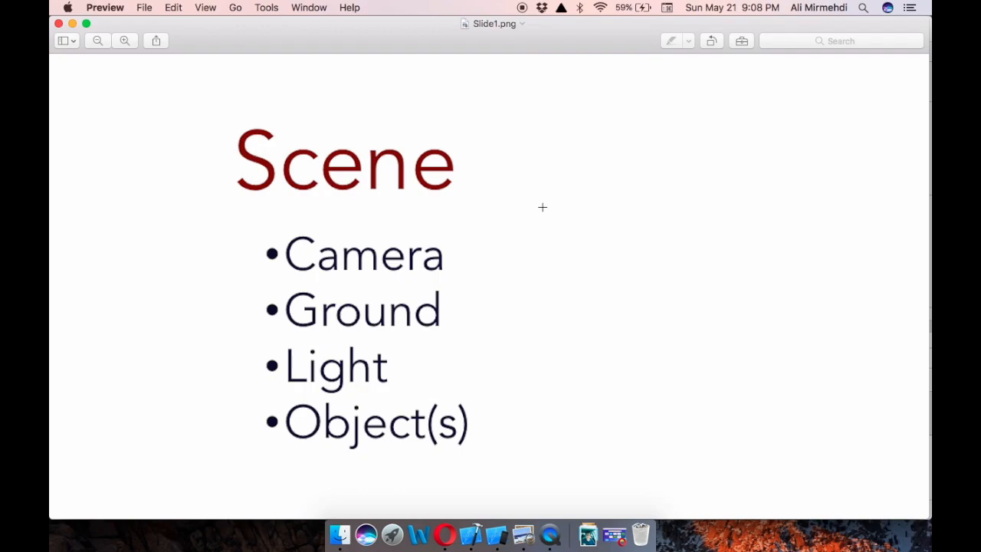
pyautogui.moveTo(518, 214)
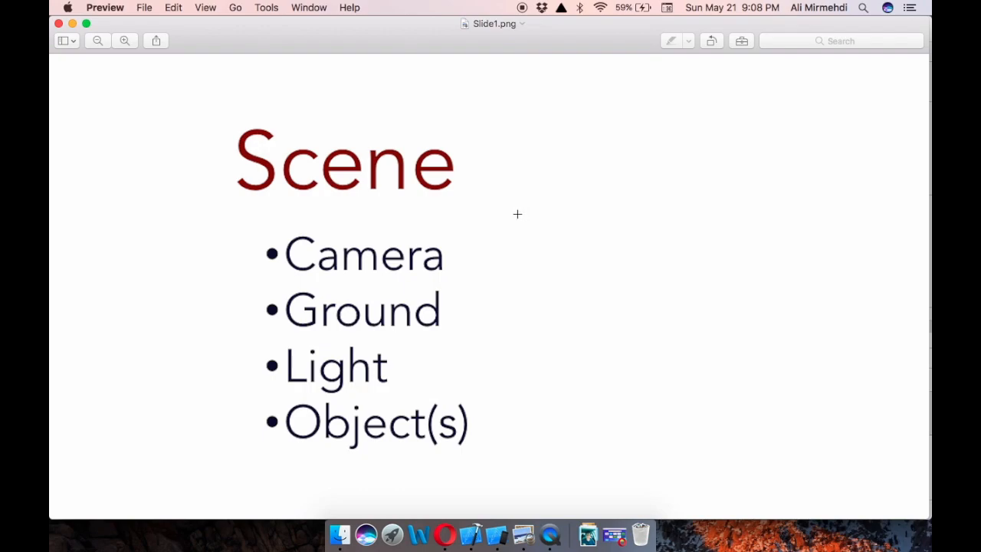
pyautogui.moveTo(396, 276)
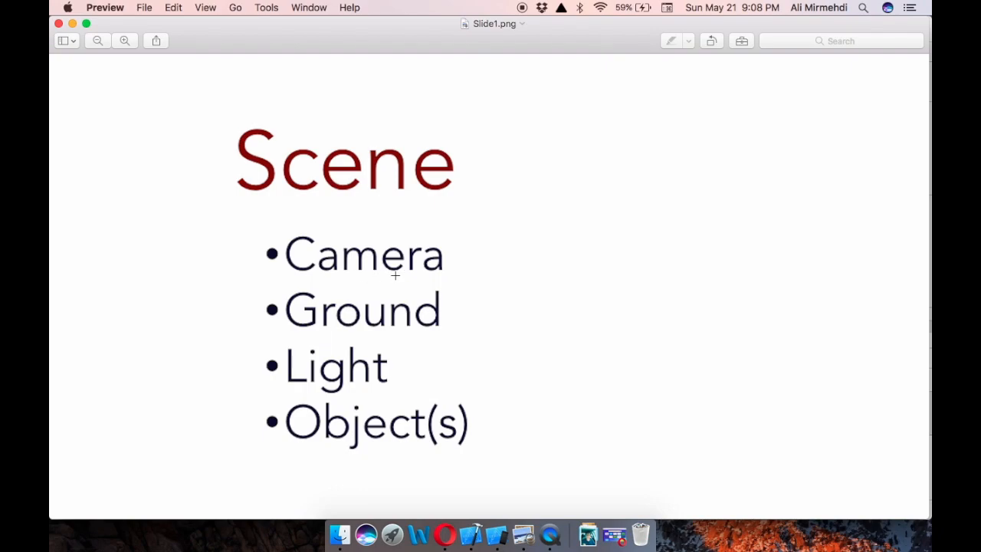
pyautogui.moveTo(388, 303)
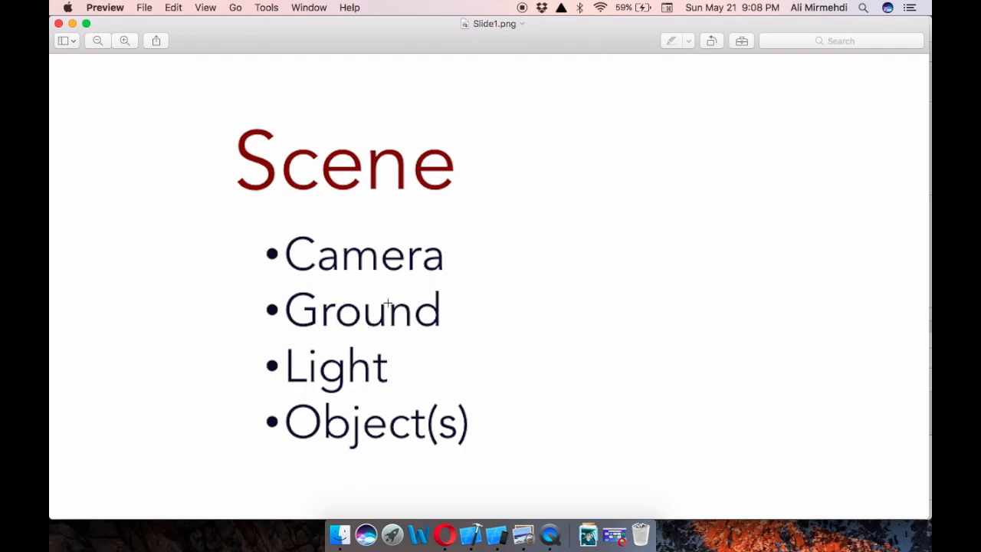
pyautogui.moveTo(368, 436)
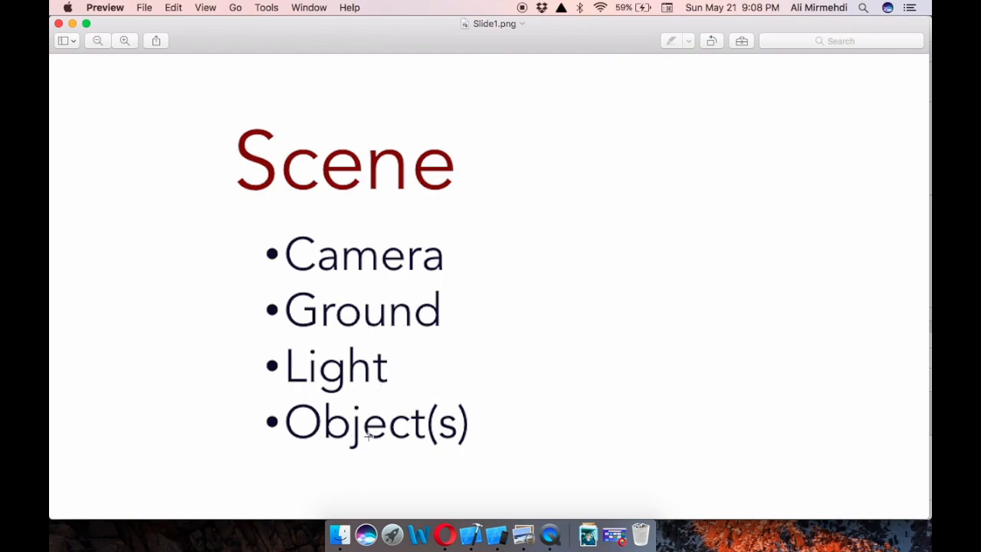
pyautogui.moveTo(374, 190)
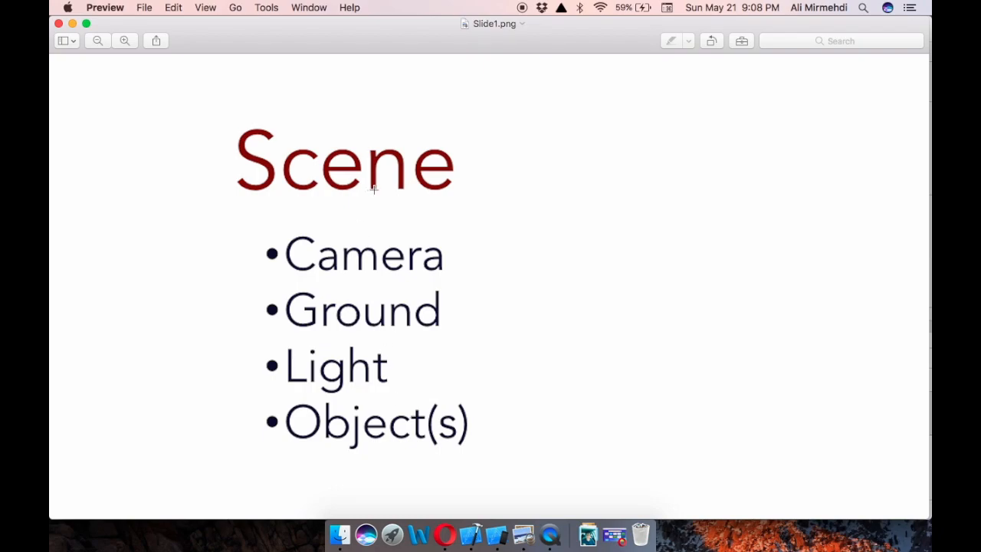
pyautogui.moveTo(466, 351)
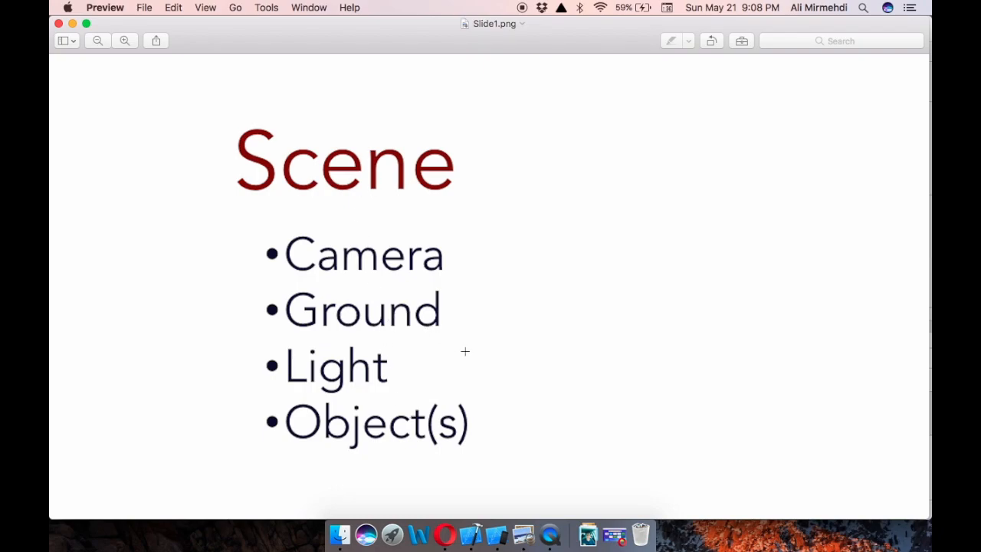
pyautogui.moveTo(463, 498)
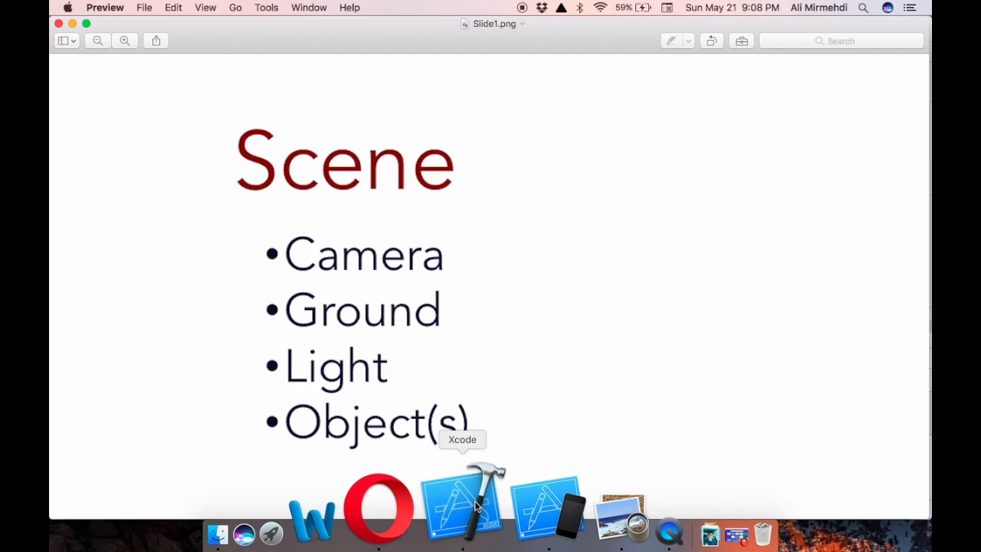
# Switch back to Xcode and select SceneKit Scene.scn in the Project Navigator
pyautogui.click(463, 498)
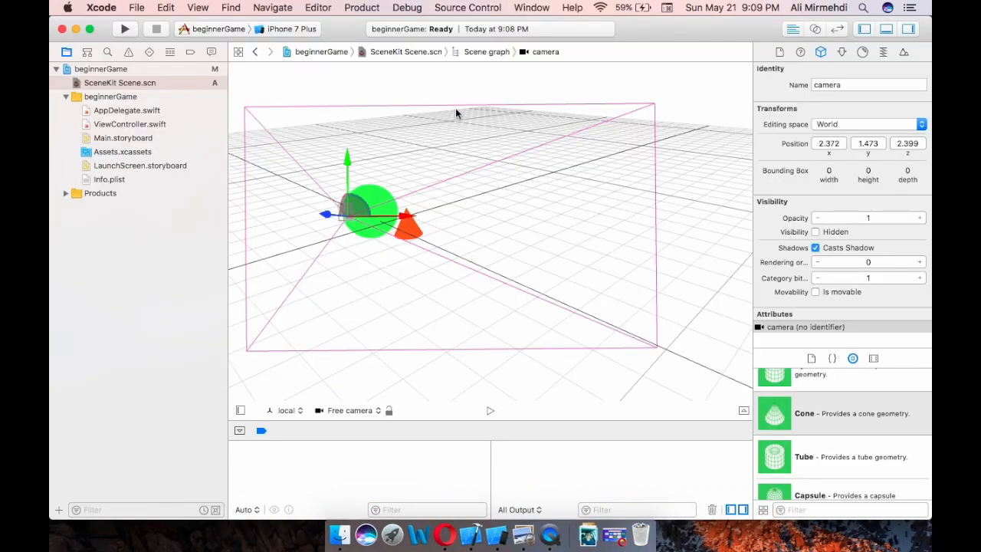
pyautogui.moveTo(463, 222)
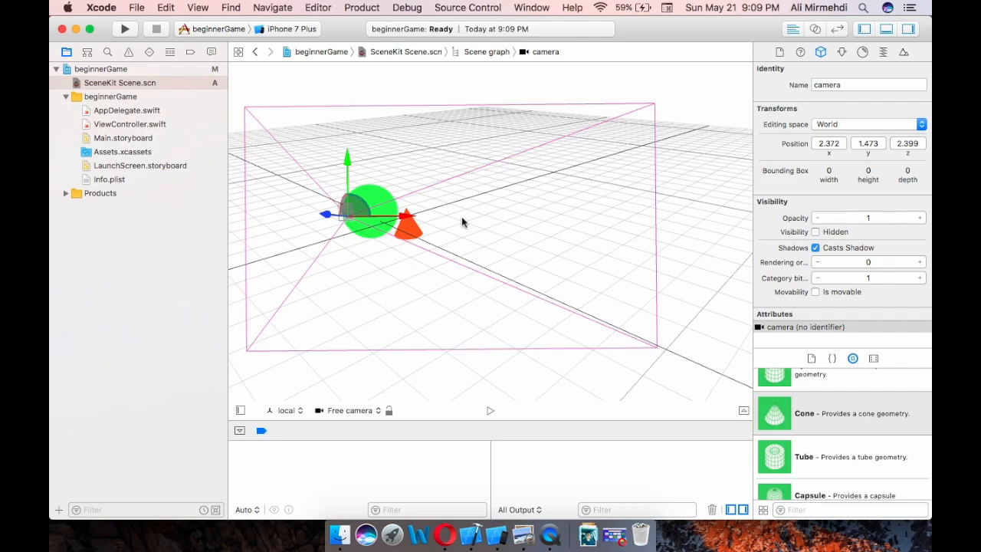
pyautogui.moveTo(479, 211)
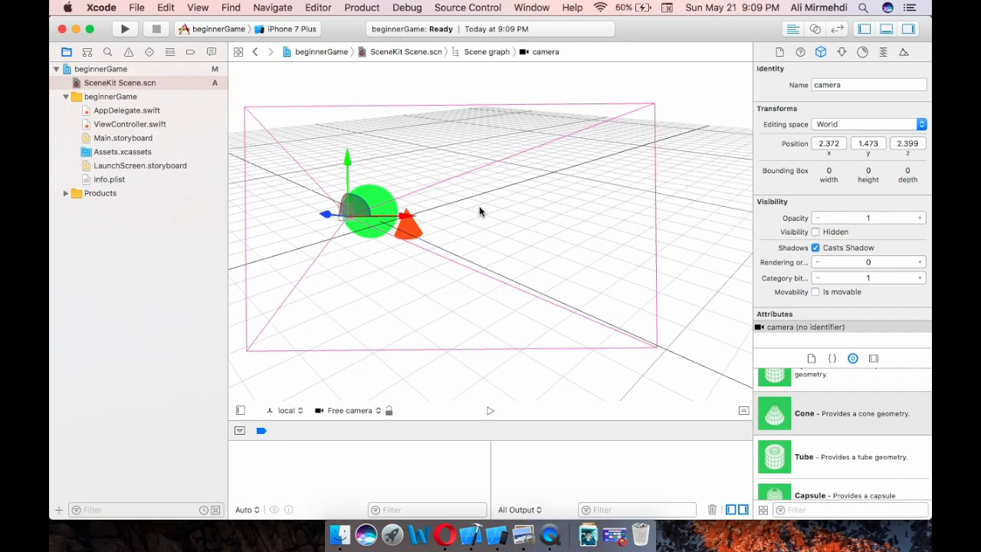
pyautogui.moveTo(507, 221)
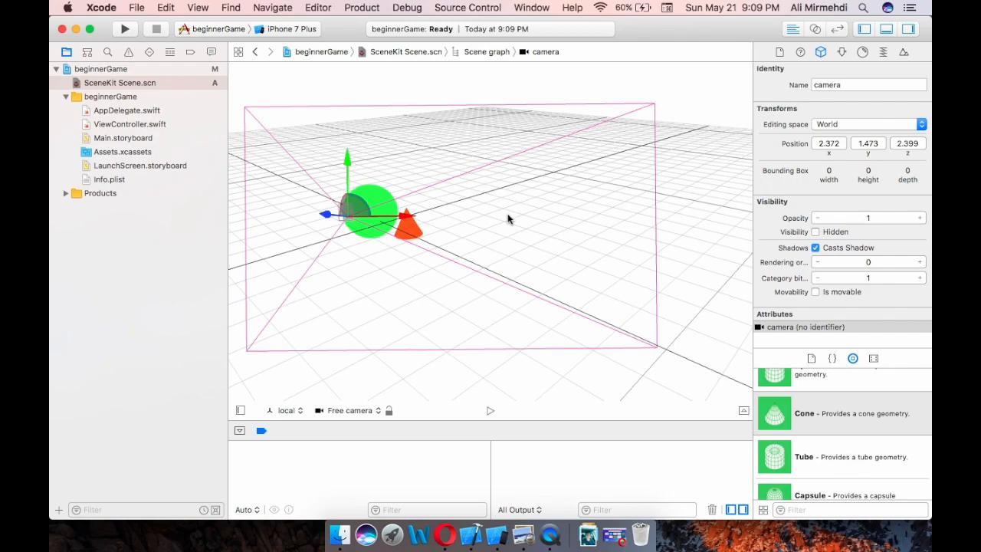
pyautogui.moveTo(406, 181)
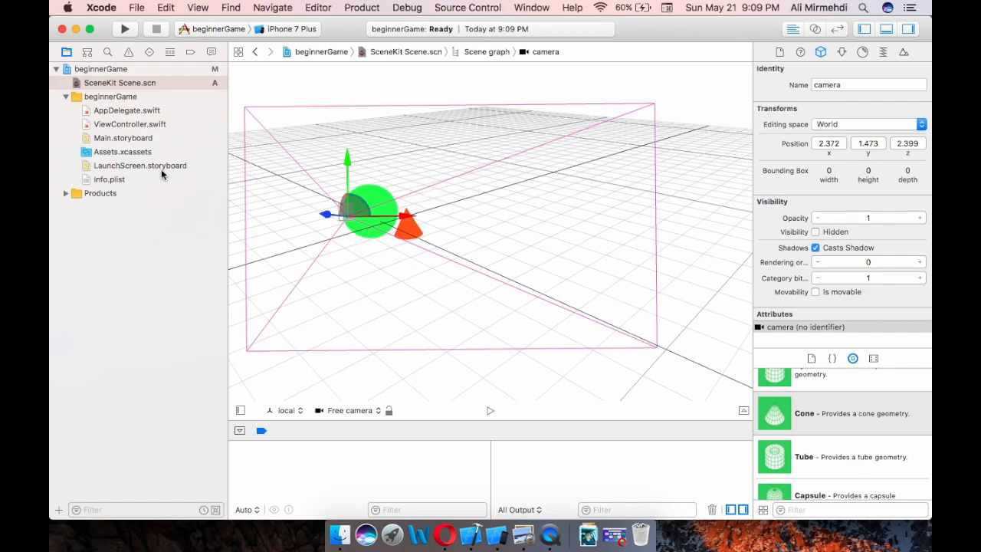
pyautogui.click(119, 83)
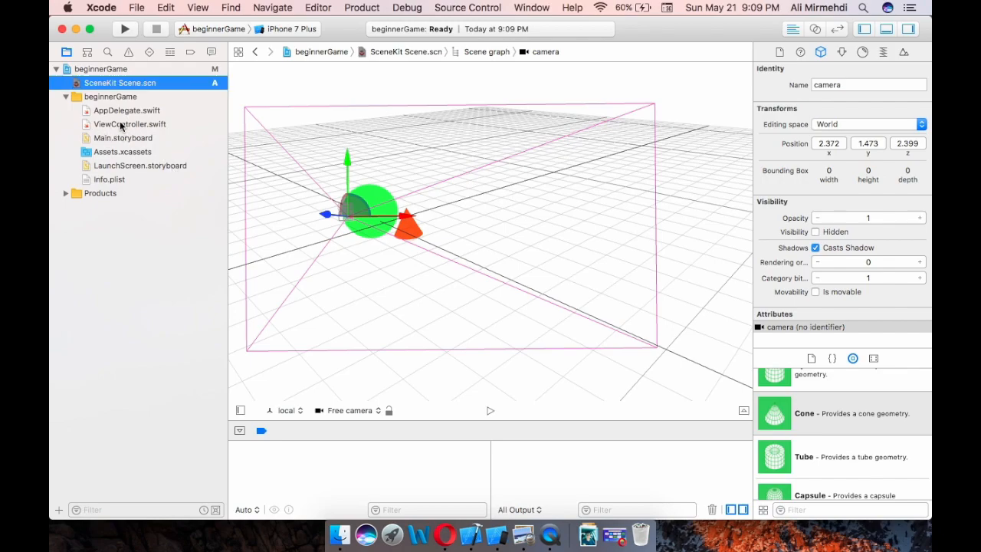
# In ViewController.swift add import SceneKit below import UIKit and move into the class body
pyautogui.click(131, 125)
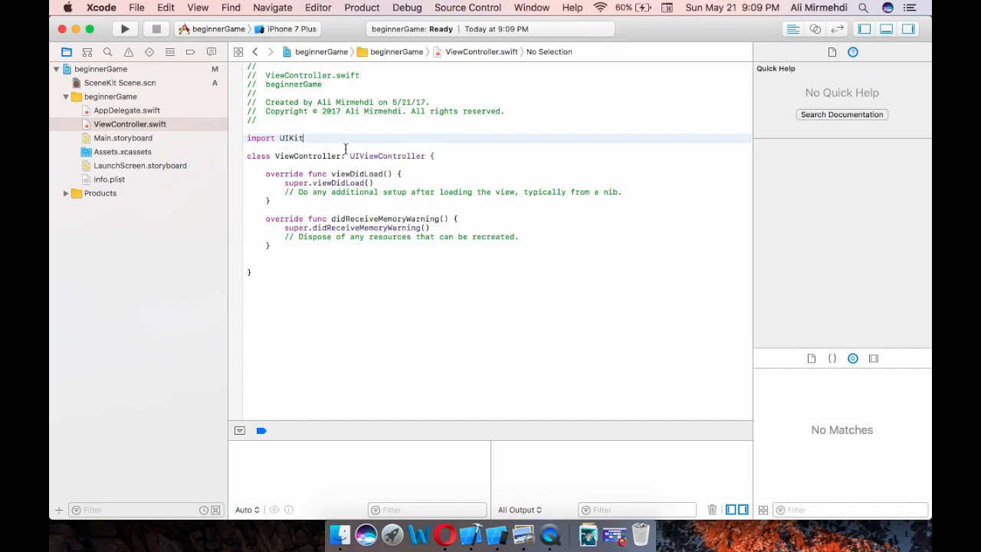
pyautogui.press('Return')
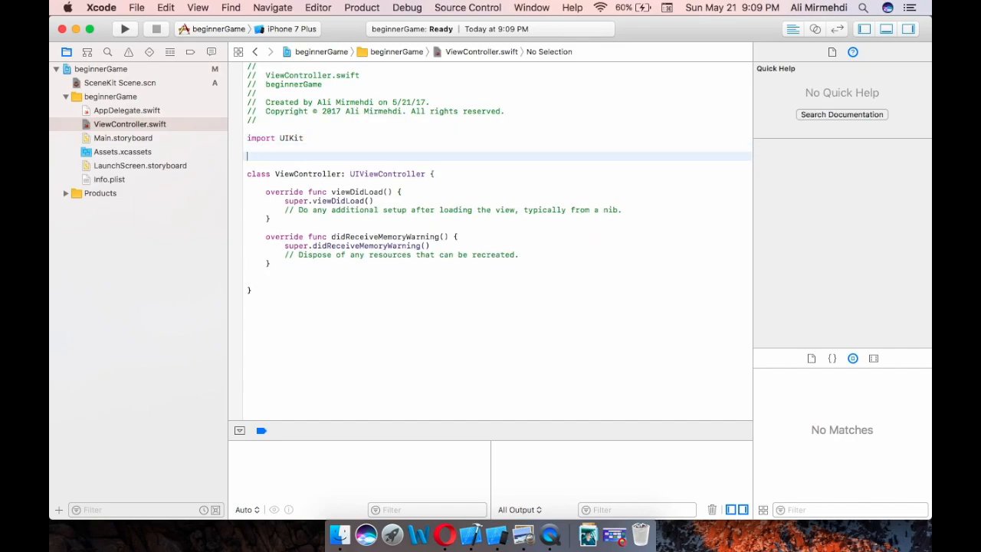
pyautogui.write('import s')
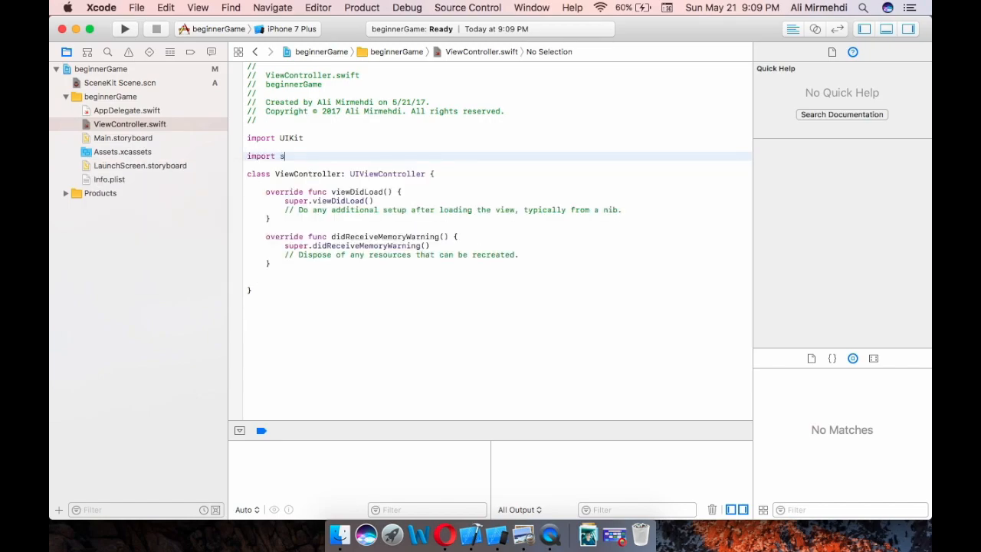
pyautogui.write('ceneKit')
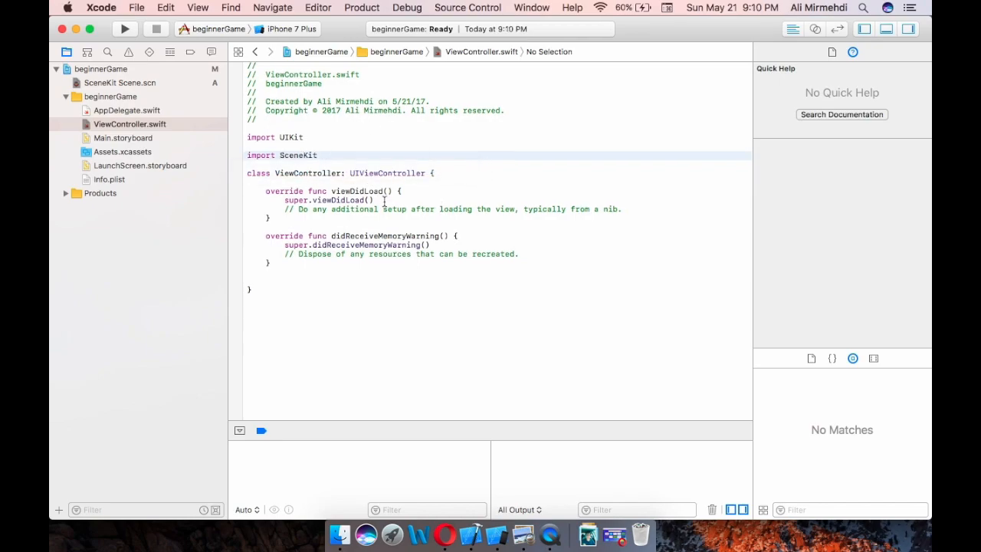
pyautogui.click(496, 173)
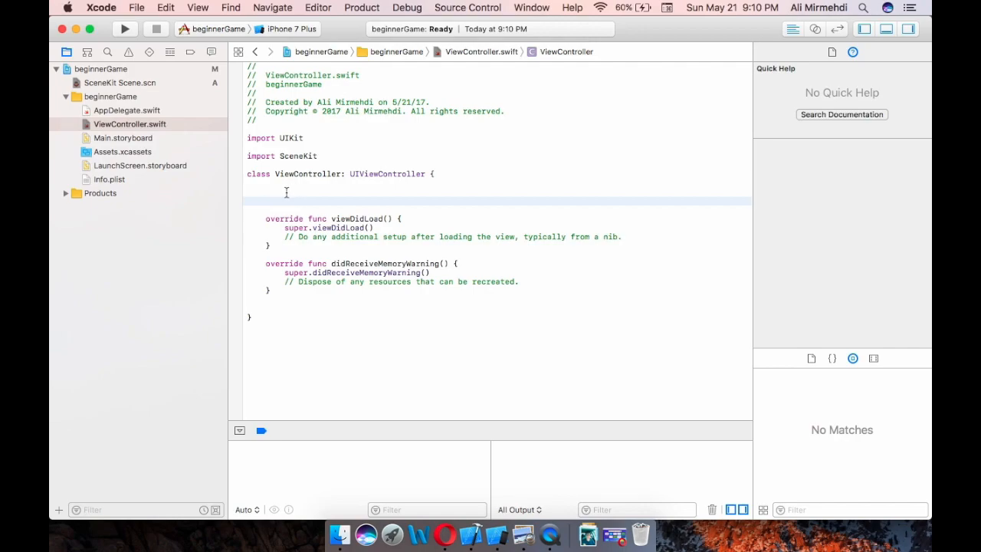
# Declare var scene: SCNView! in the ViewController class
pyautogui.write('va')
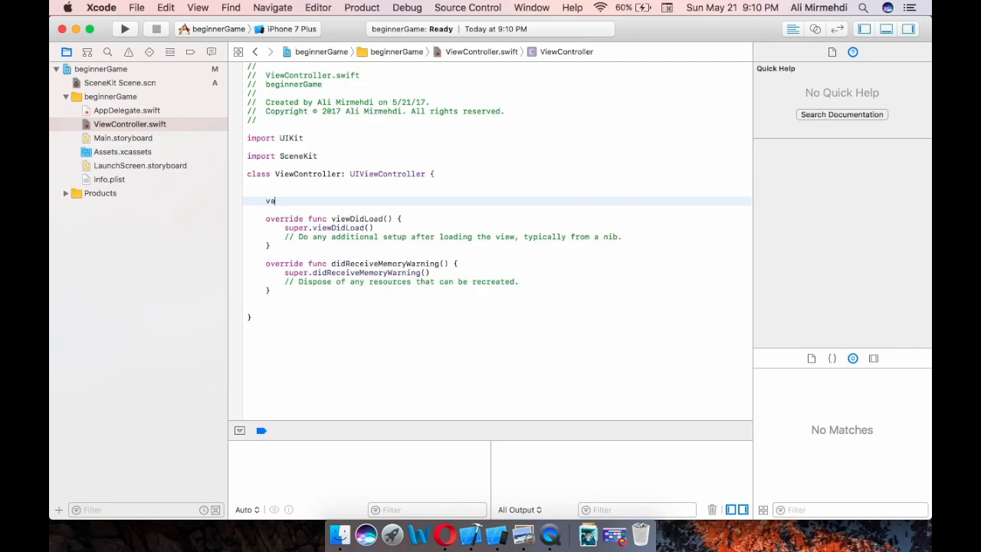
pyautogui.write('sc')
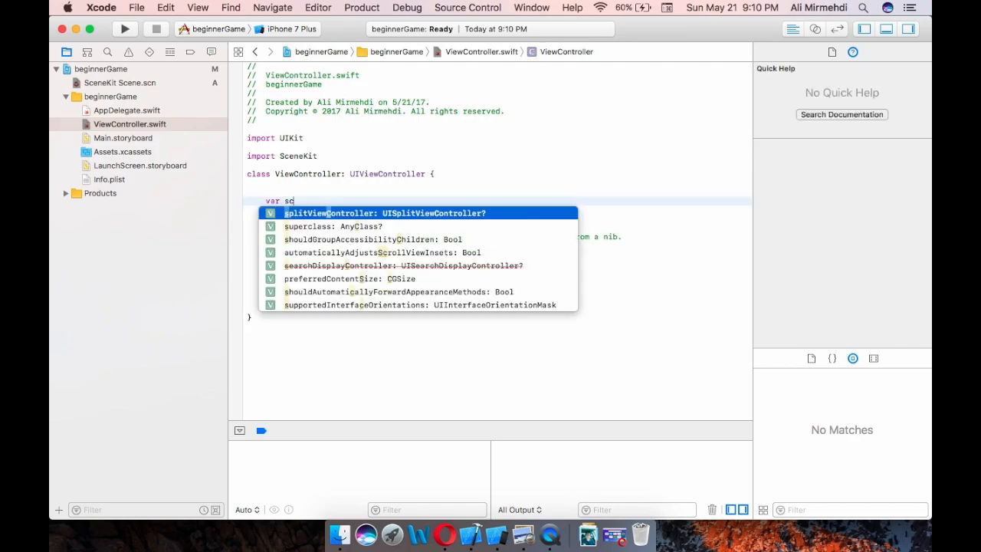
pyautogui.write('ene:')
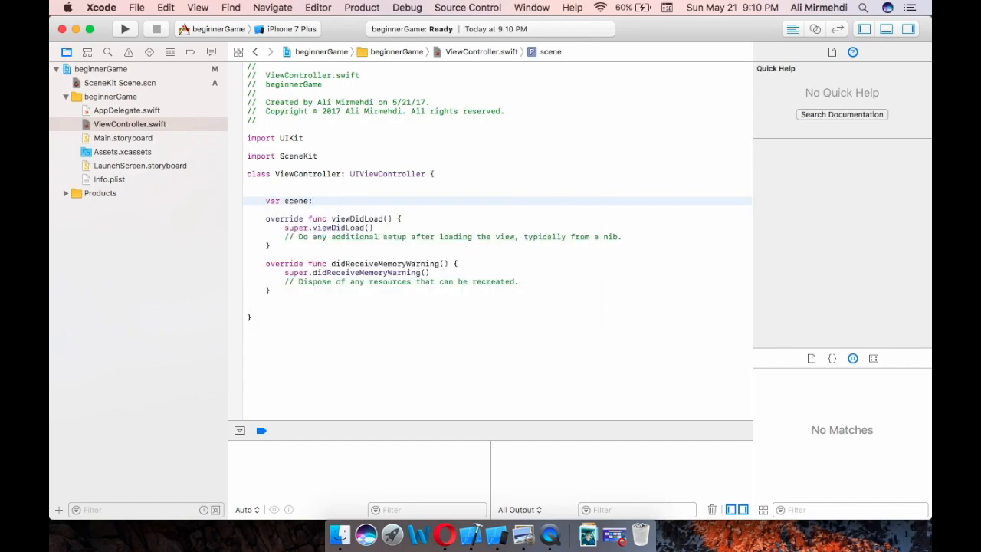
pyautogui.write('SCNView')
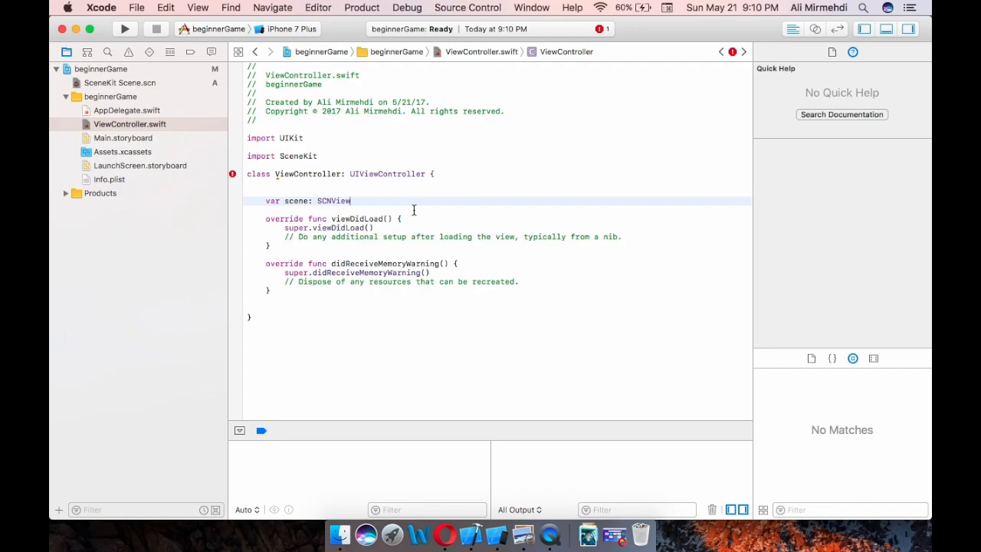
pyautogui.write('!')
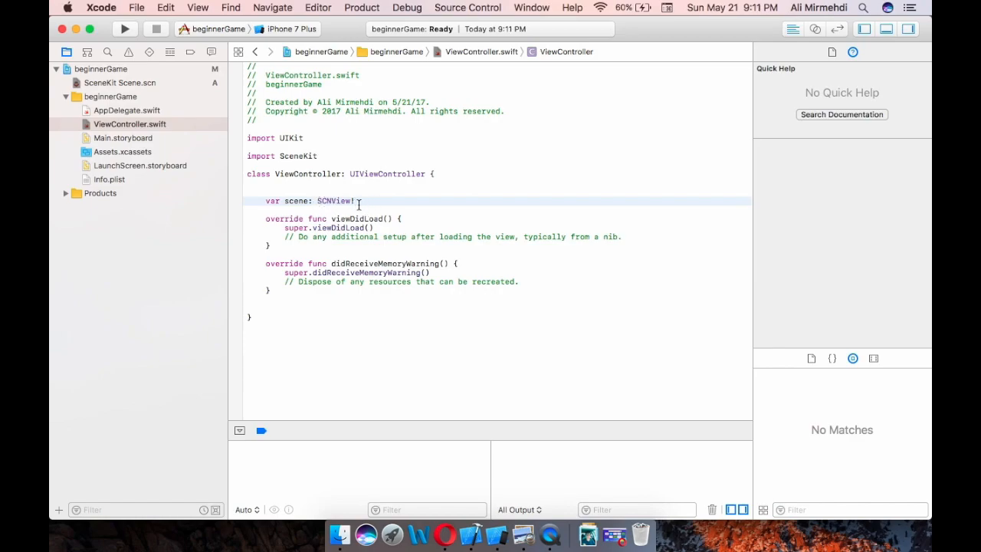
pyautogui.moveTo(439, 219)
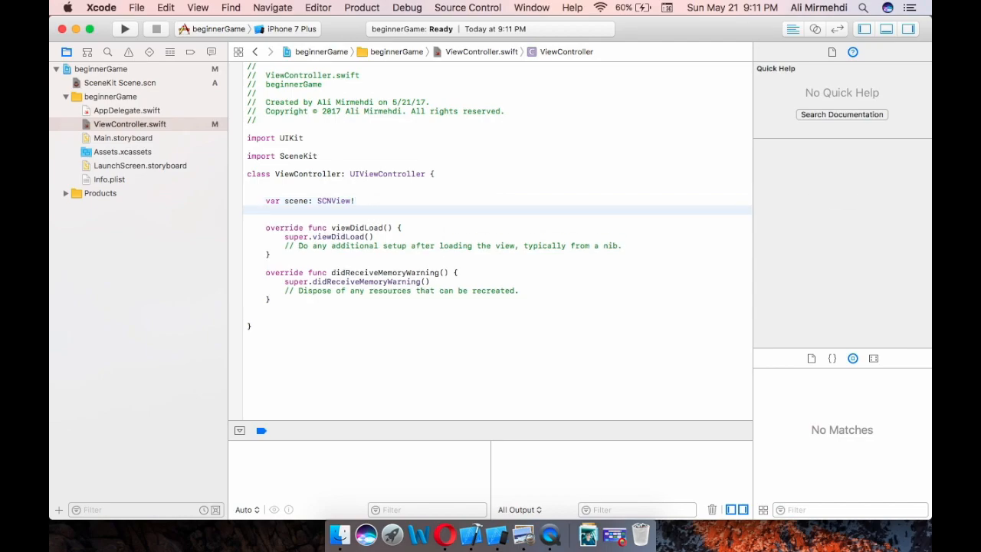
# Declare var camera: SCNNode! below the scene property
pyautogui.write('var')
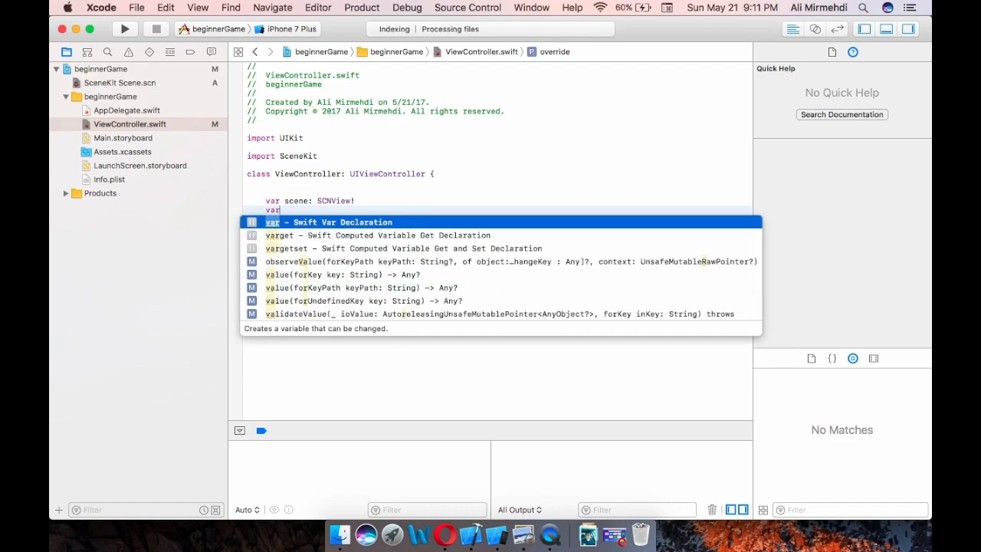
pyautogui.write('camera:')
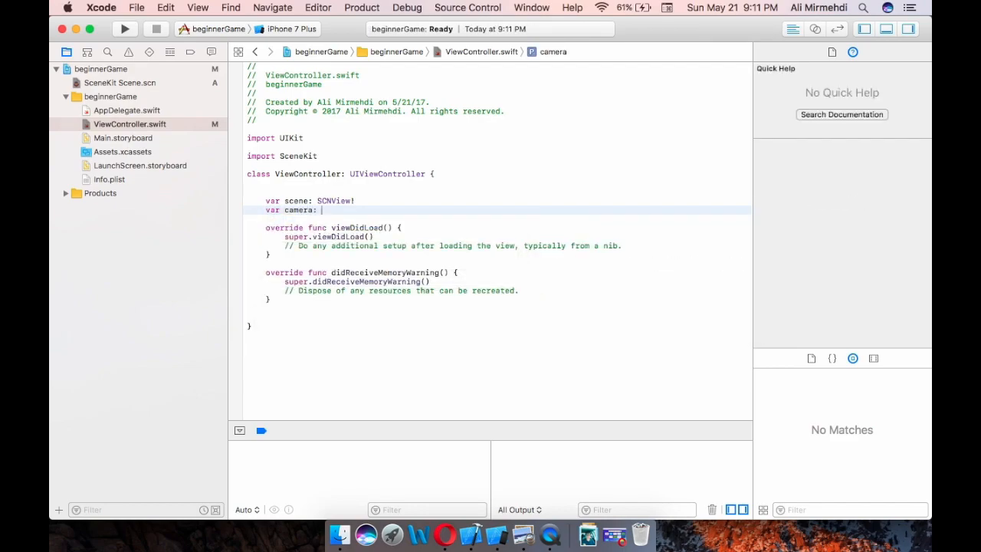
pyautogui.write('SCNNode!')
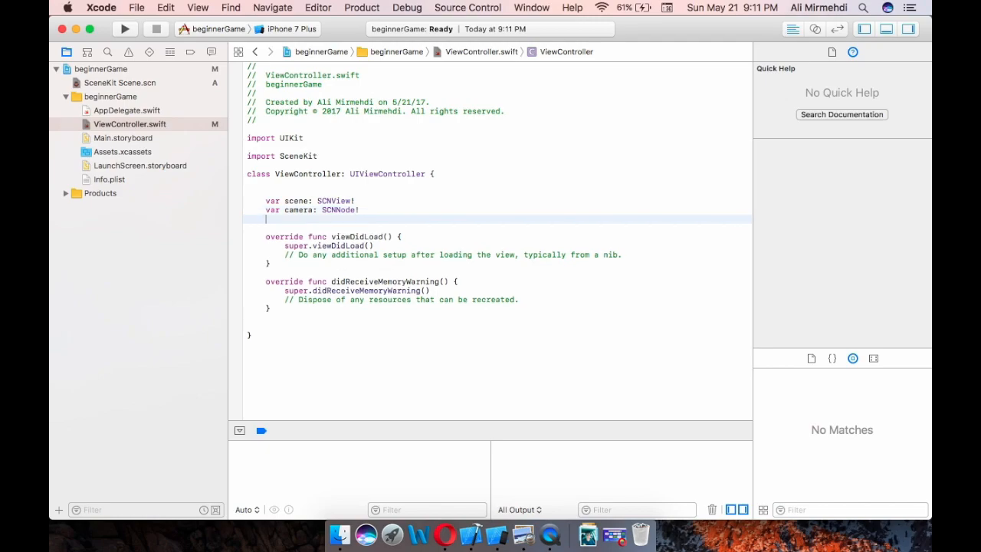
# Declare var floor: SCNNode! in ViewController
pyautogui.write('var floor:')
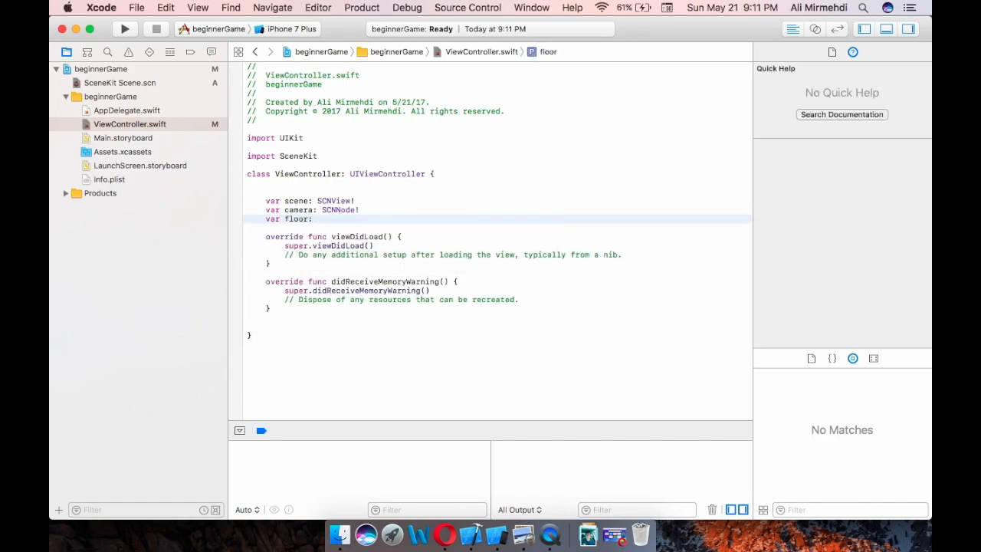
pyautogui.write('SCNNode')
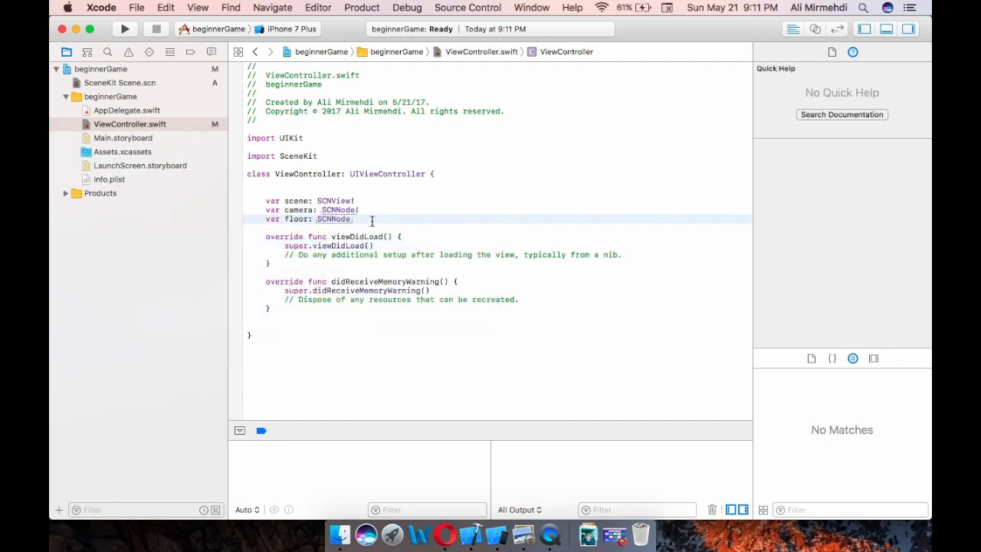
pyautogui.write('!')
pyautogui.write('var')
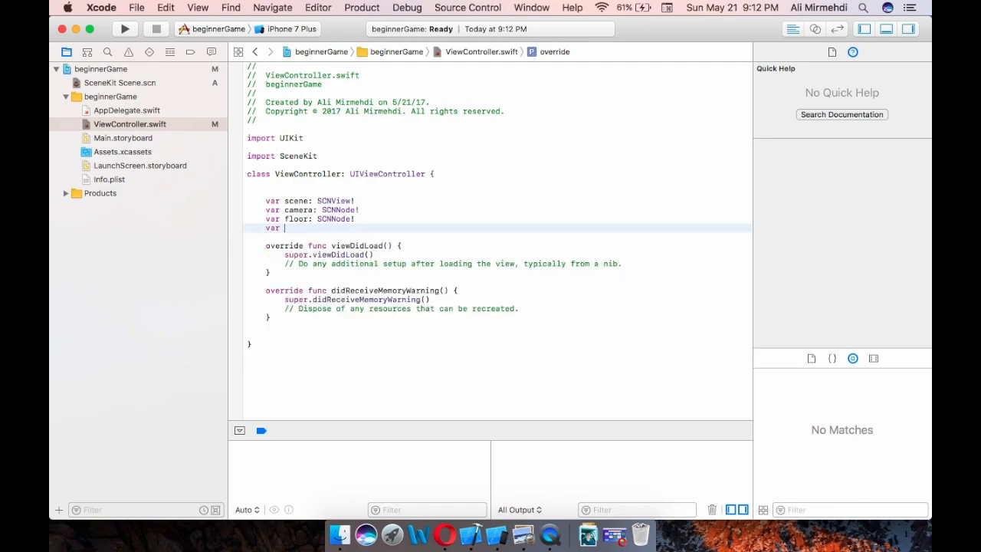
# Declare var light: SCNNode!, accepting SCNNode from autocomplete, and start a new line
pyautogui.write('light:')
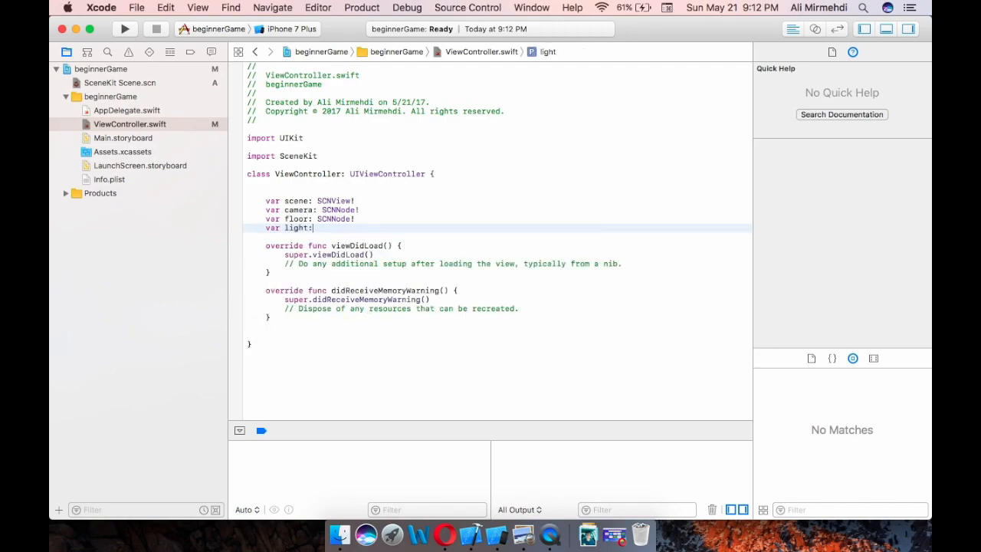
pyautogui.write('Sc')
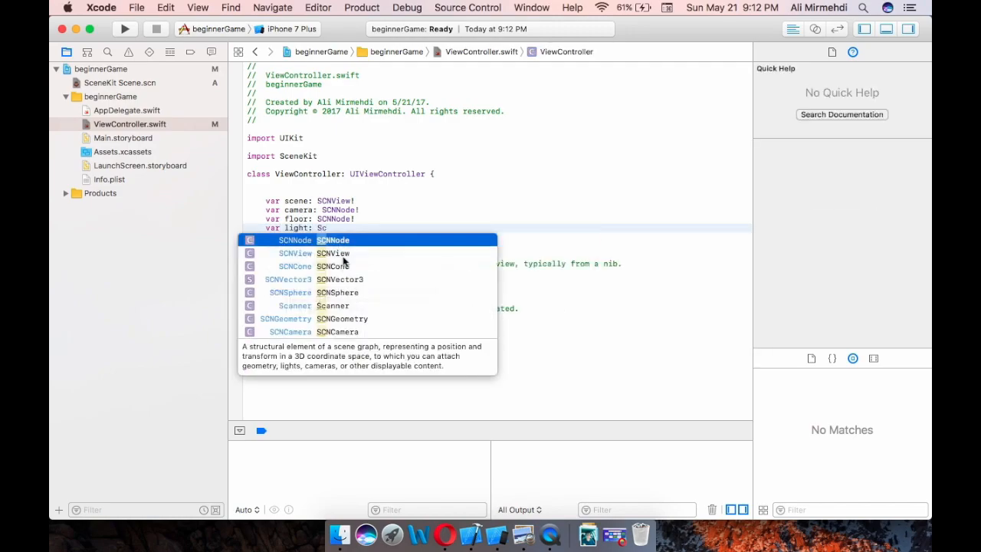
pyautogui.click(333, 239)
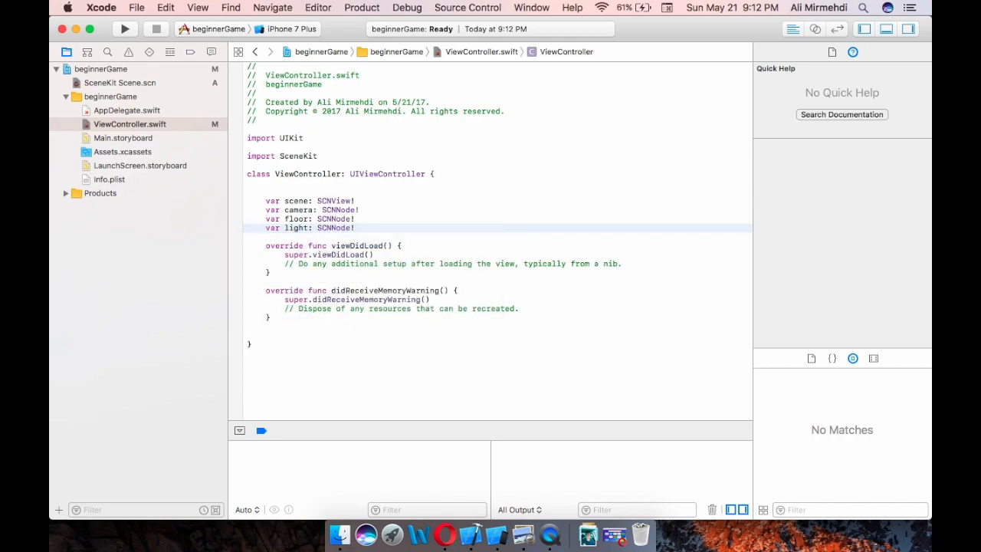
pyautogui.press('Return')
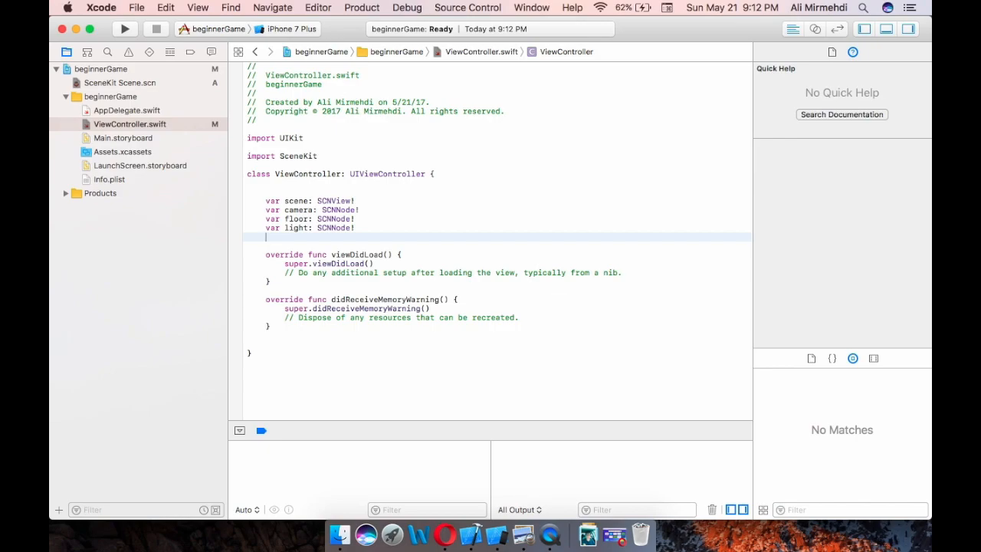
# Declare var sphere: SCNNode! and var cone: SCNNode! properties in ViewController
pyautogui.write('var')
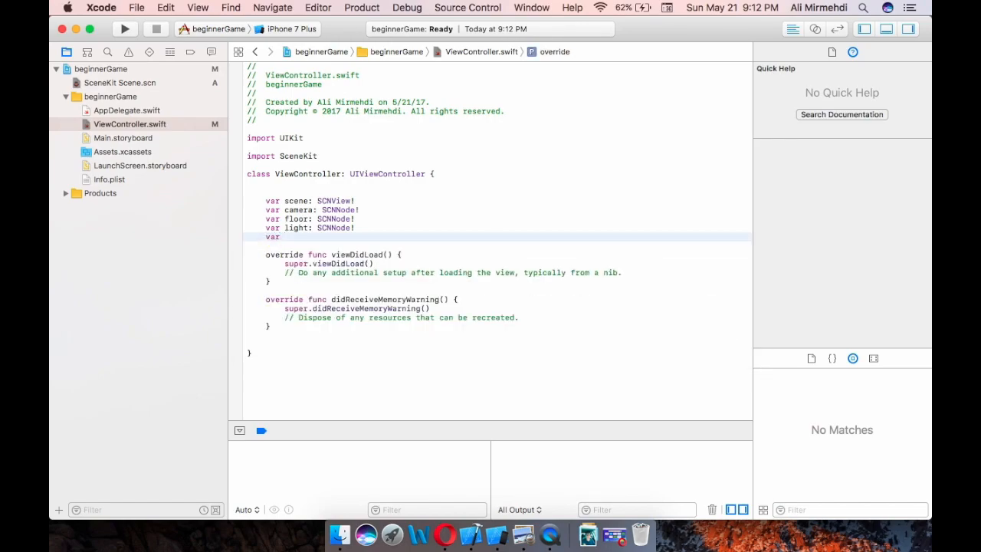
pyautogui.write('sphere')
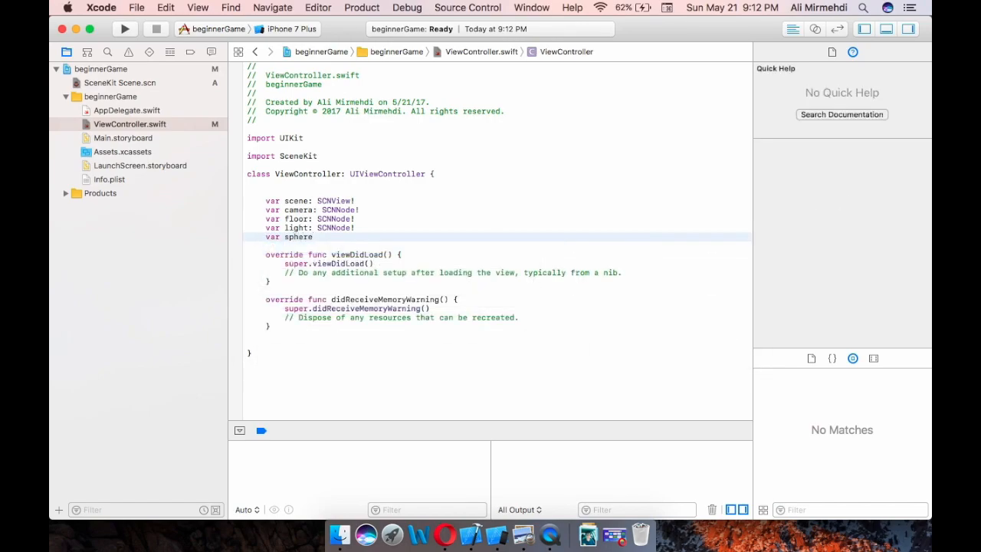
pyautogui.write('A')
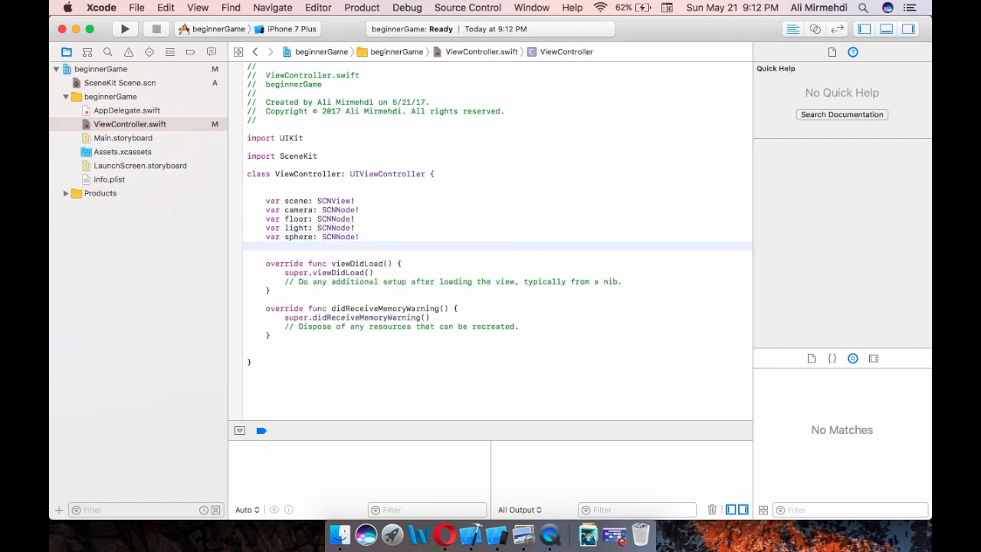
pyautogui.write('var')
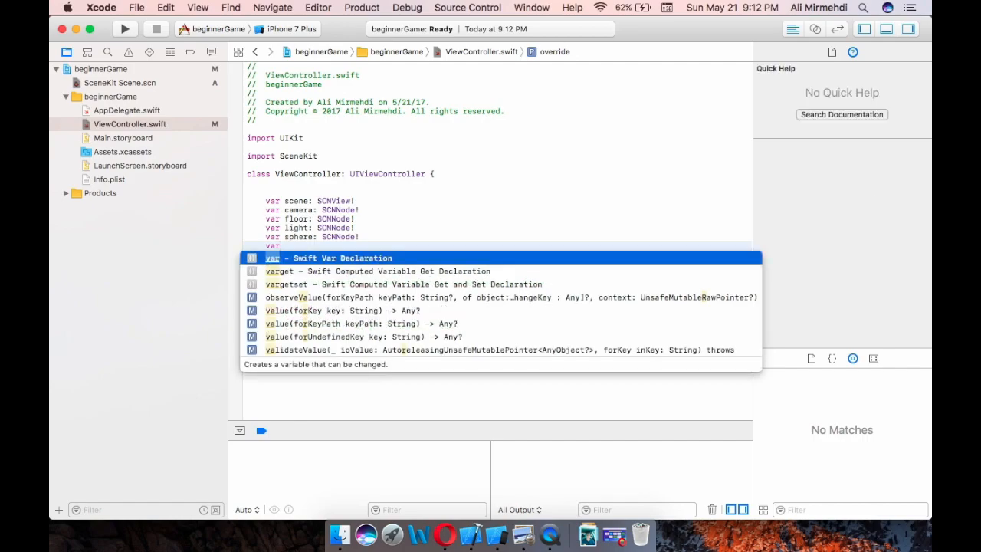
pyautogui.write('cone')
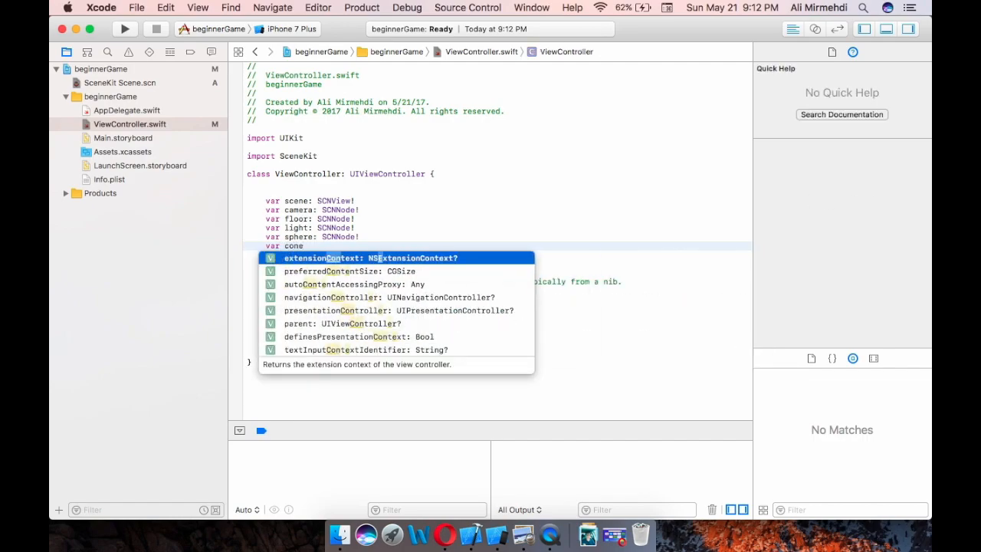
pyautogui.write('A')
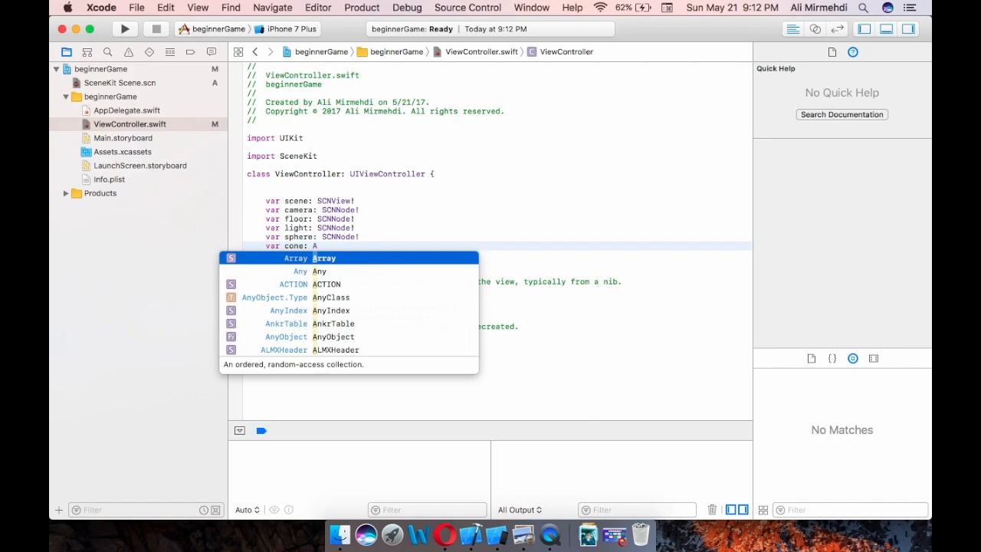
pyautogui.write('SCNNode!')
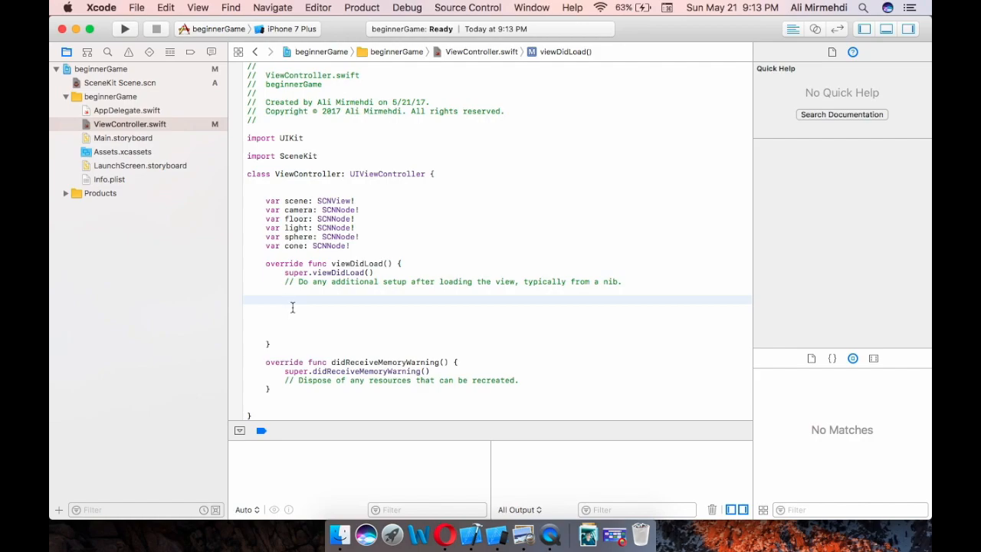
# Write scene = SCNView(frame: self.view.frame) as the first line of viewDidLoad
pyautogui.click(285, 299)
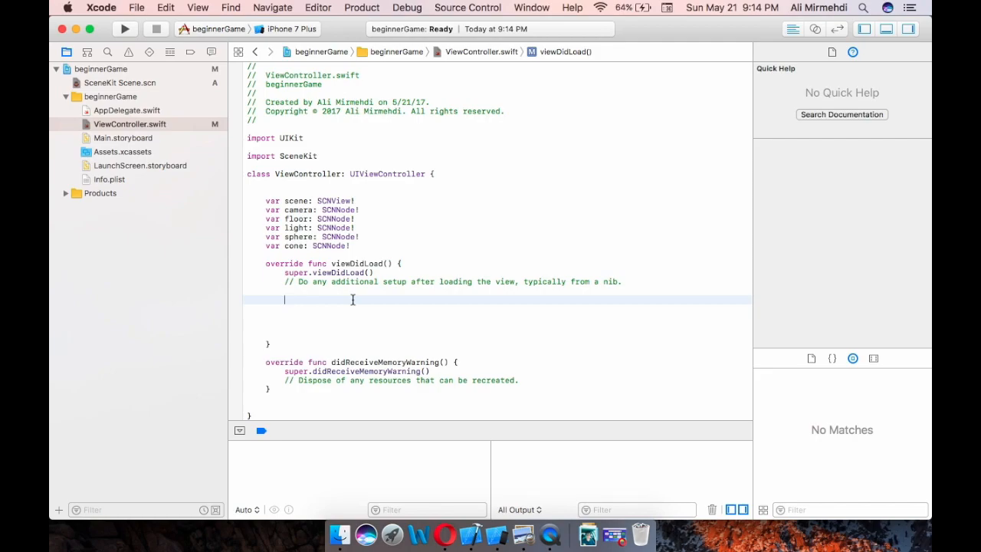
pyautogui.write('scene =')
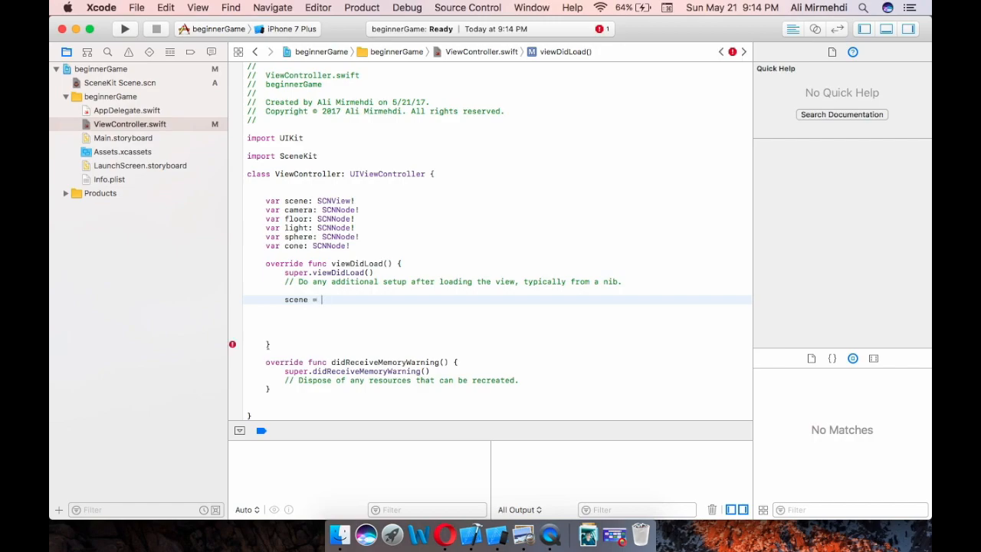
pyautogui.write('SCNView')
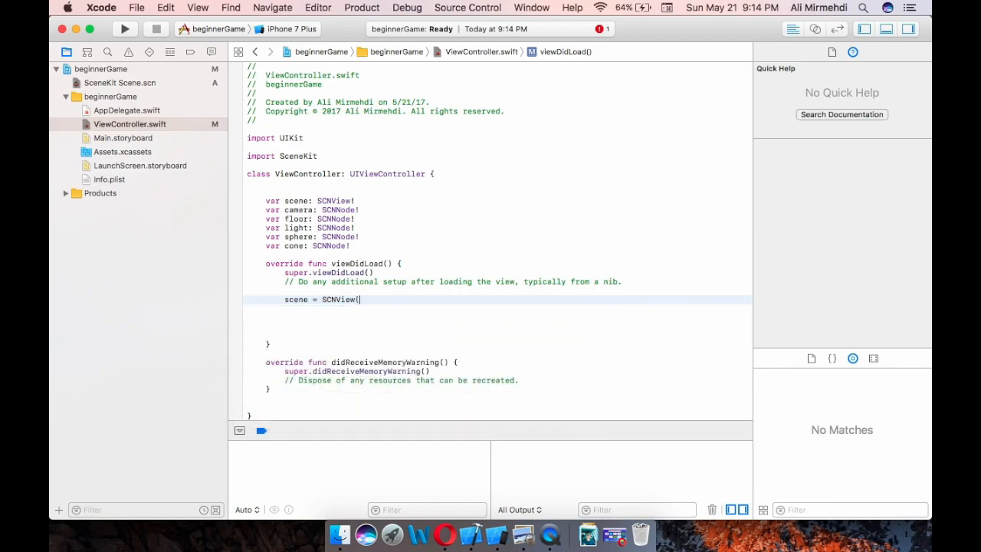
pyautogui.write('(')
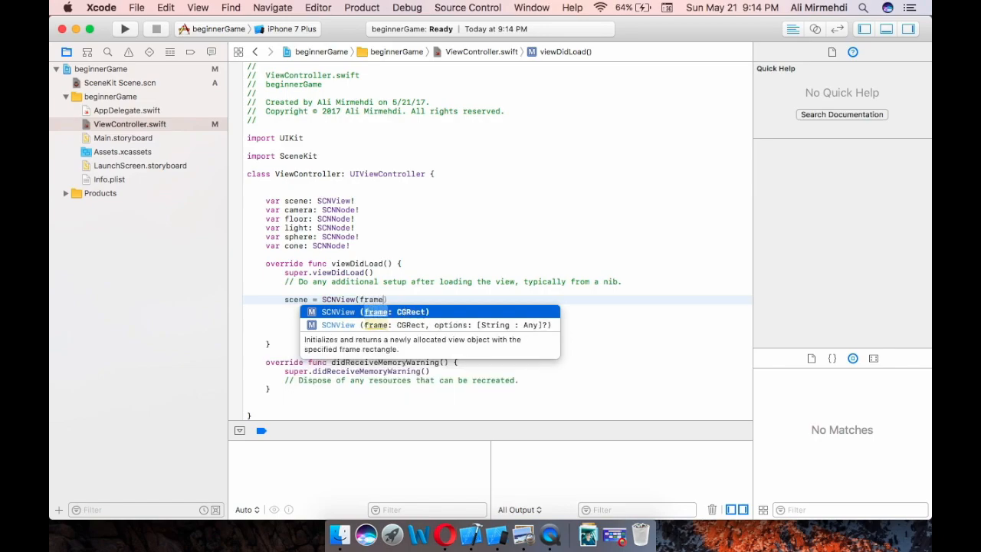
pyautogui.write('self.view.fram')
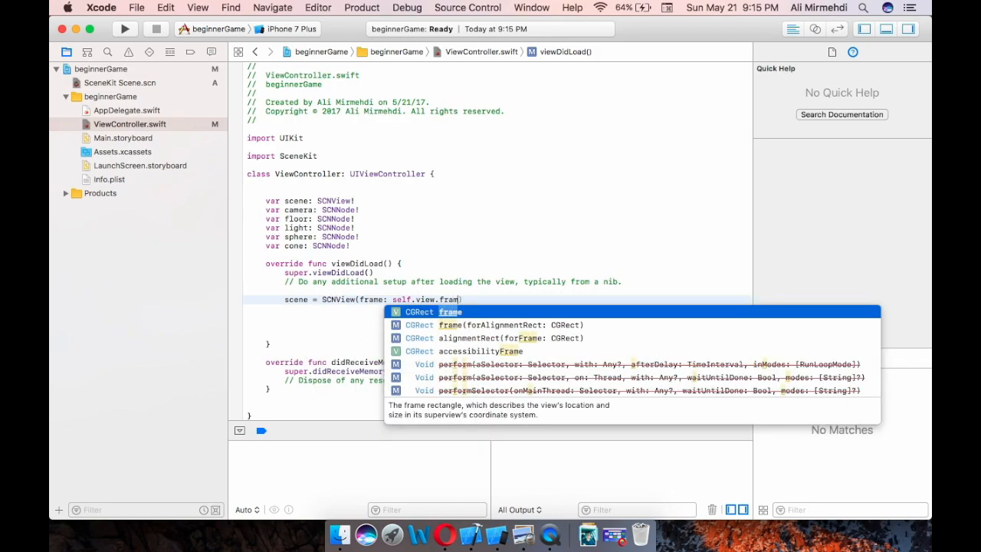
pyautogui.press('return')
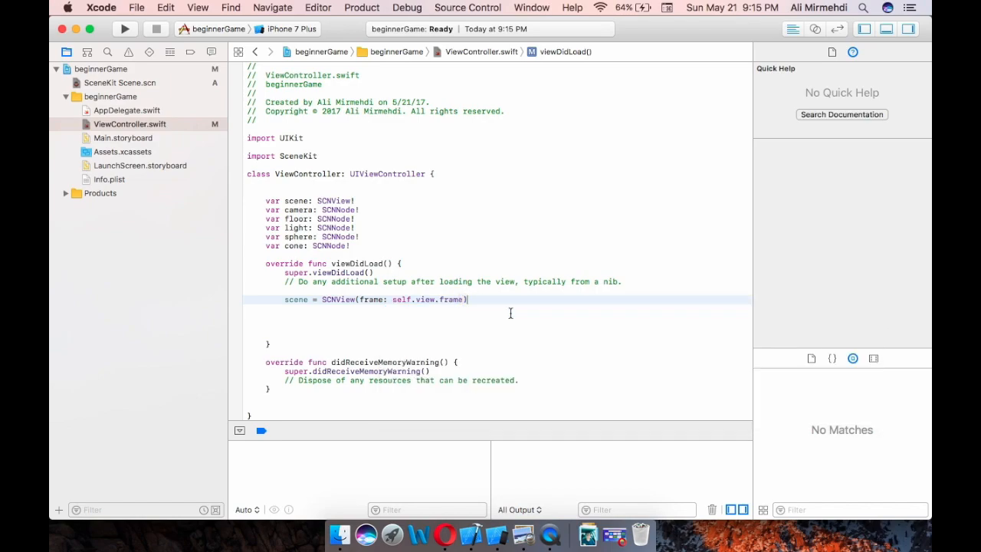
pyautogui.moveTo(393, 318)
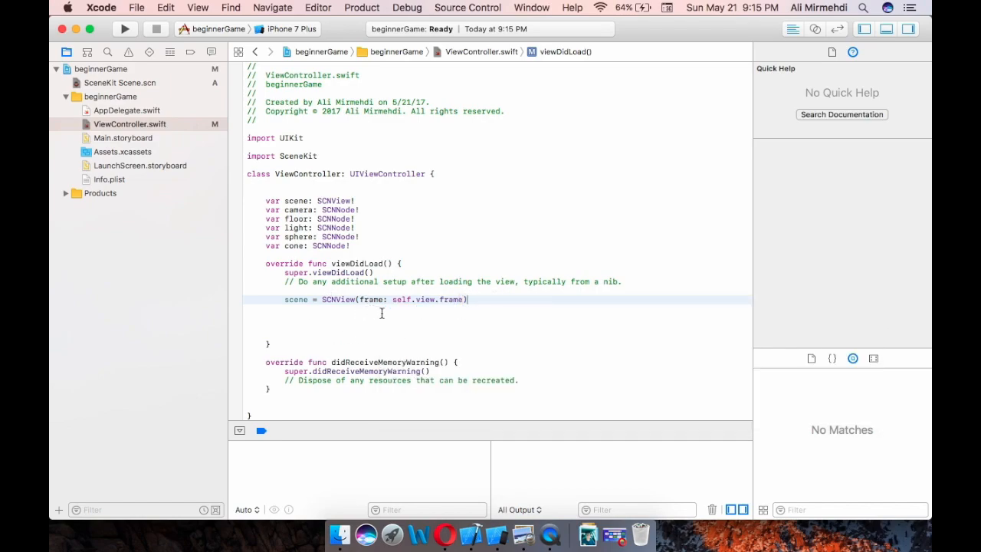
pyautogui.moveTo(429, 313)
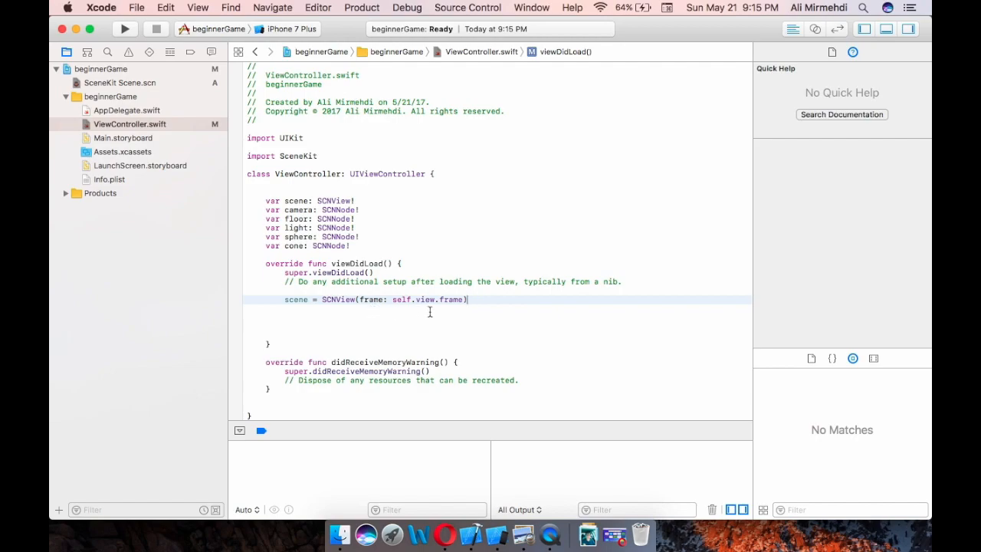
pyautogui.moveTo(316, 315)
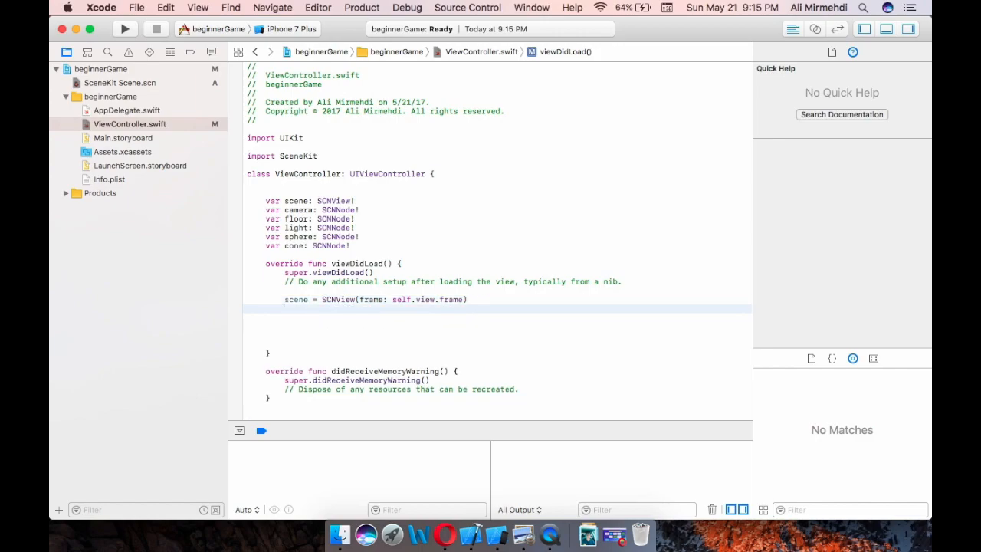
# Assign a new SCNScene() to scene.scene in viewDidLoad
pyautogui.write('scene.')
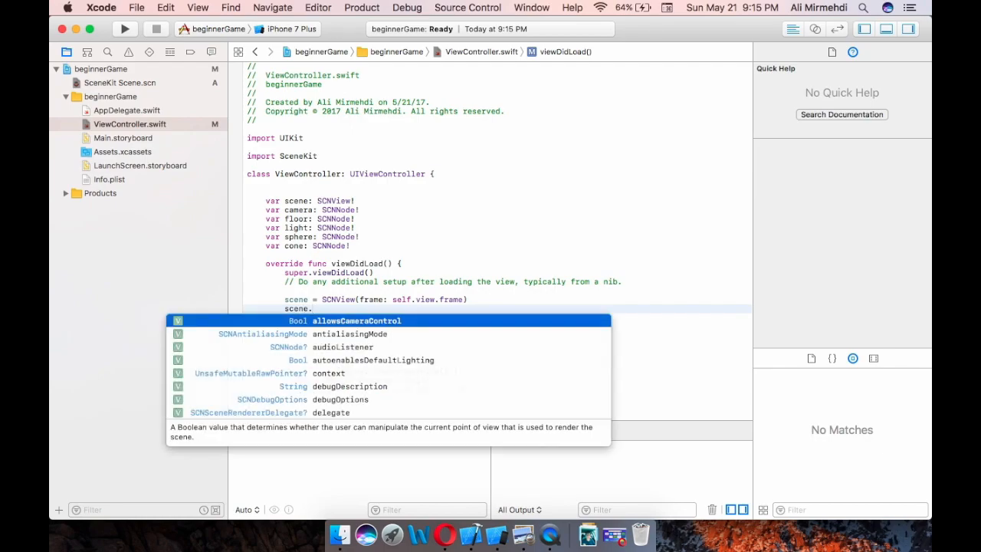
pyautogui.write('scene')
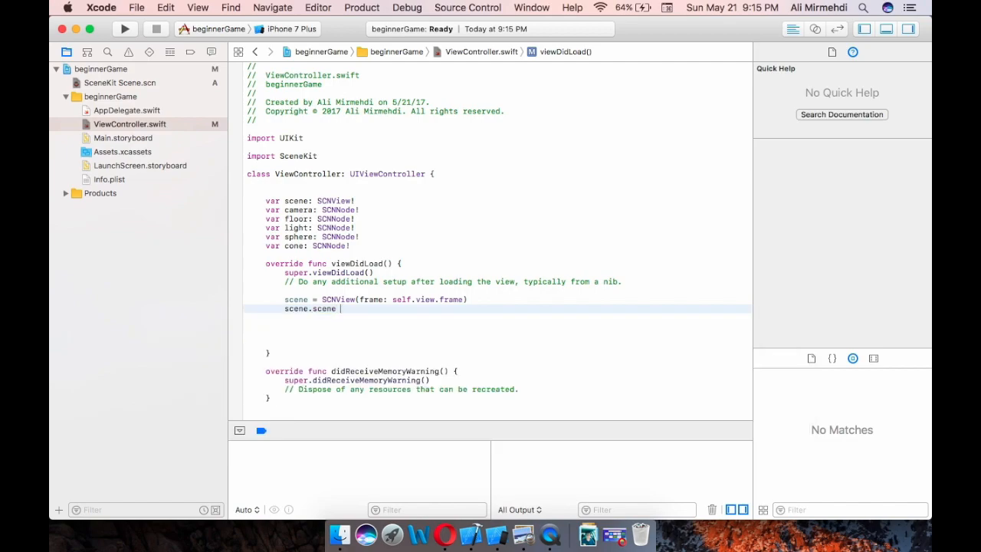
pyautogui.write('= S')
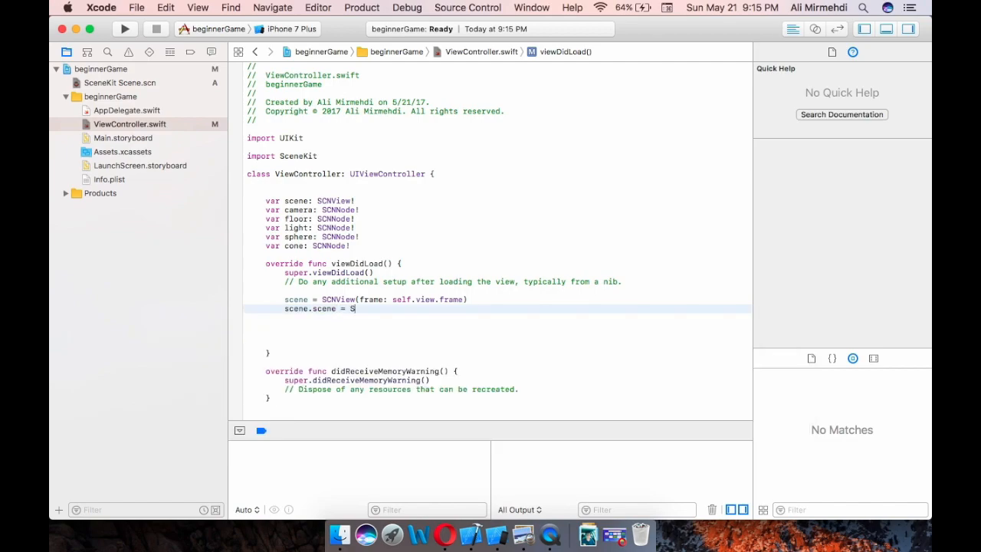
pyautogui.write('SCN')
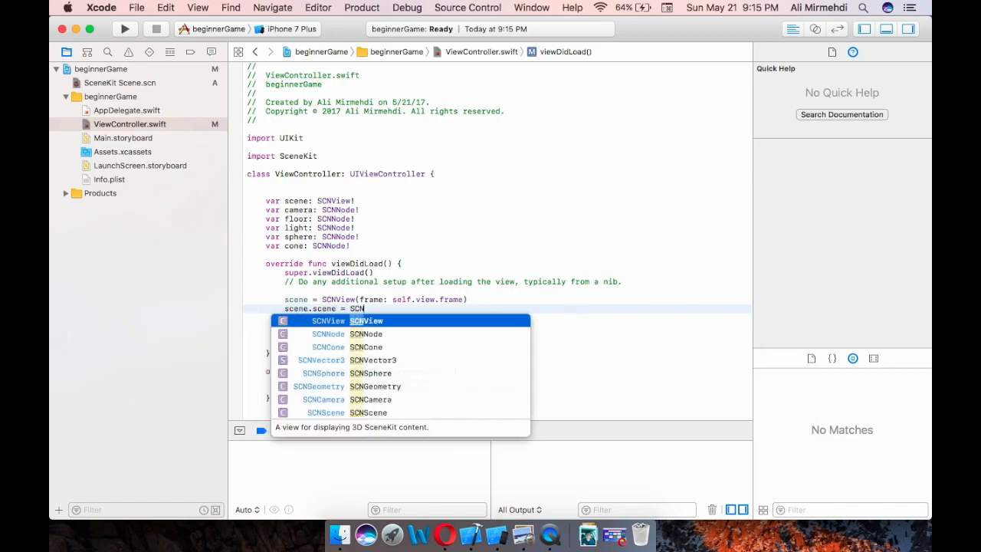
pyautogui.moveTo(375, 413)
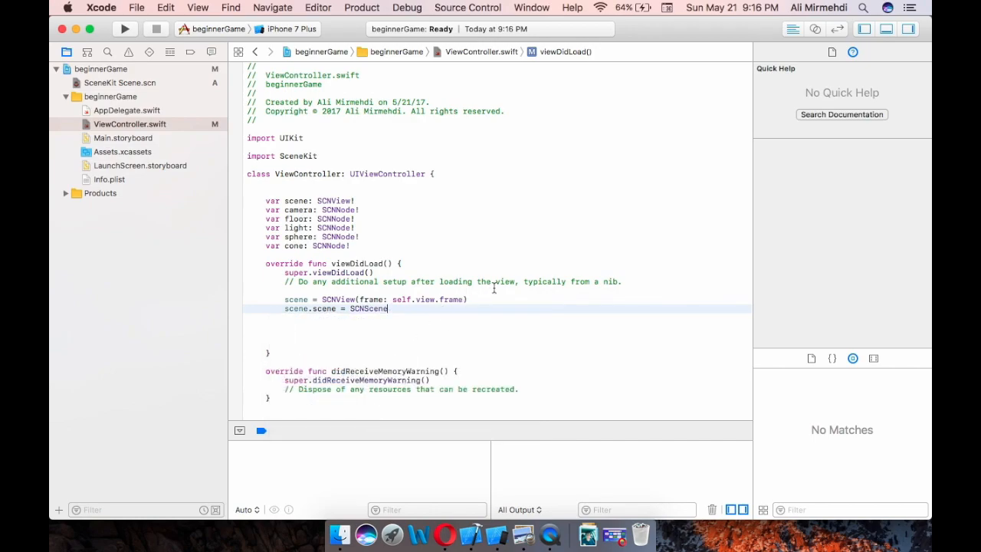
pyautogui.write('()')
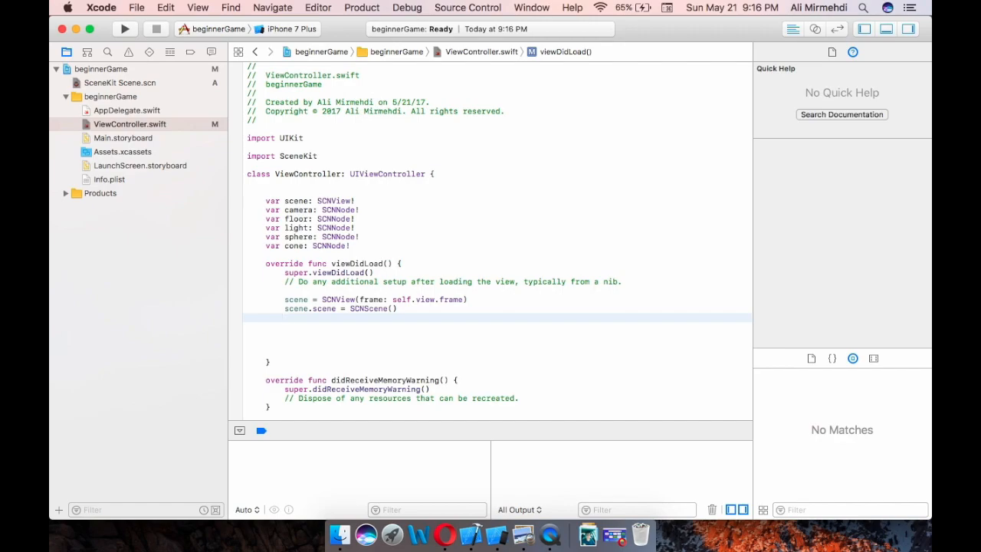
# Add the scene view to the controller with self.view.addSubview(scene)
pyautogui.write('self')
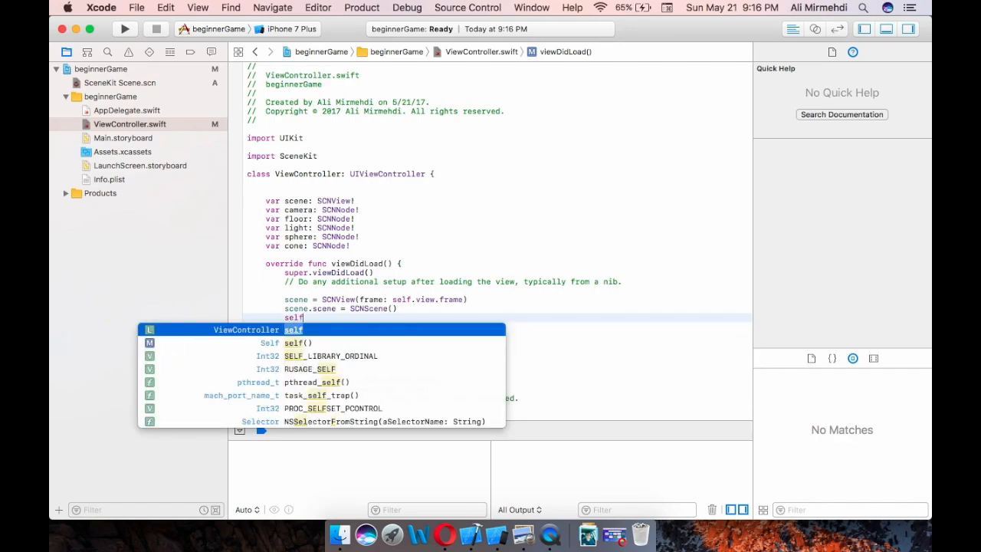
pyautogui.write('.vie')
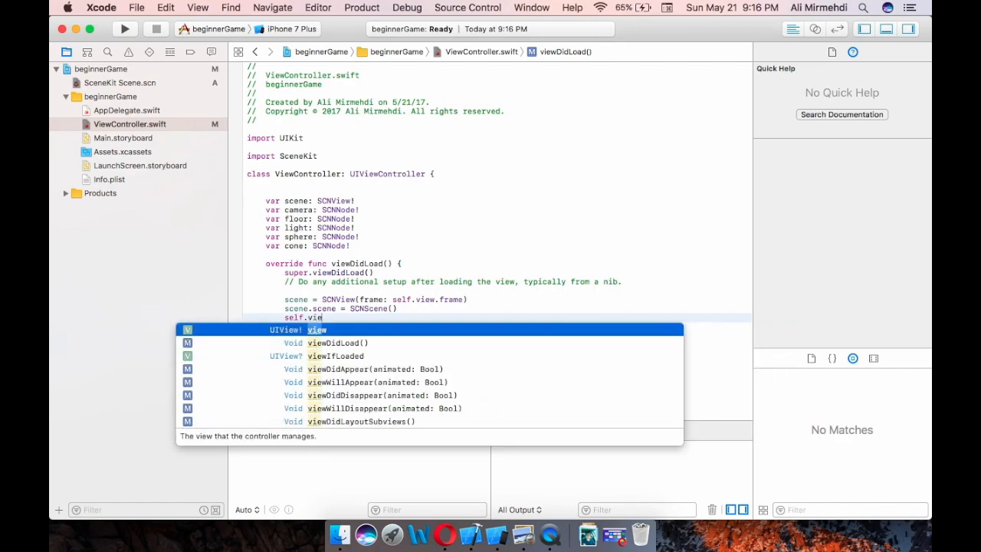
pyautogui.write('.add')
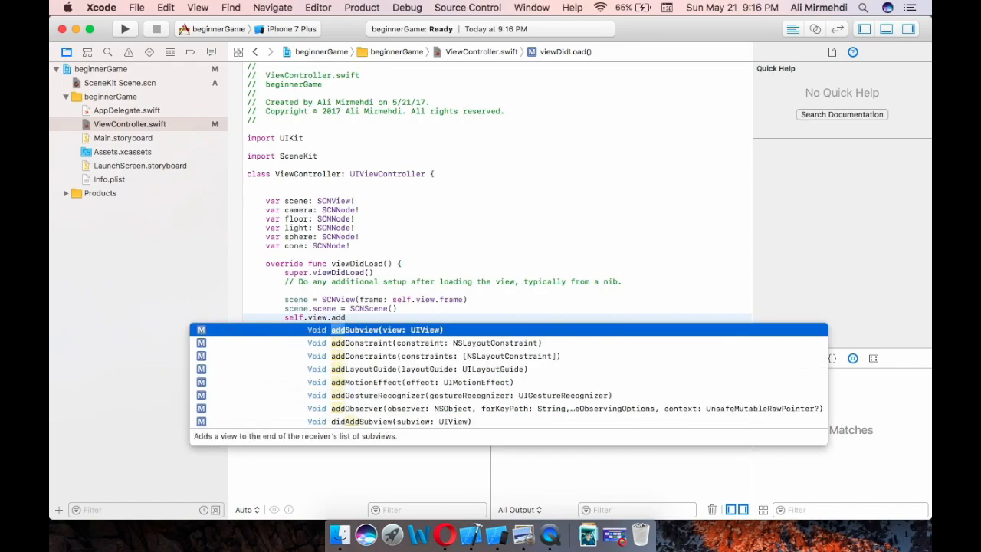
pyautogui.moveTo(383, 337)
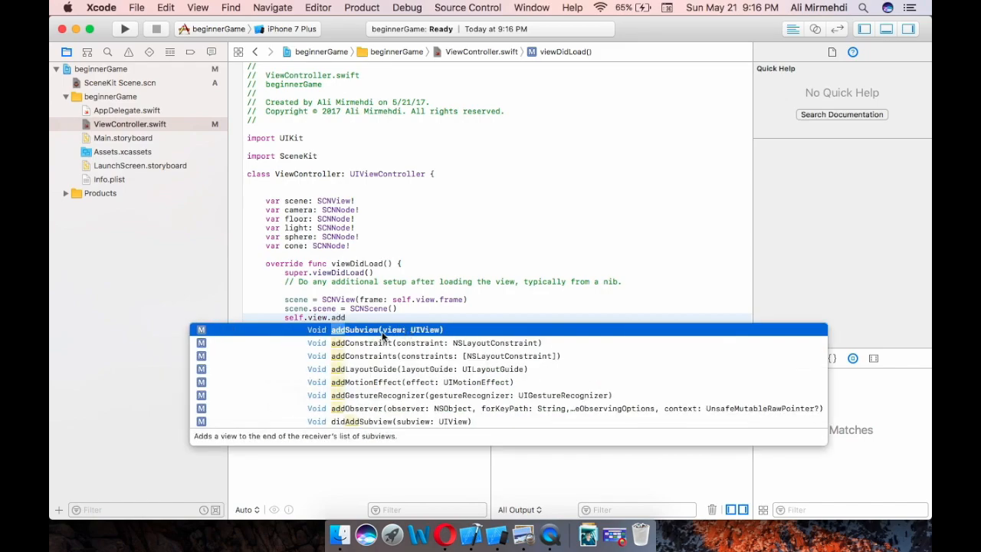
pyautogui.click(384, 330)
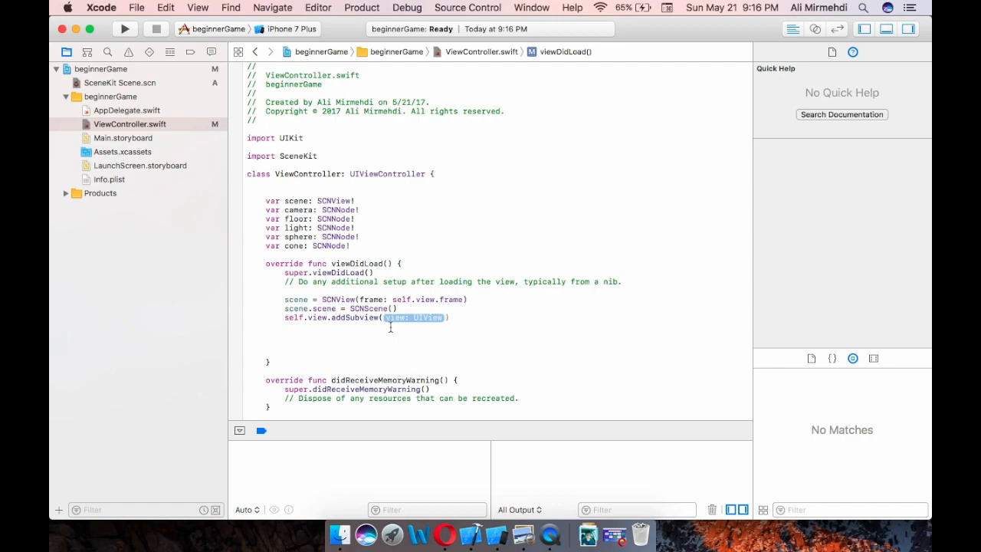
pyautogui.write('scene')
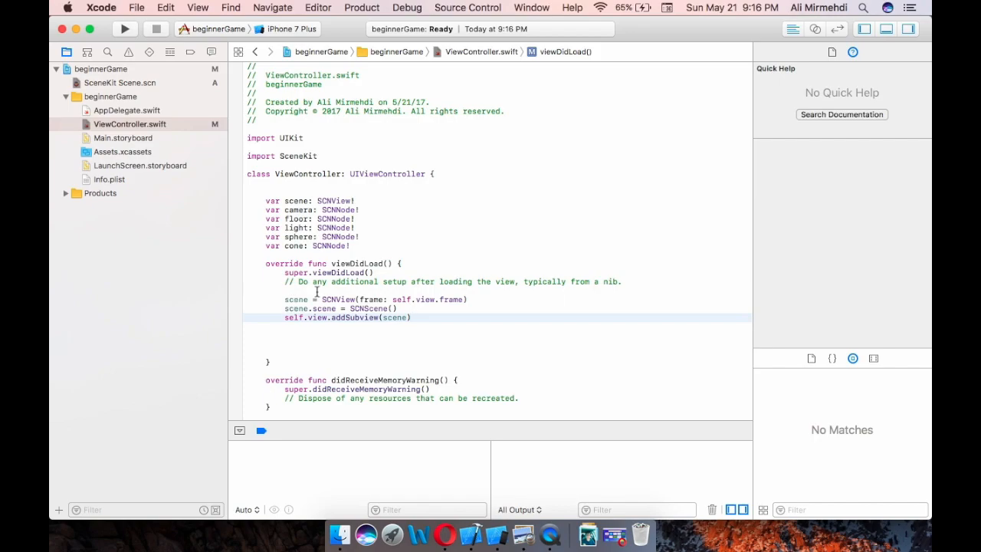
pyautogui.moveTo(371, 329)
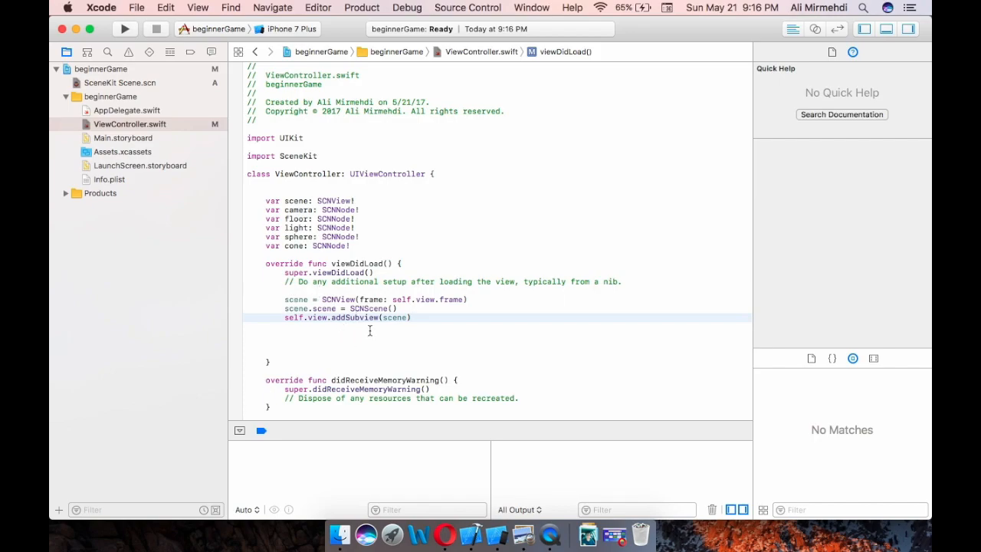
pyautogui.moveTo(388, 322)
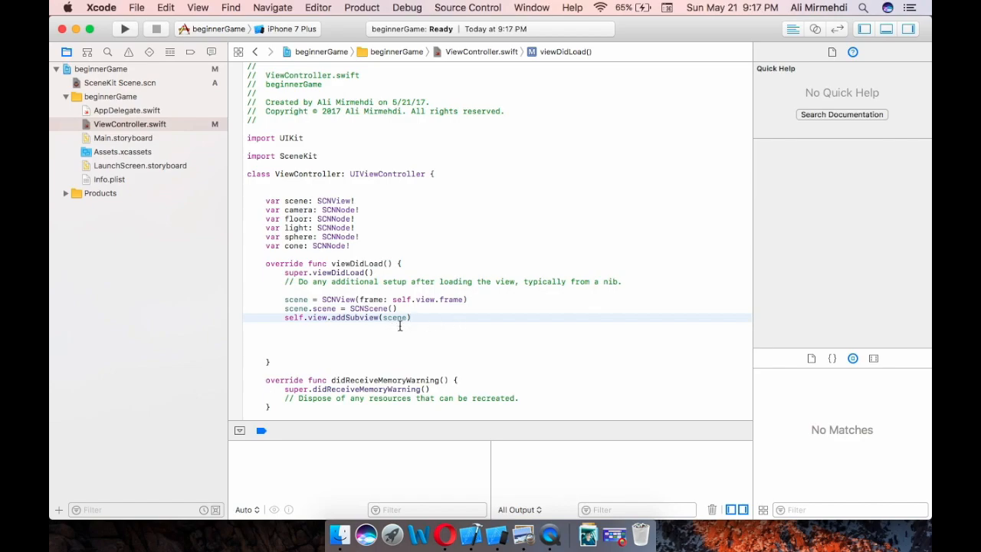
pyautogui.moveTo(455, 328)
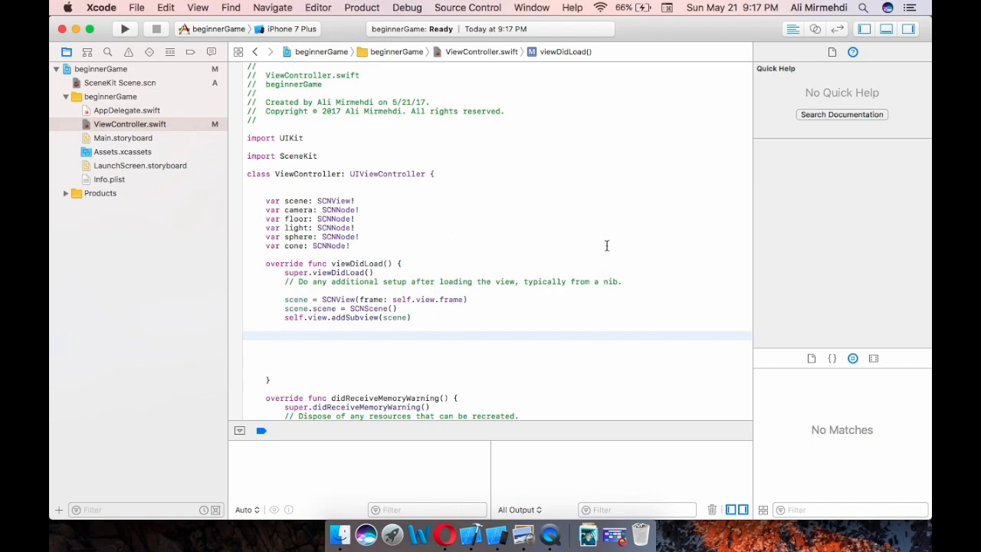
# Create the camera with let camera = SCNCamera()
pyautogui.write('let')
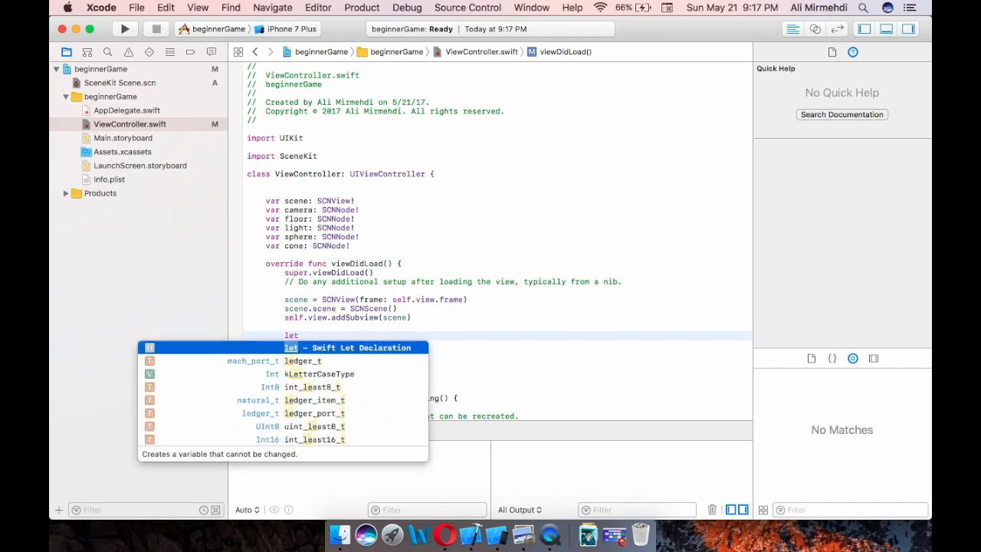
pyautogui.write('camer')
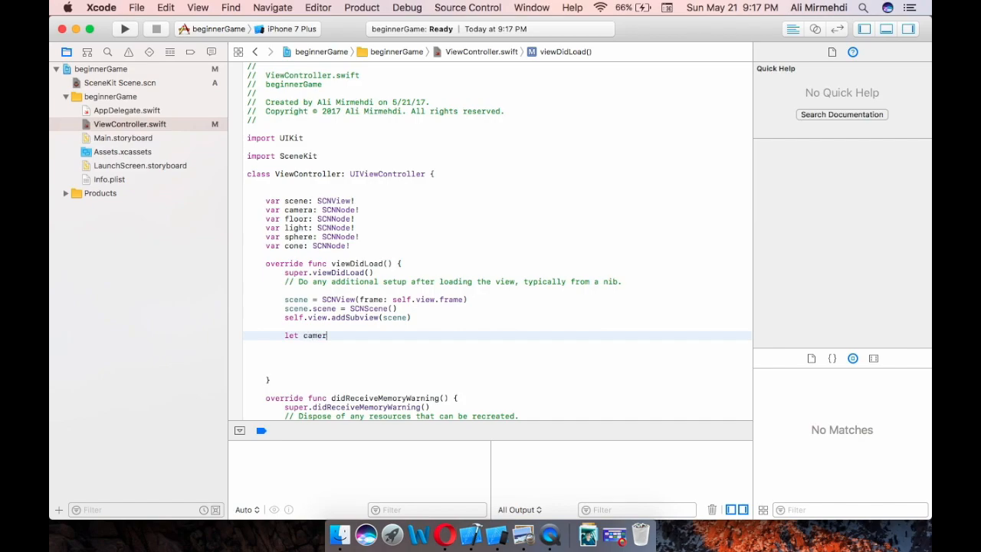
pyautogui.write('a =')
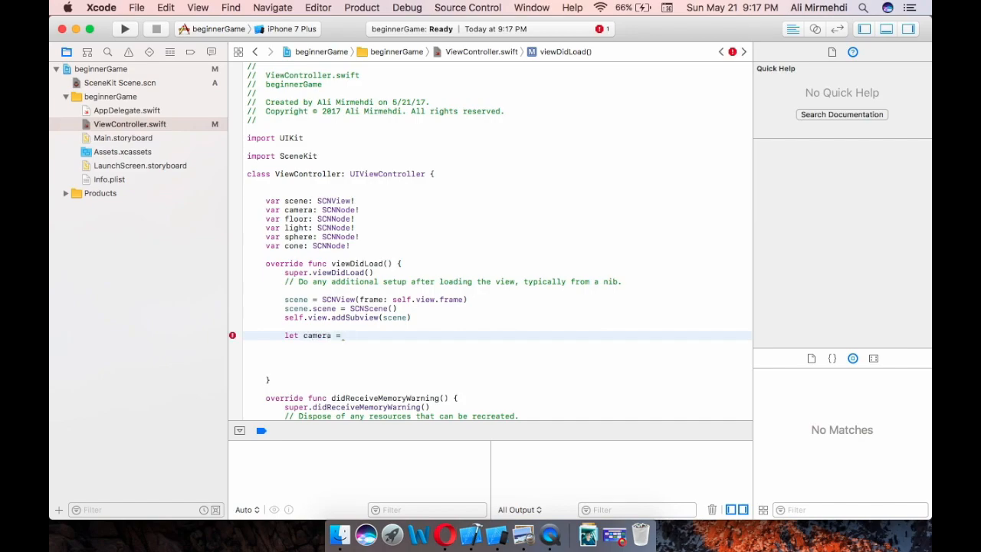
pyautogui.write('SC')
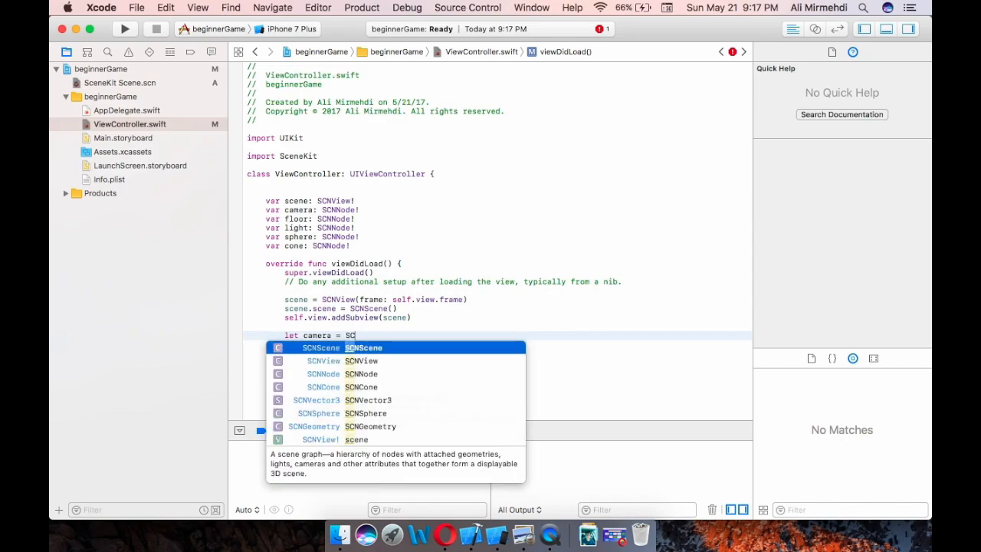
pyautogui.moveTo(575, 273)
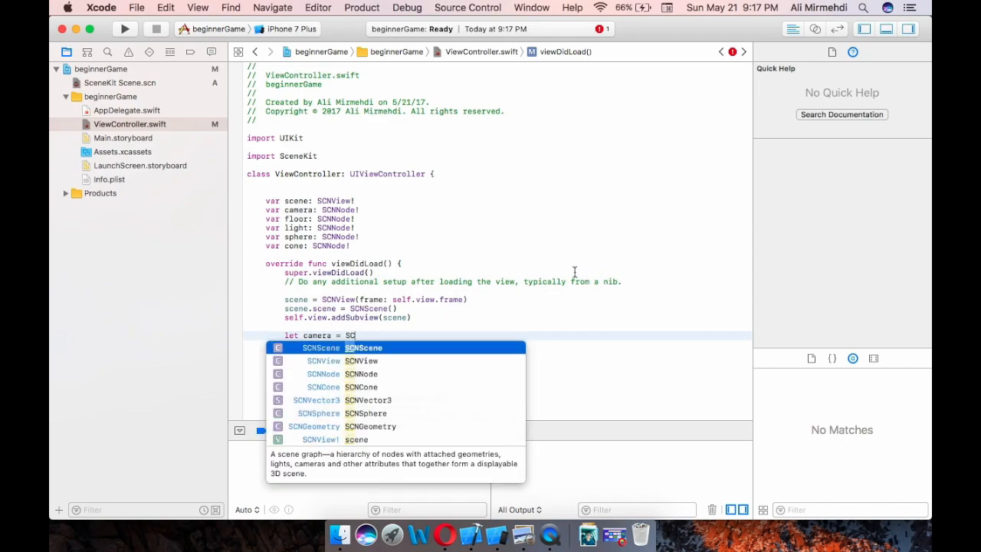
pyautogui.write('Camera')
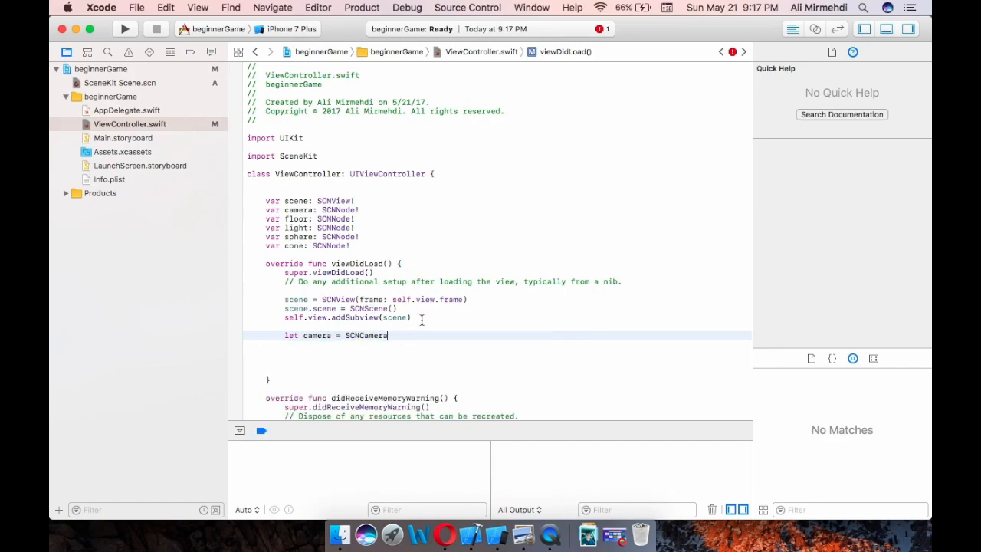
pyautogui.write('()')
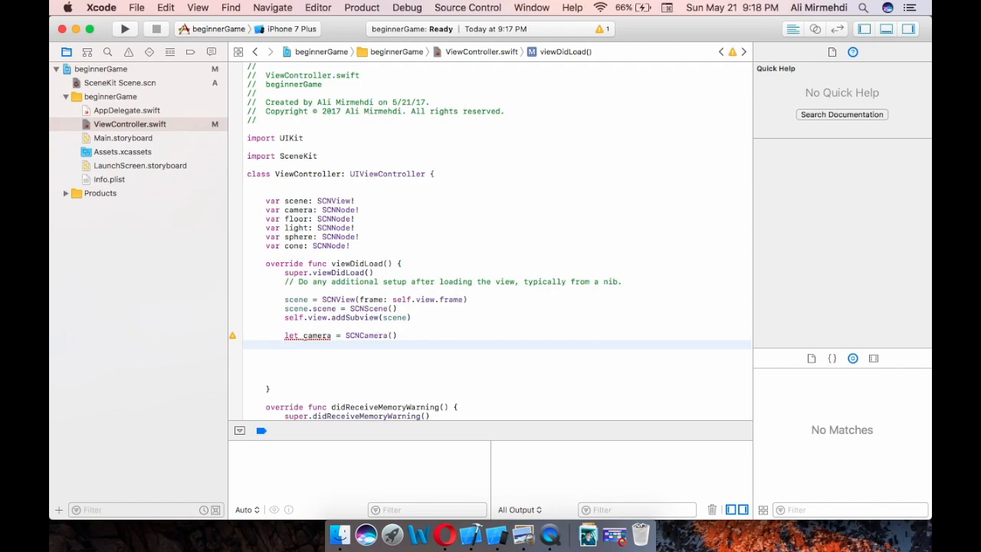
# Make self.camera a new SCNNode() and assign self.camera.camera = camera
pyautogui.write('self')
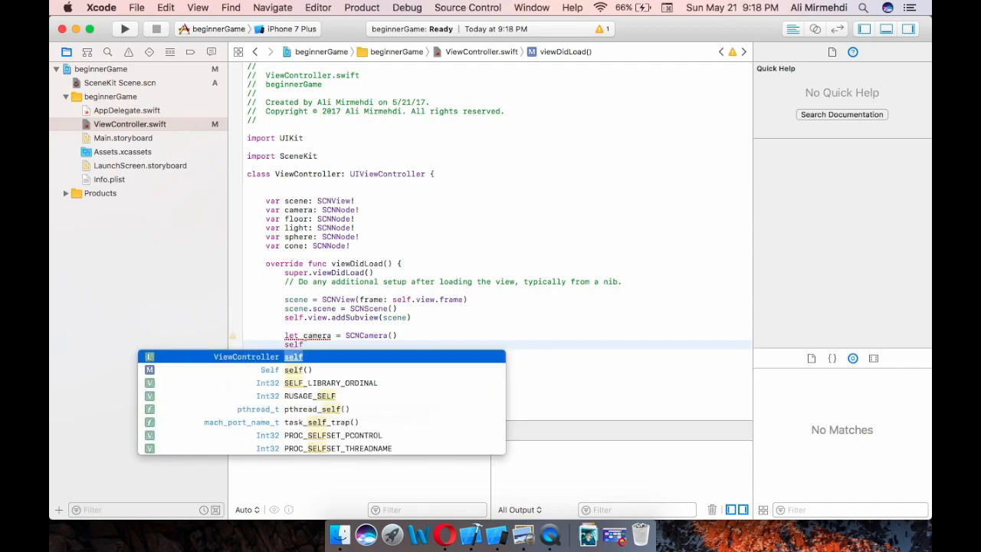
pyautogui.write('.camera')
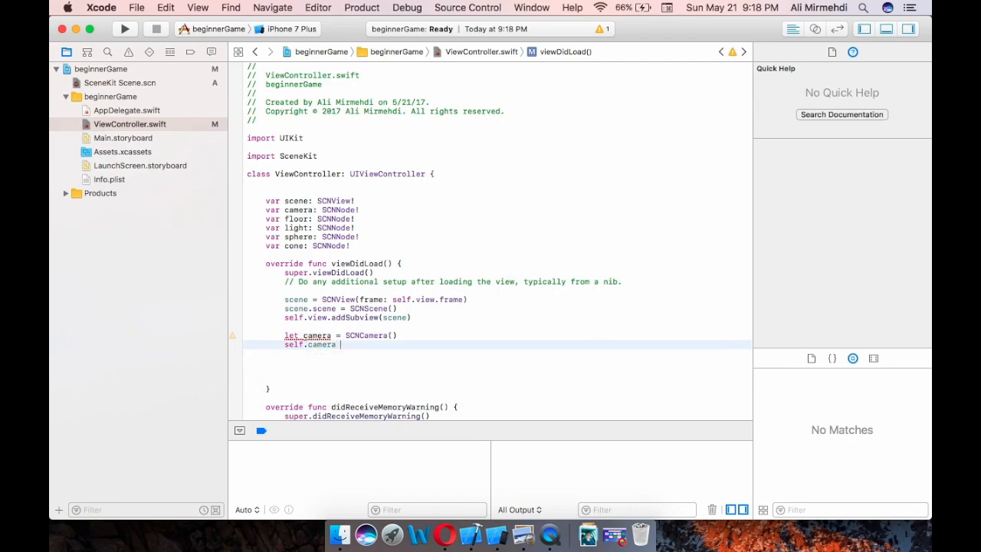
pyautogui.write('=')
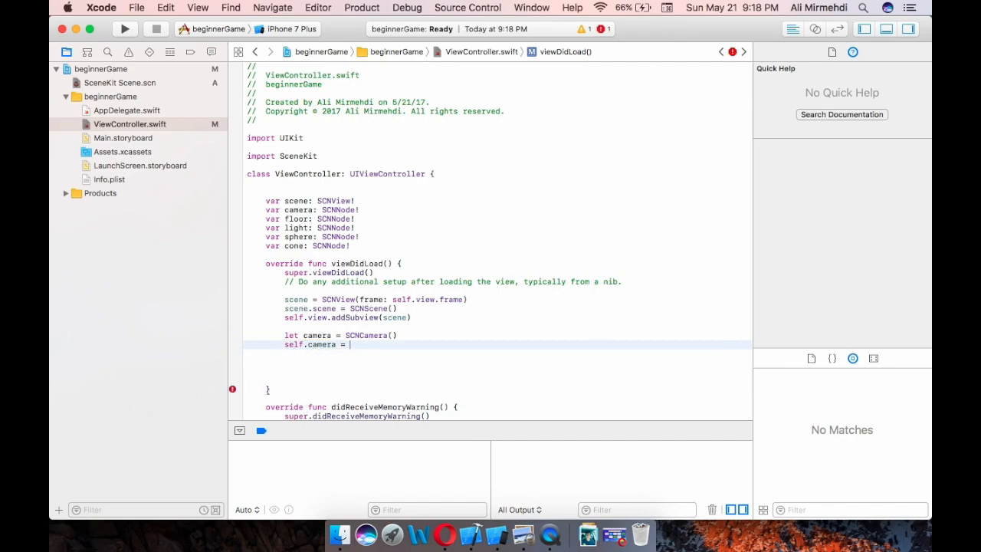
pyautogui.write('SCNCamera')
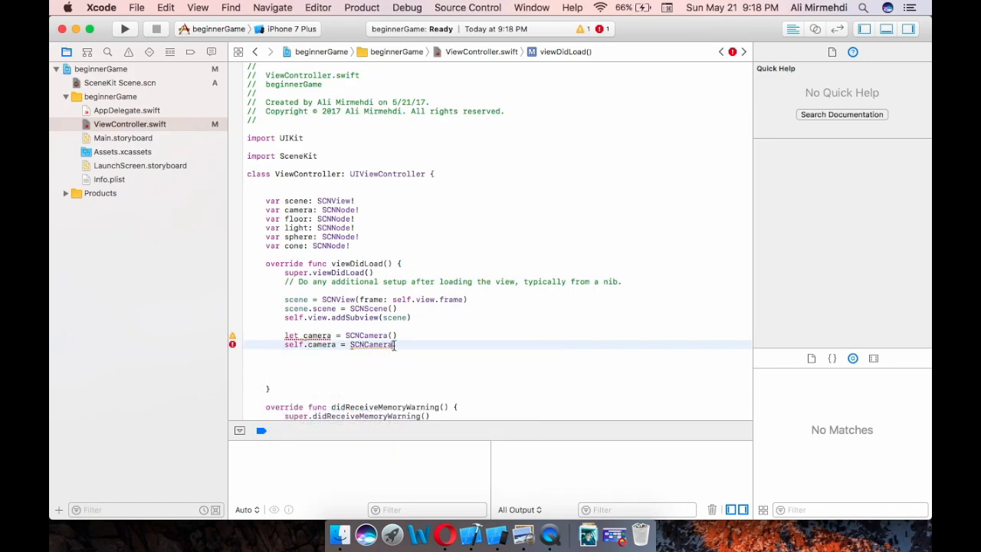
pyautogui.press('Backspace')
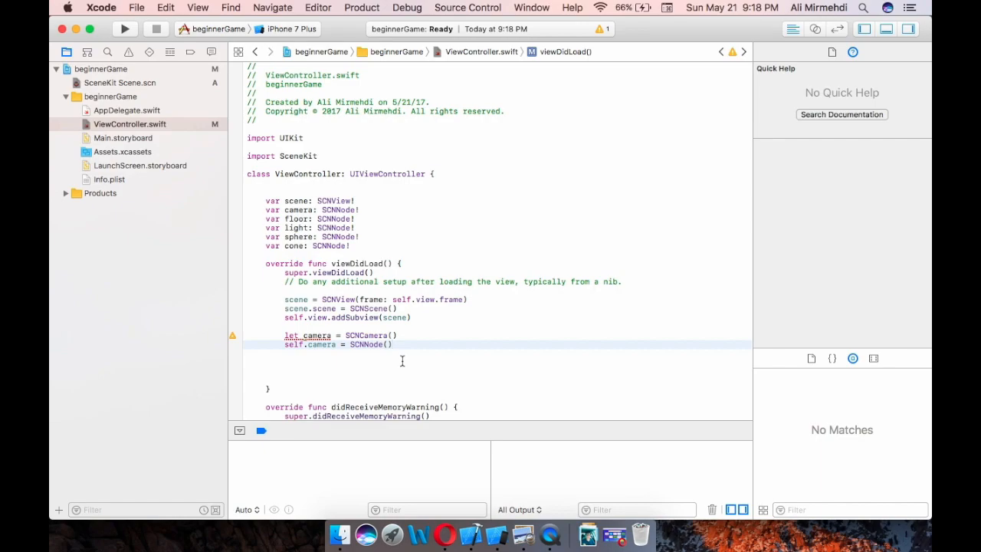
pyautogui.write('self.camera.')
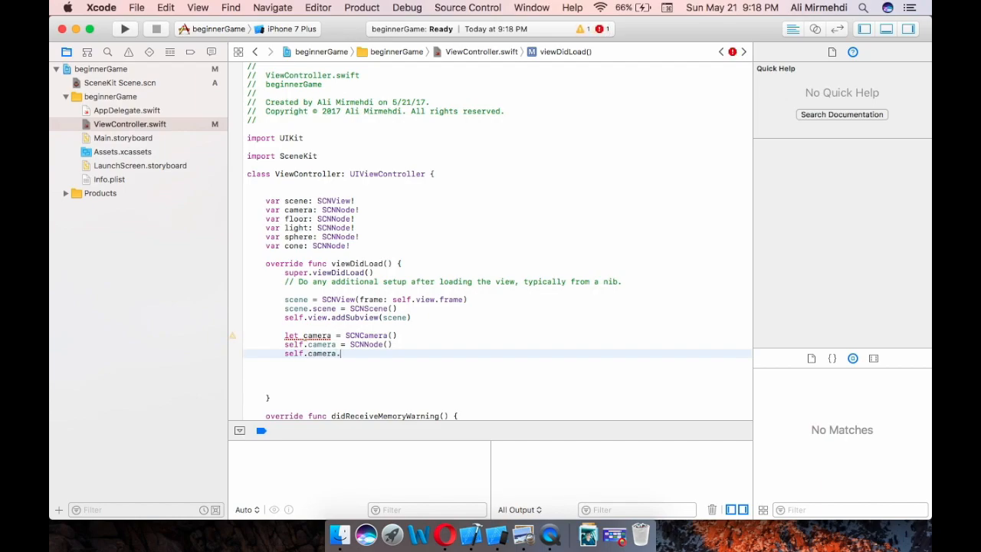
pyautogui.write('camera =')
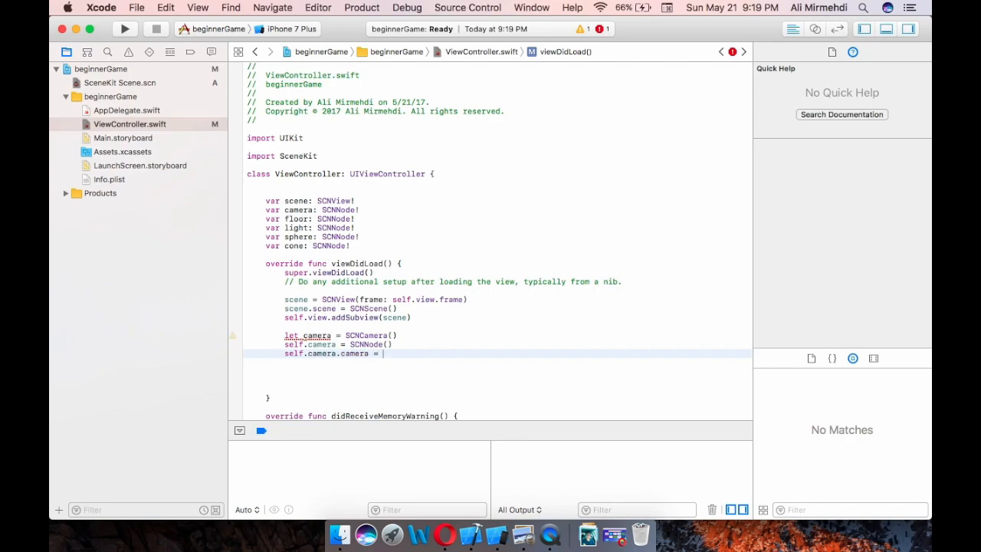
pyautogui.write('camera')
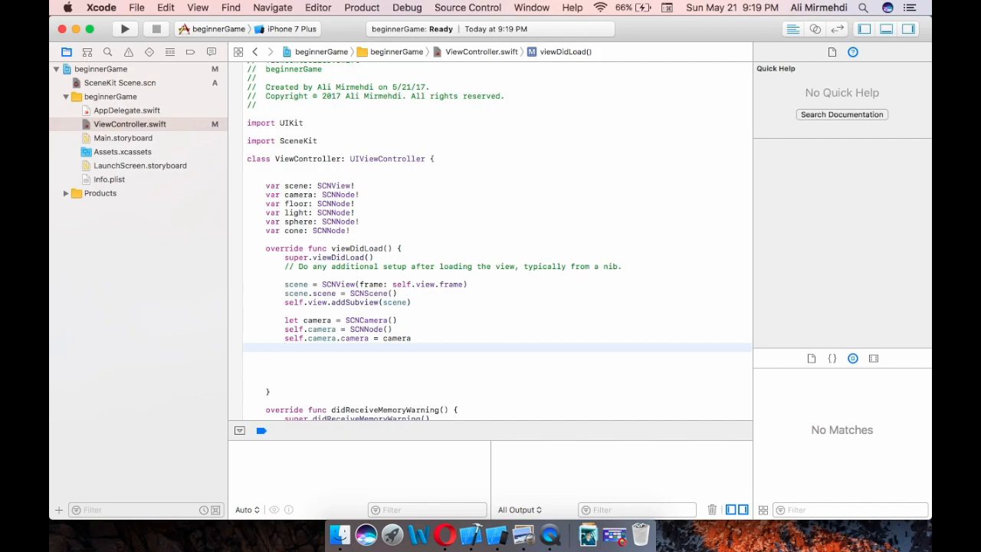
# Set self.camera.position = SCNVector3(x: -3, y: 5, z: 35)
pyautogui.write('self')
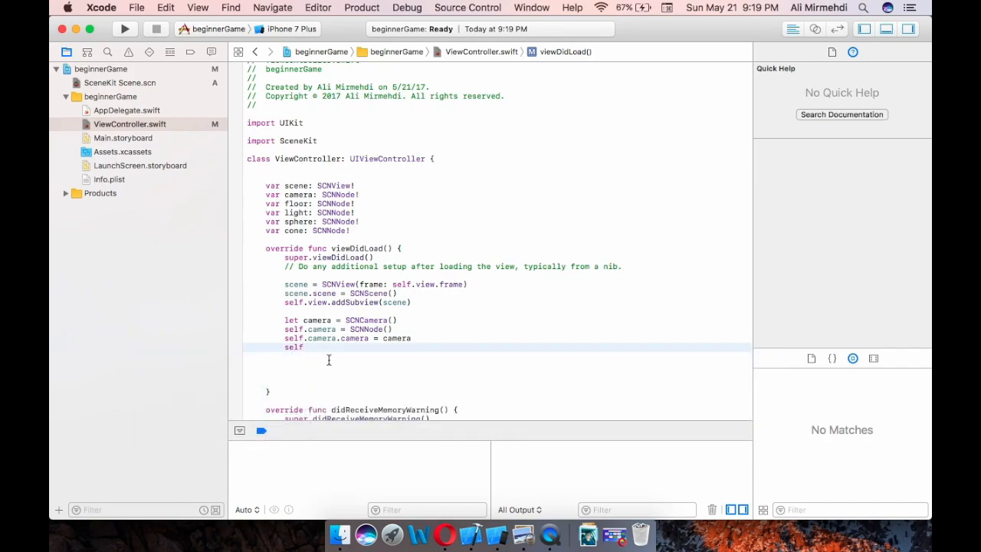
pyautogui.write('camera.')
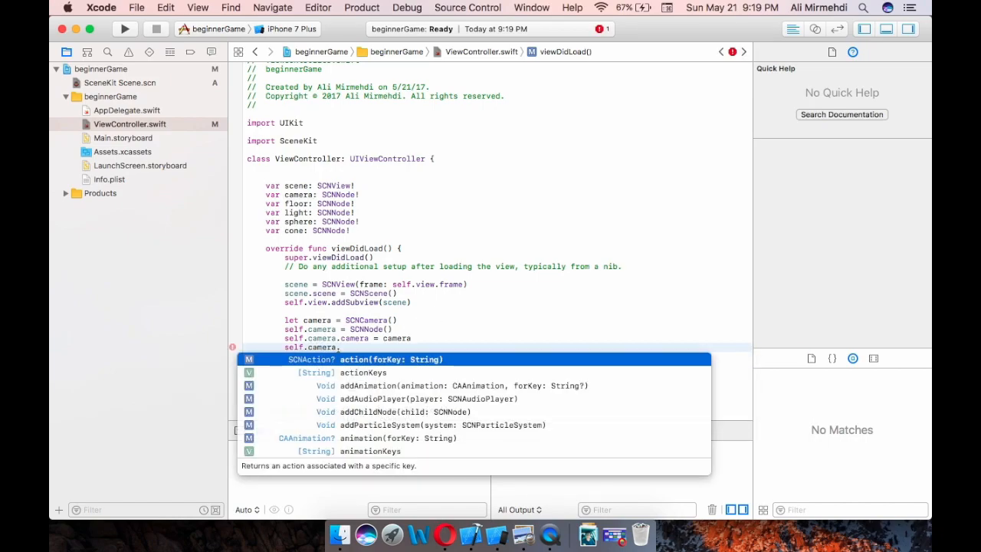
pyautogui.write('position =')
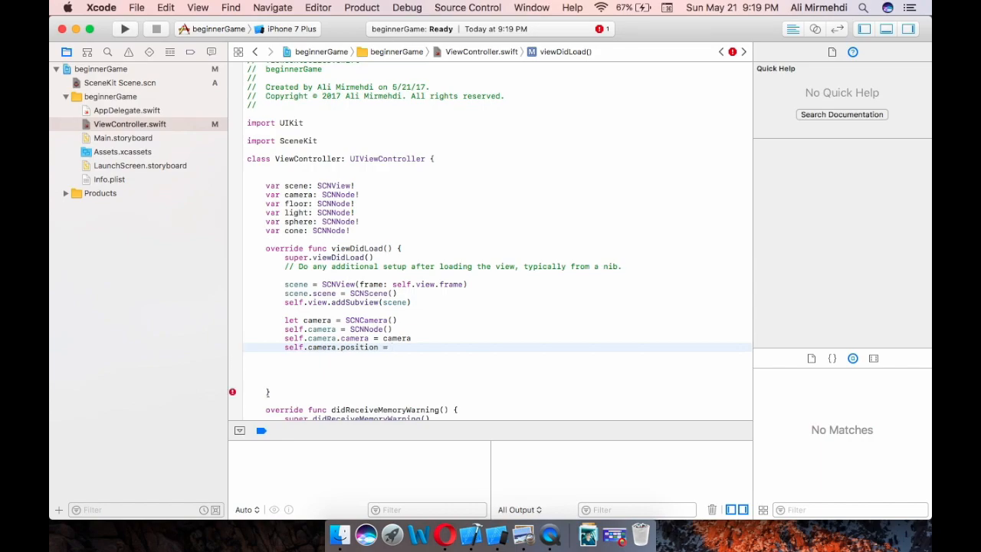
pyautogui.write('SCNVector')
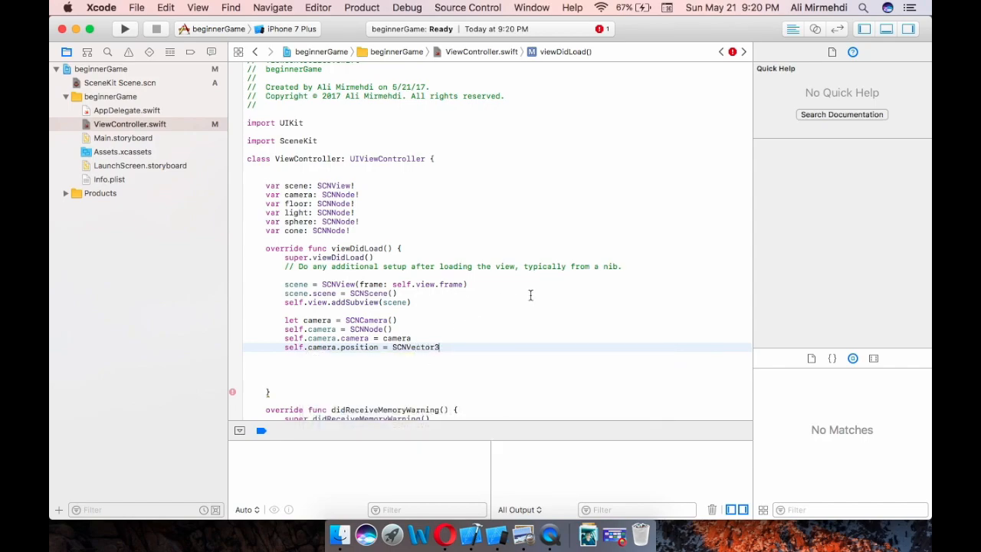
pyautogui.write('3')
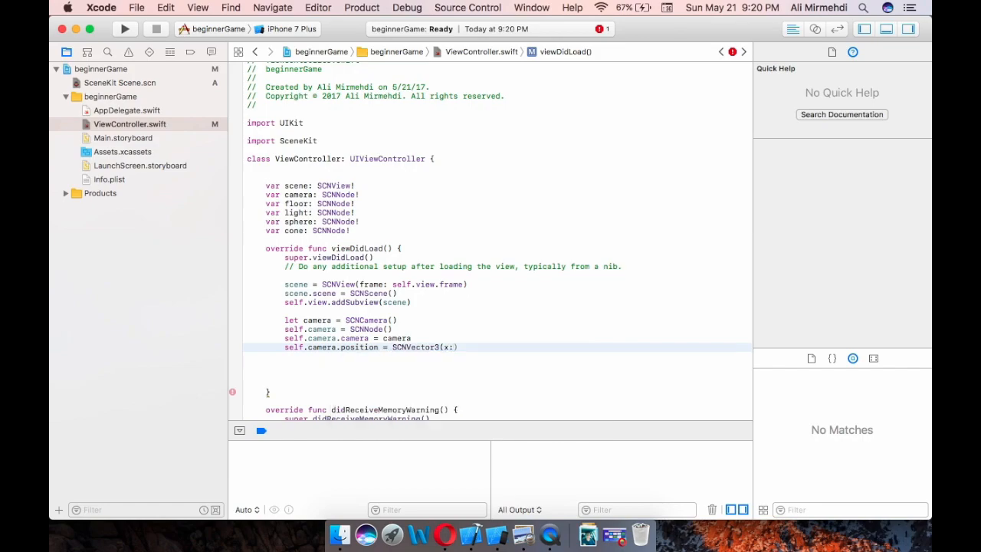
pyautogui.write('-3,')
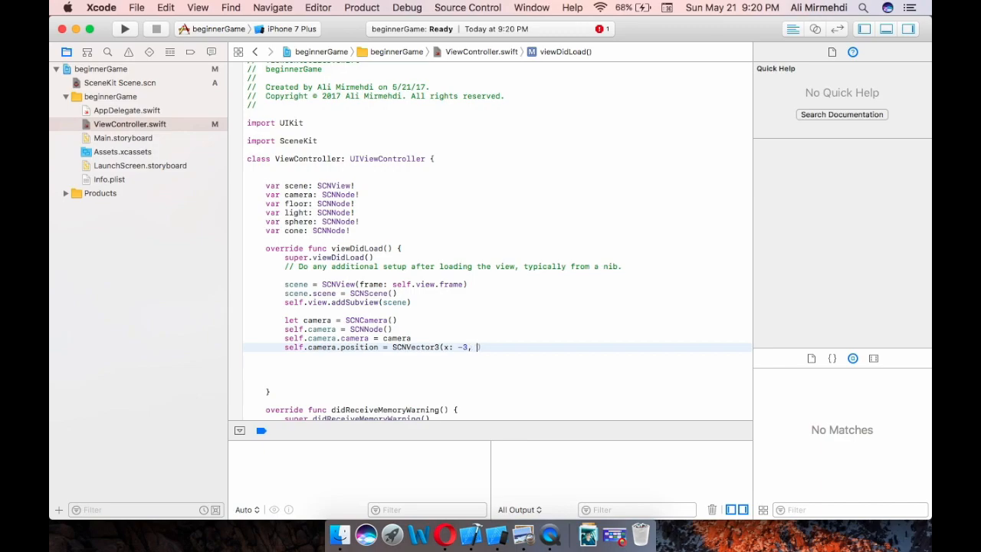
pyautogui.write('y: 5')
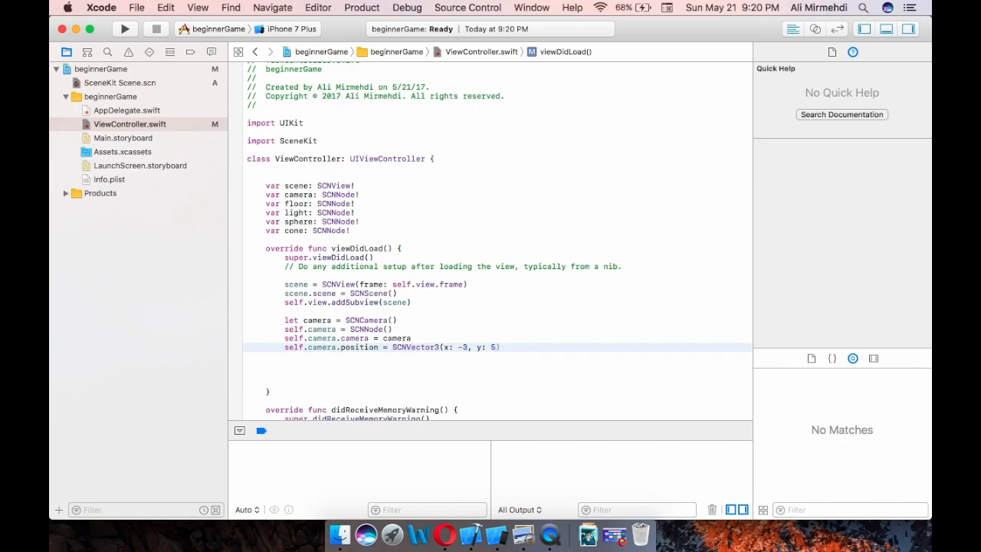
pyautogui.write('z: 3')
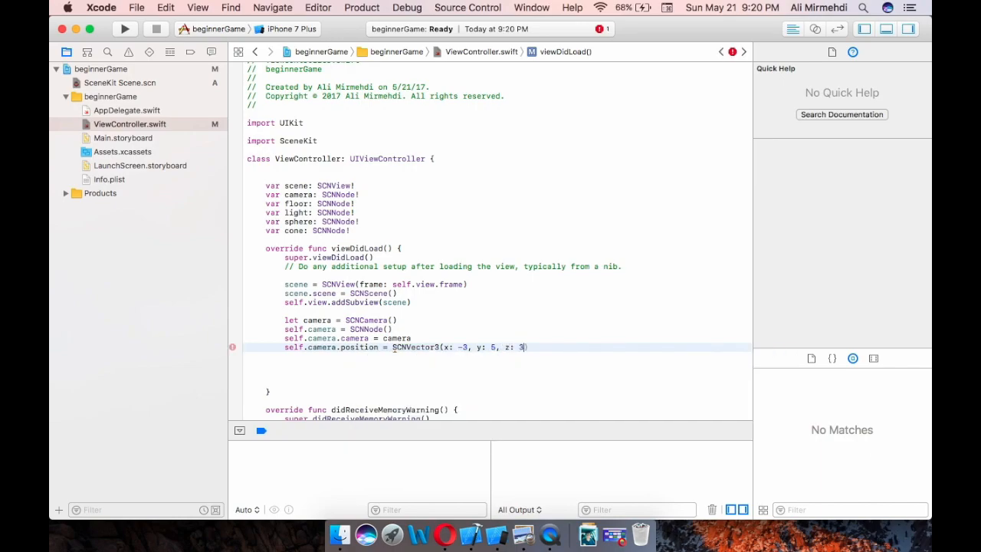
pyautogui.write('5')
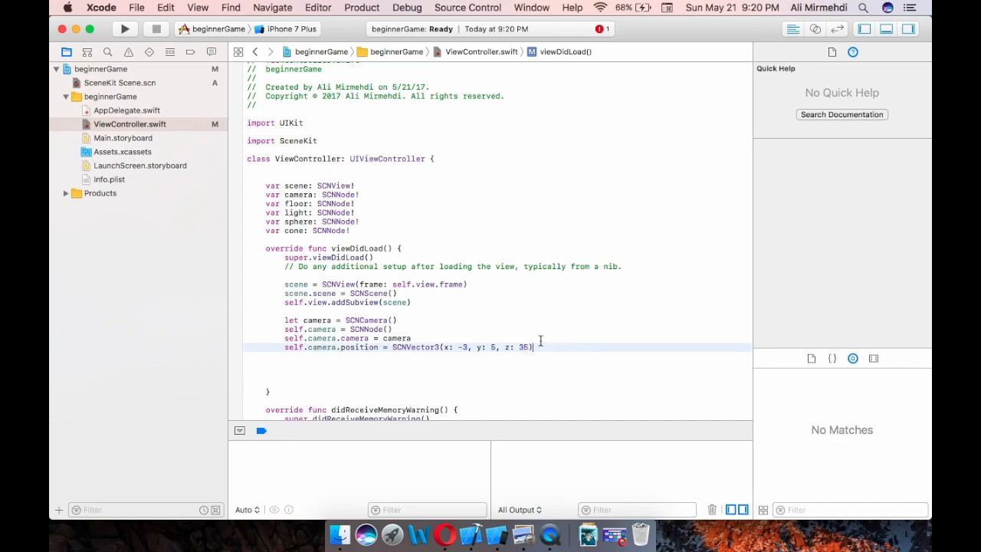
pyautogui.moveTo(467, 368)
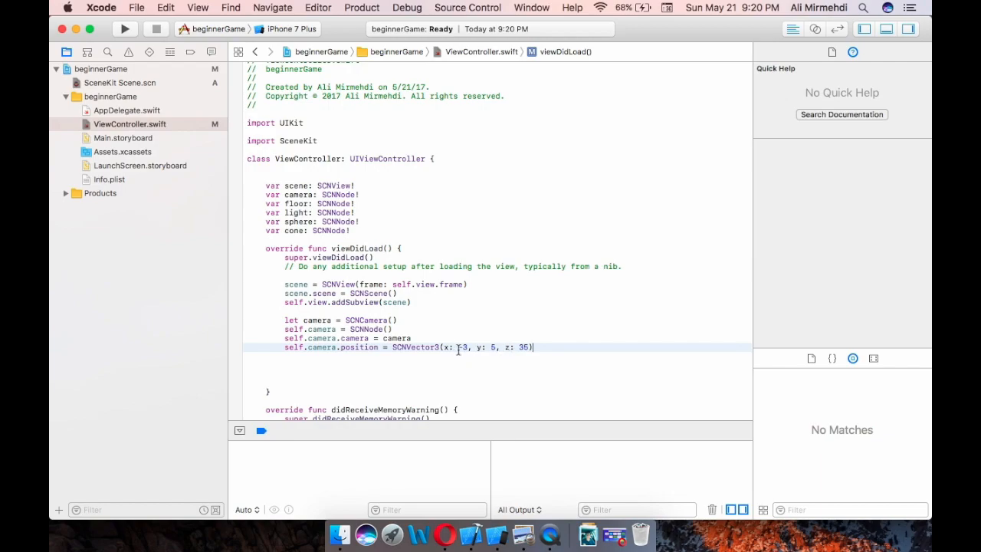
pyautogui.write('-')
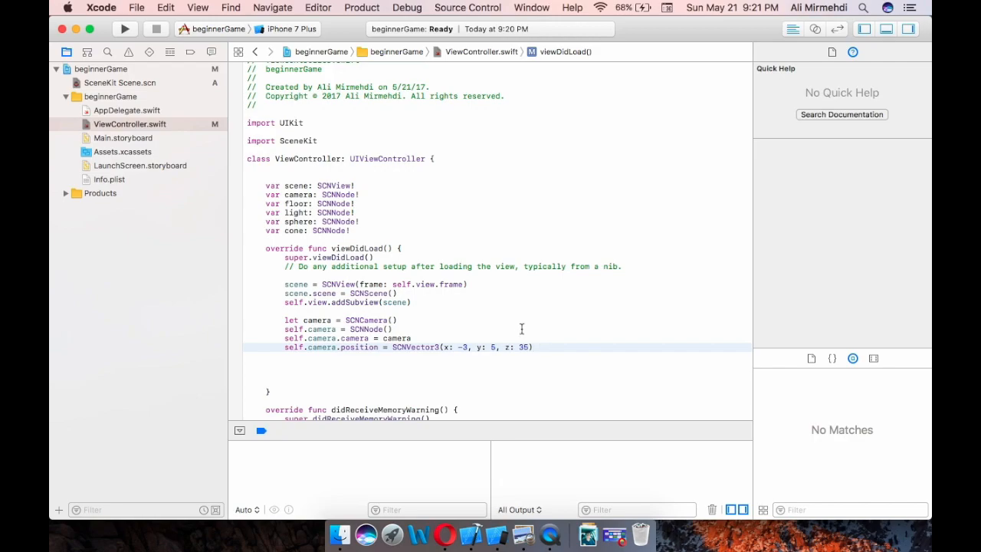
pyautogui.moveTo(352, 337)
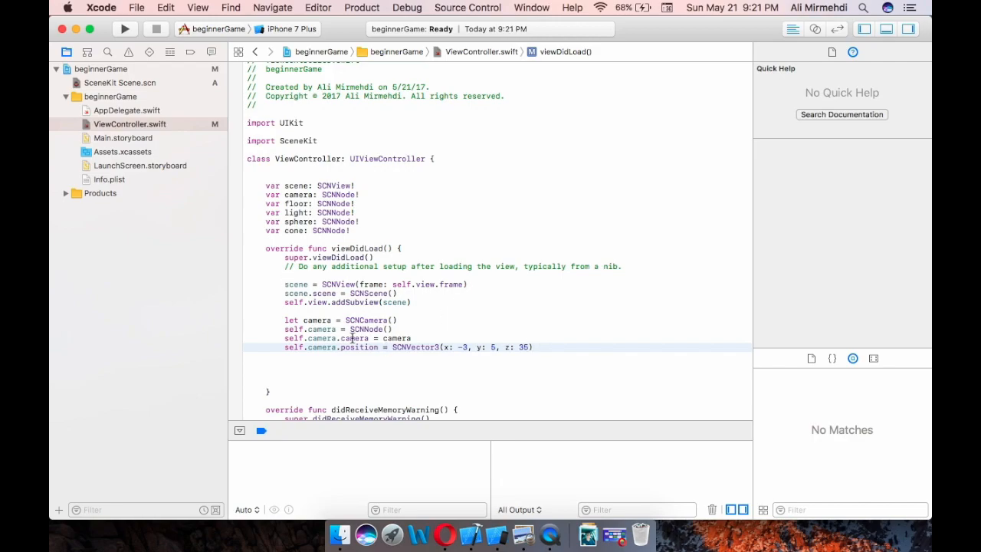